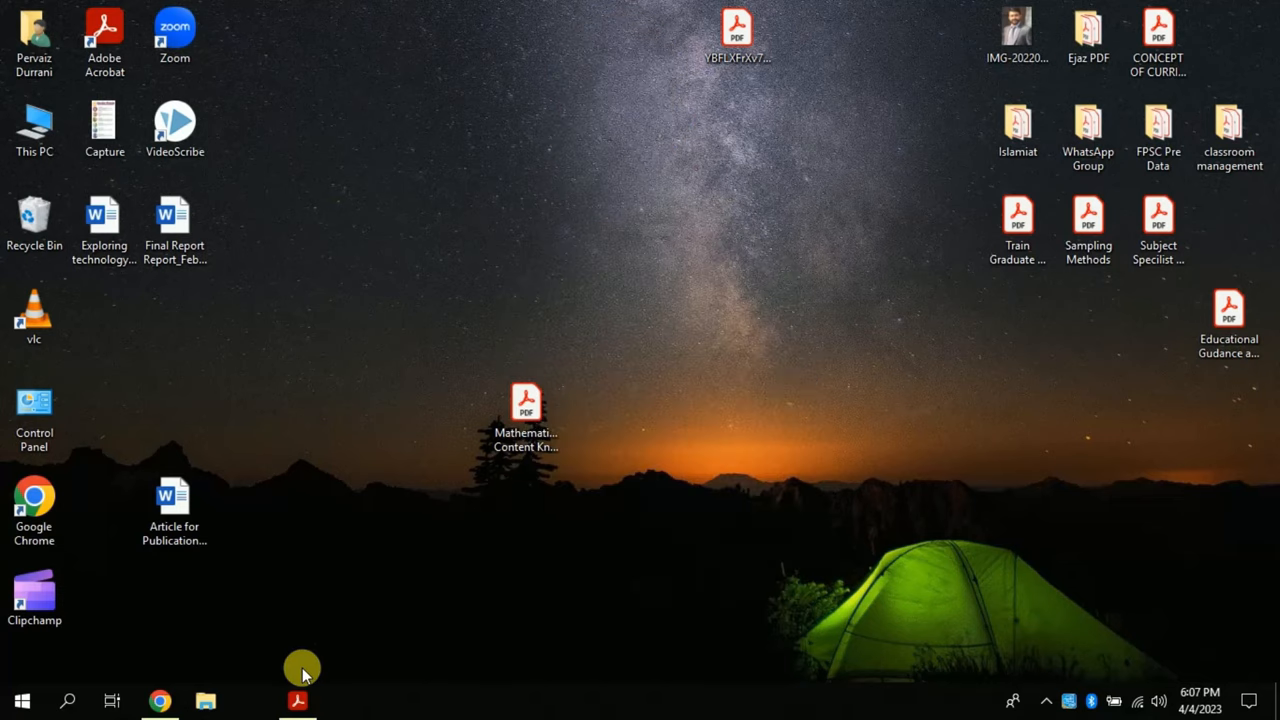
Open the Mathematics Content article PDF in Acrobat Reader and scroll through its title page.
double_click(525, 410)
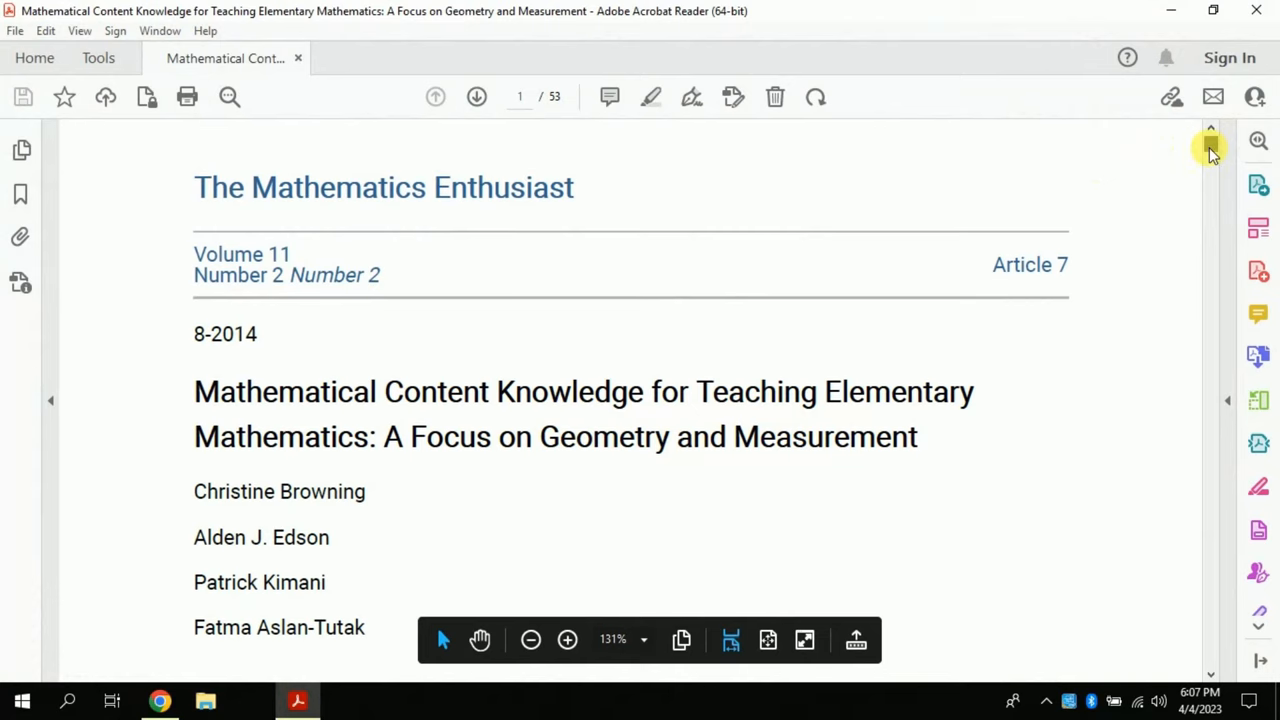
scroll(down, 3)
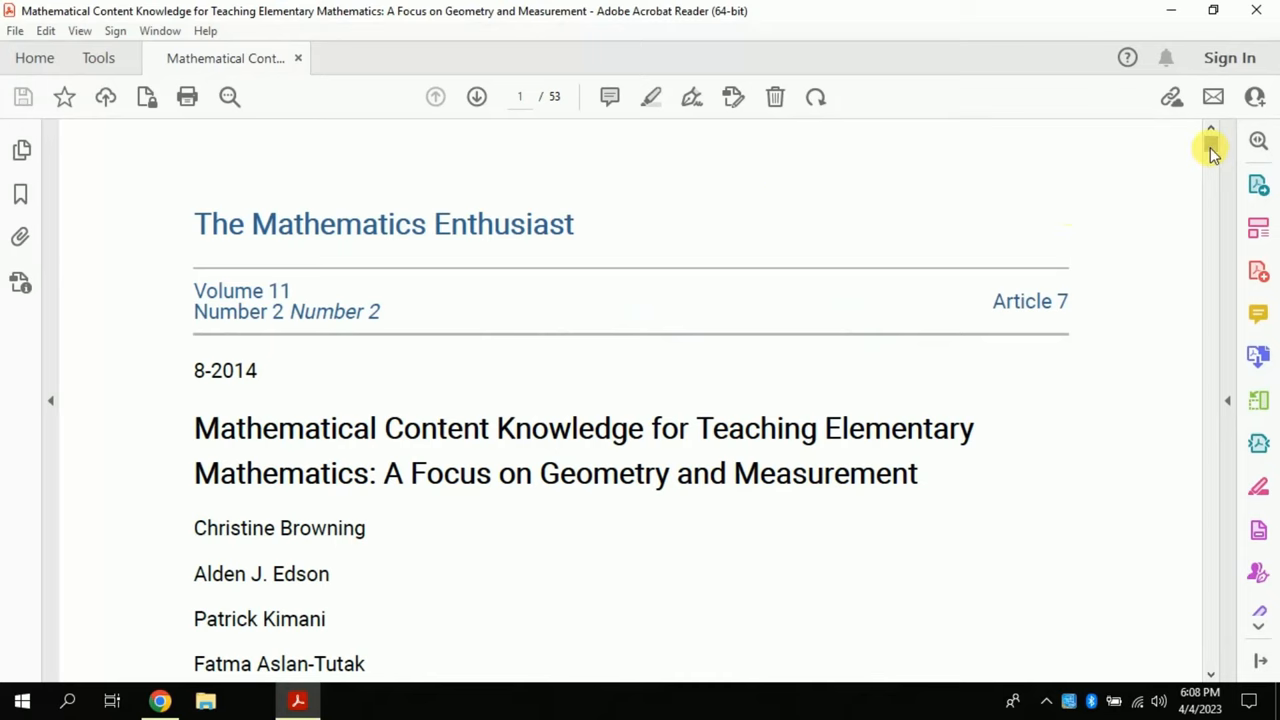
scroll(down, 3)
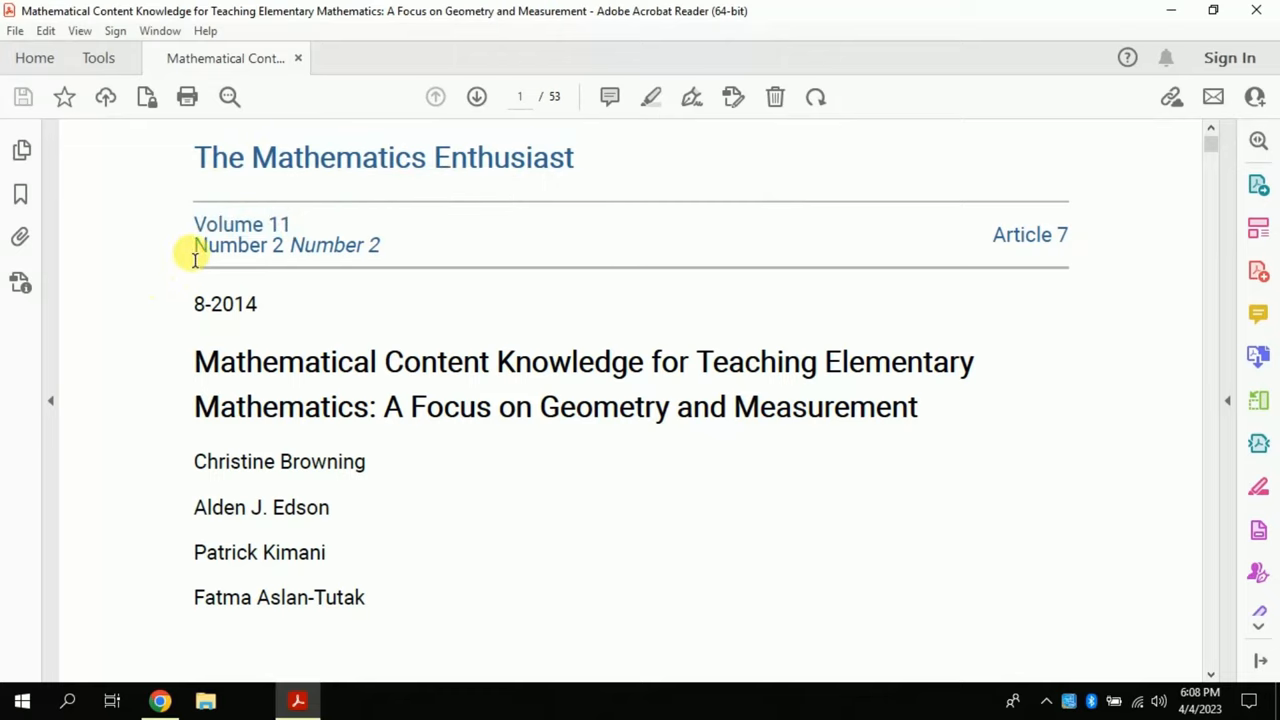
double_click(230, 245)
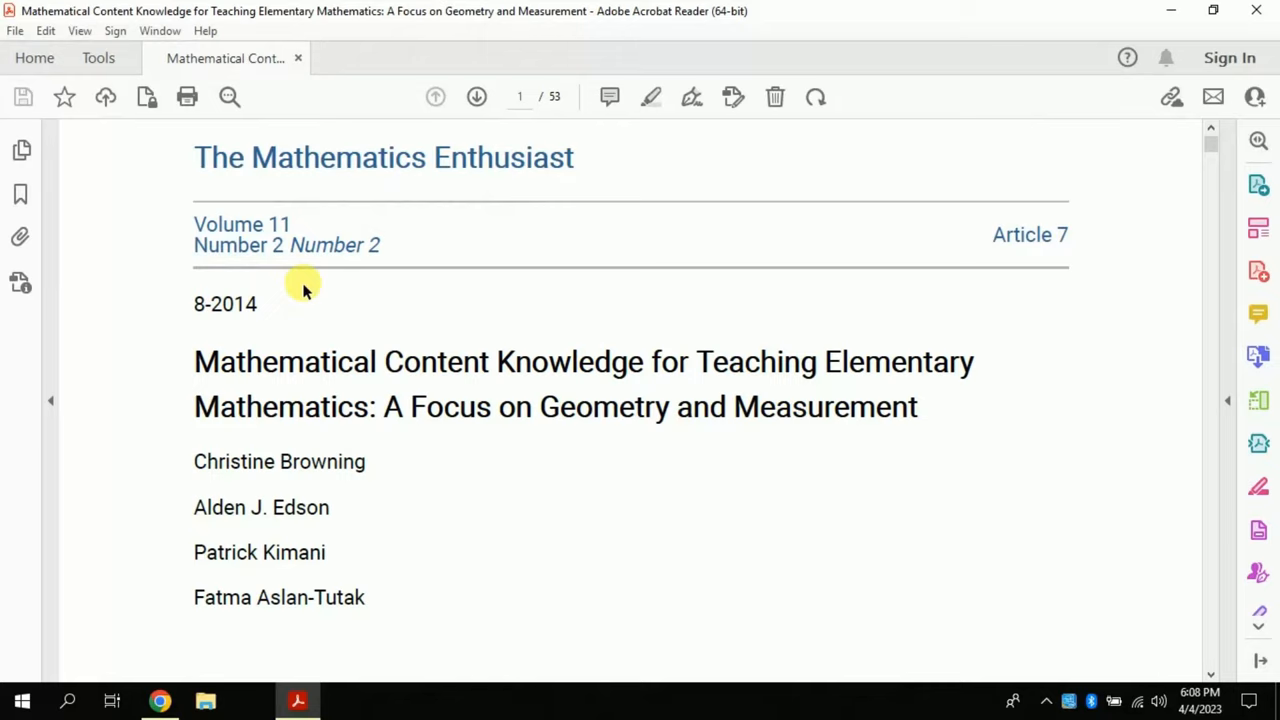
double_click(225, 304)
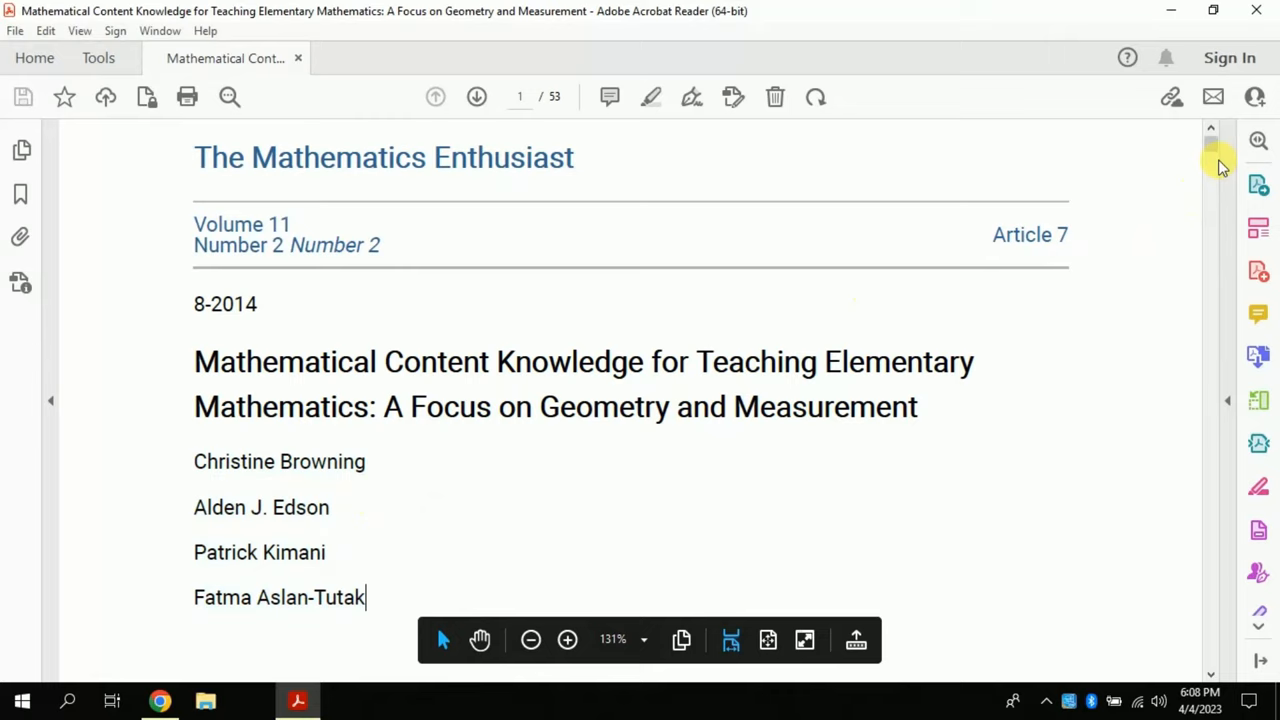
scroll(down, 3)
text(kulm)
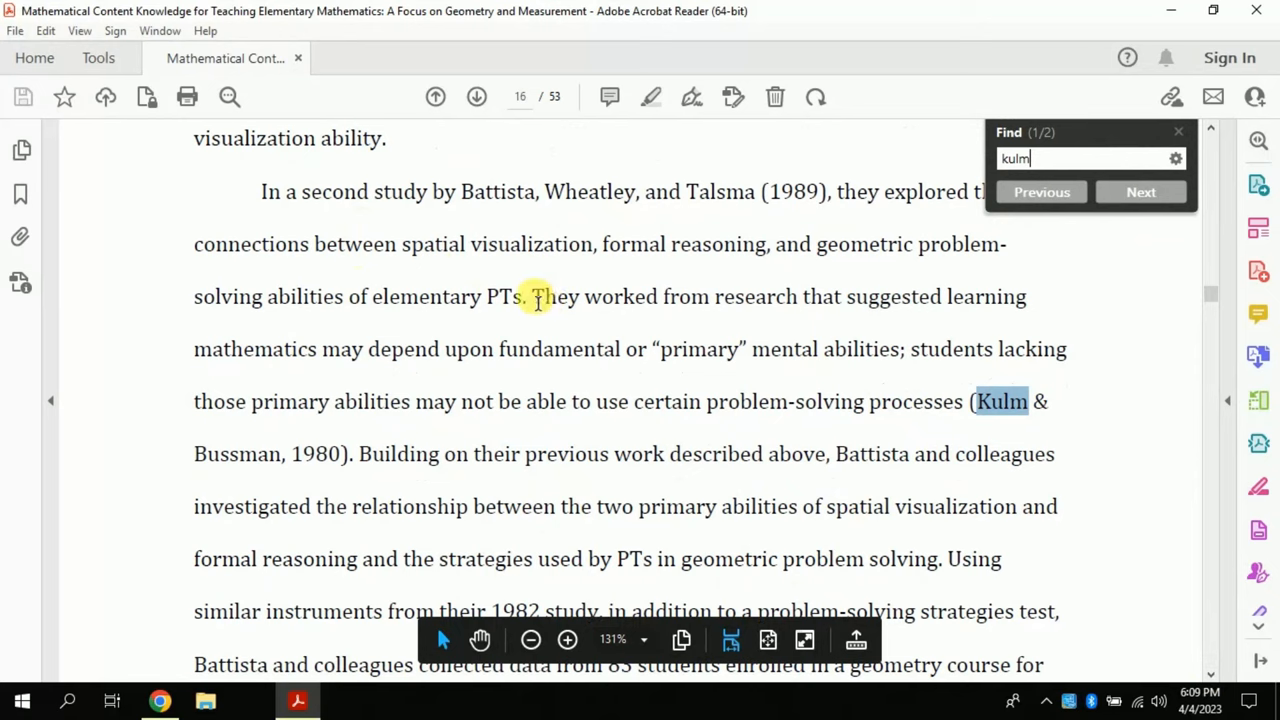
Select the in-text citation (Kulm & Bussman, 1980) on page 16.
drag(532, 296, 693, 349)
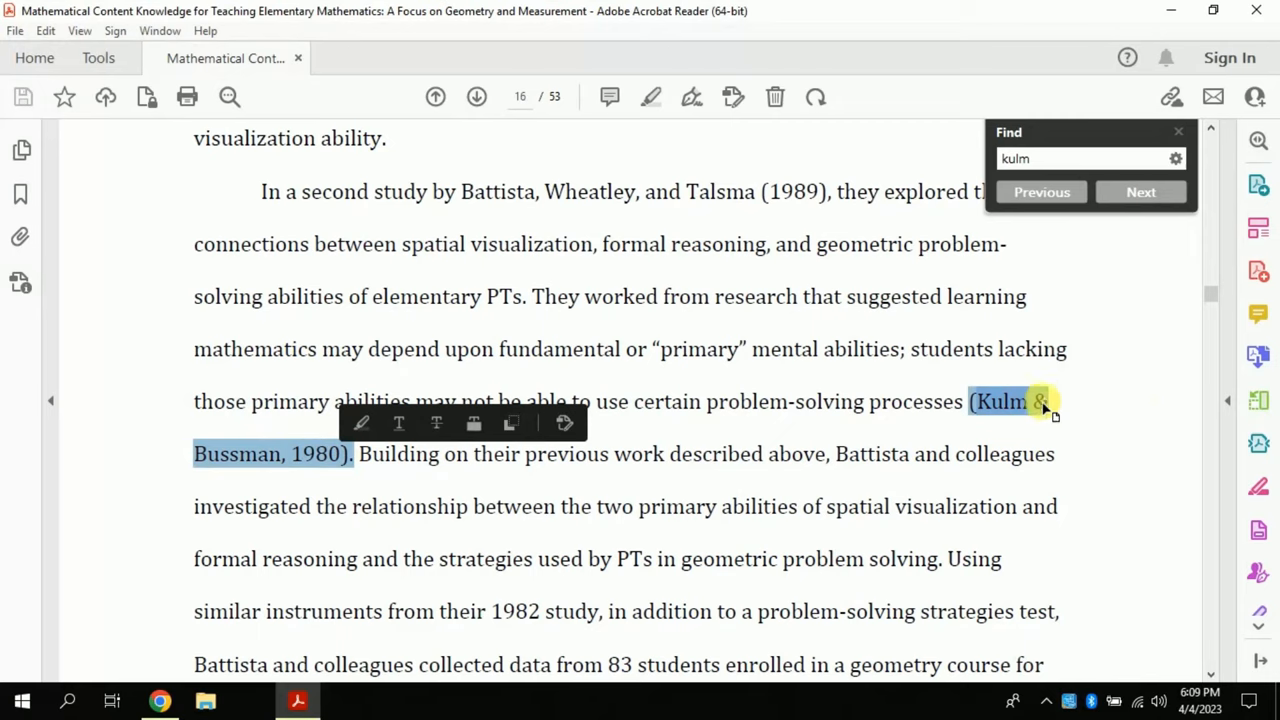
mouse_move(720, 207)
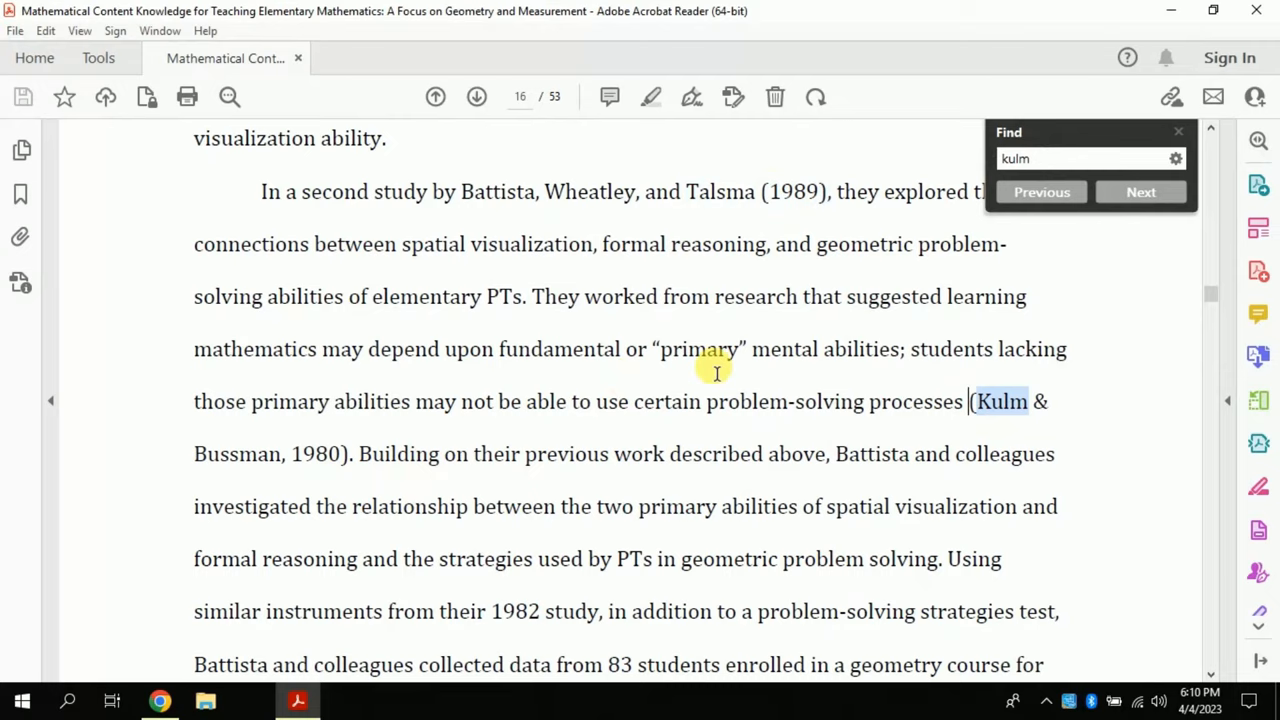
Jump to the Kulm & Bussman (1980) entry on page 50 and select its article title.
click(1140, 192)
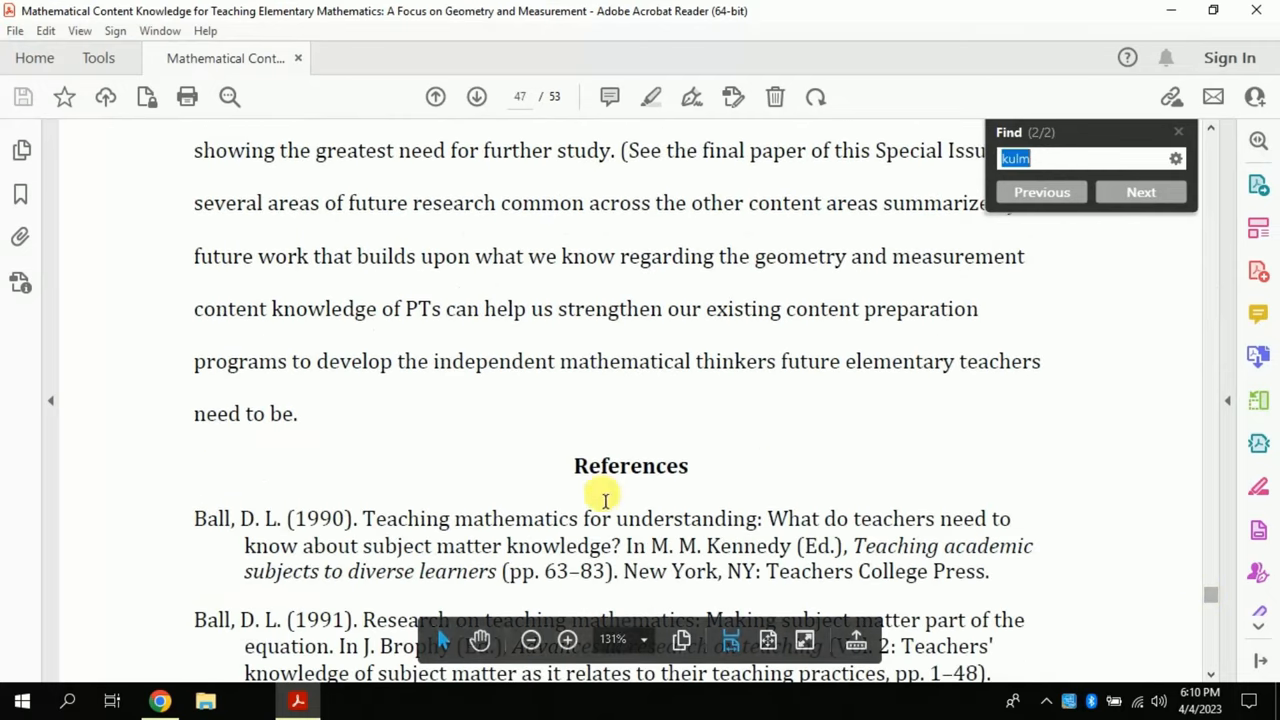
double_click(630, 465)
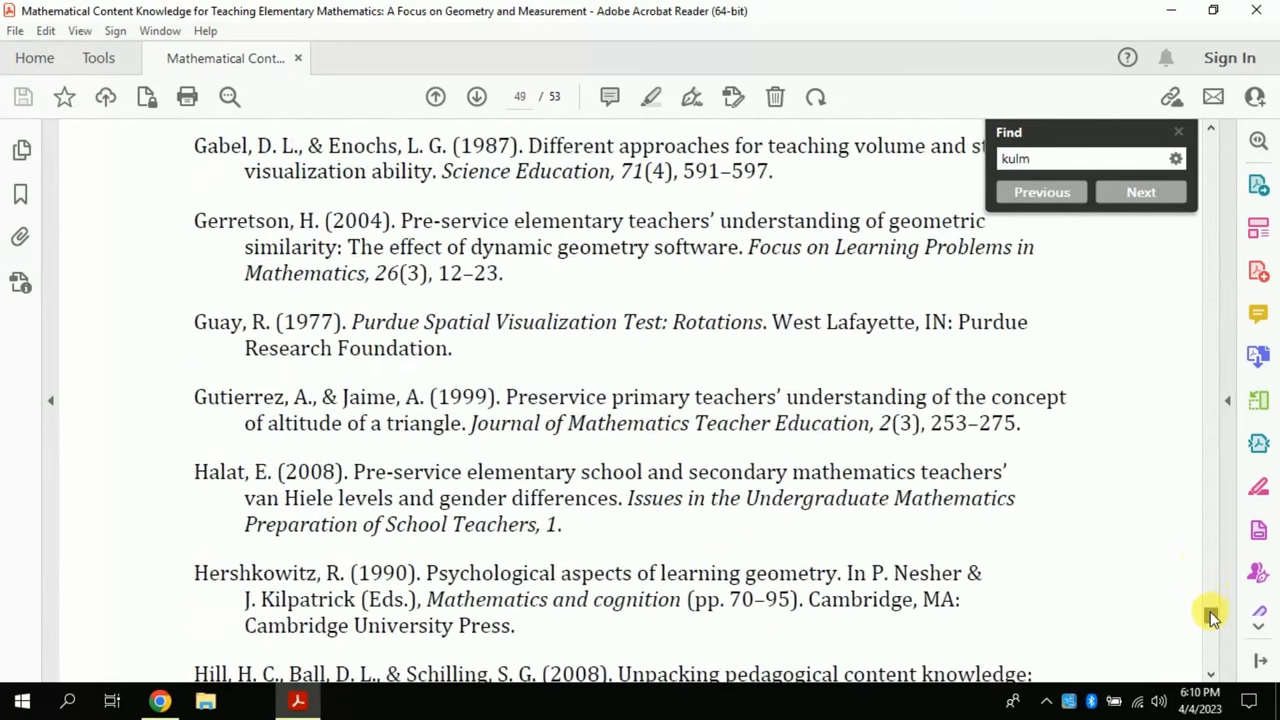
click(1140, 192)
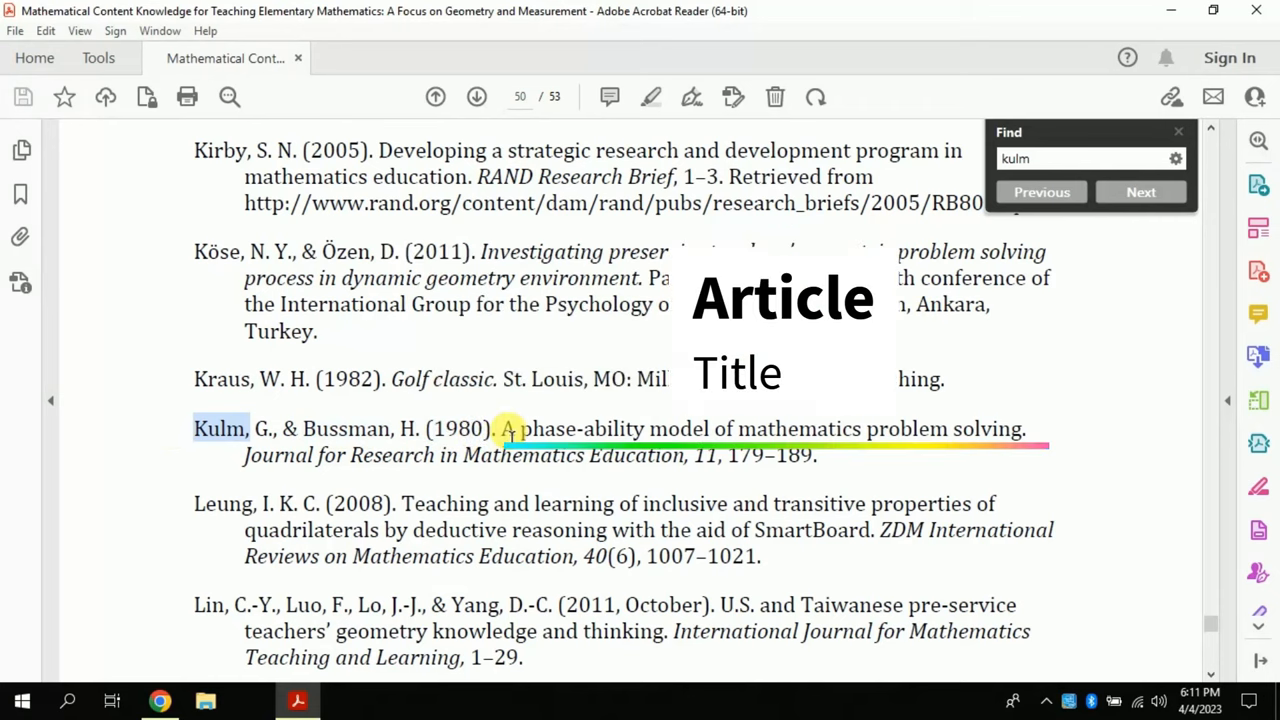
drag(502, 428, 1025, 428)
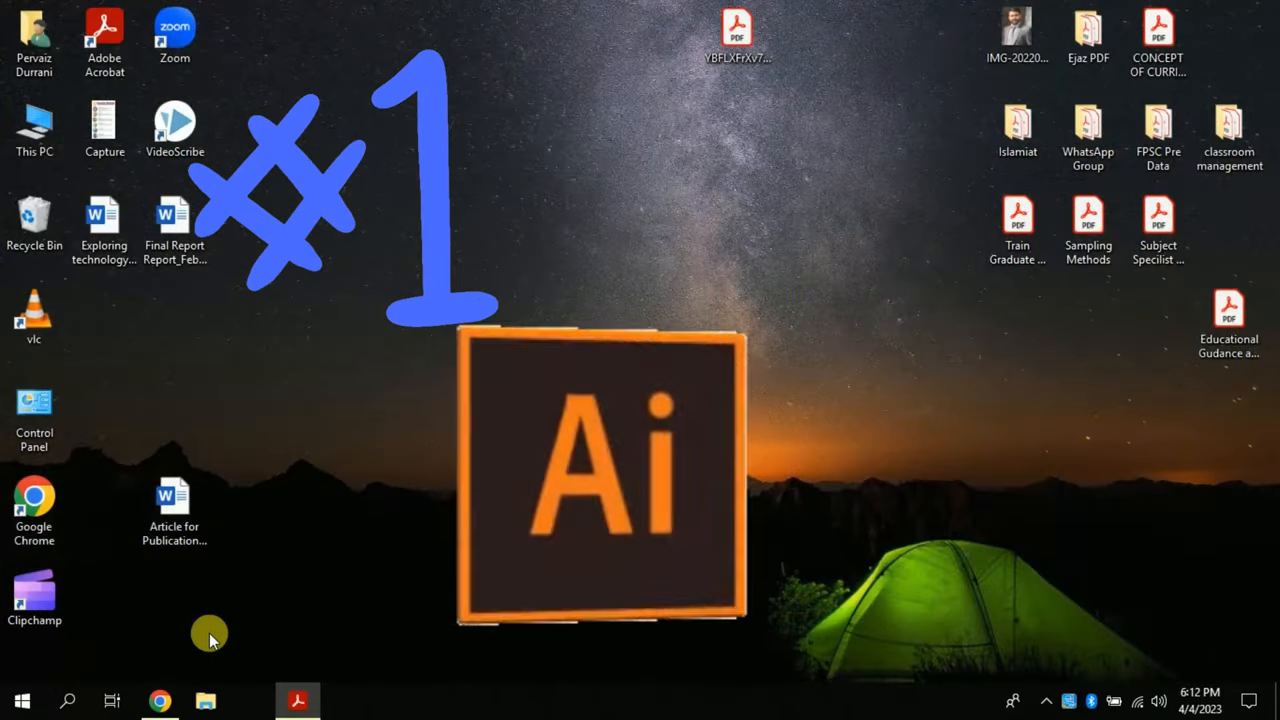
Search Google for 'scribbr citation' in Chrome and open Scribbr's Free Citation Generator.
click(160, 700)
text(sc)
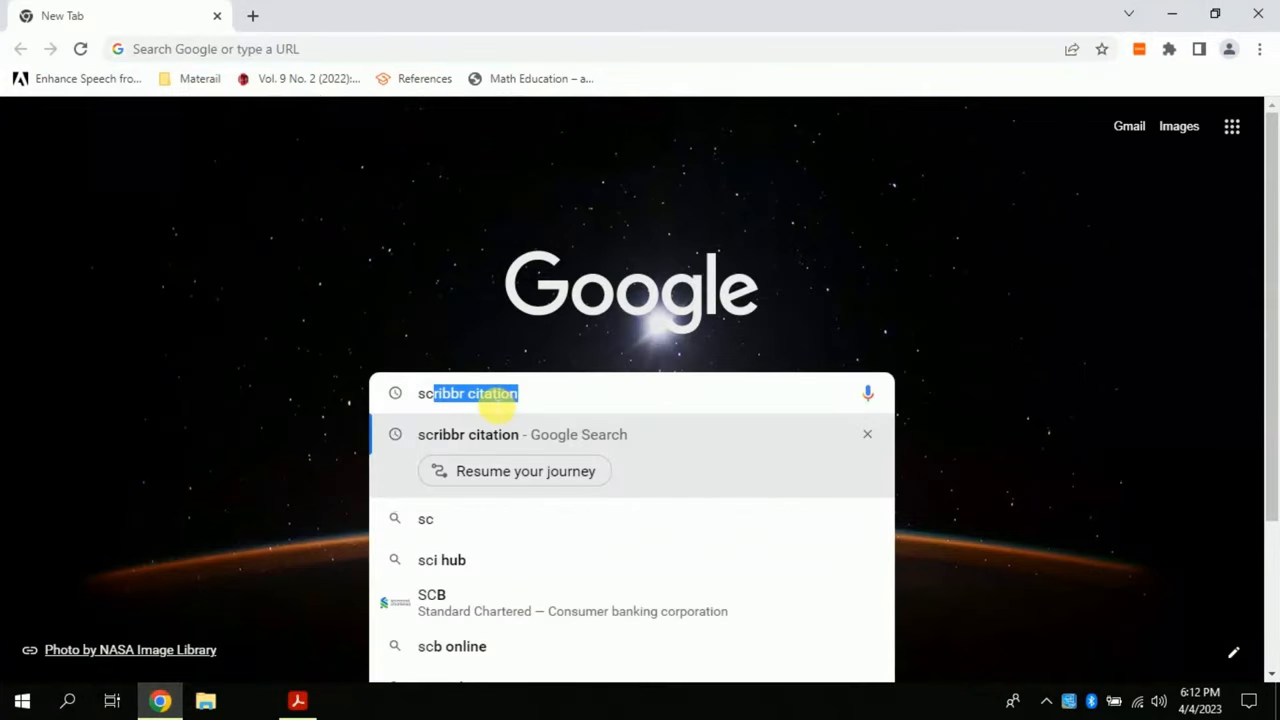
mouse_move(483, 443)
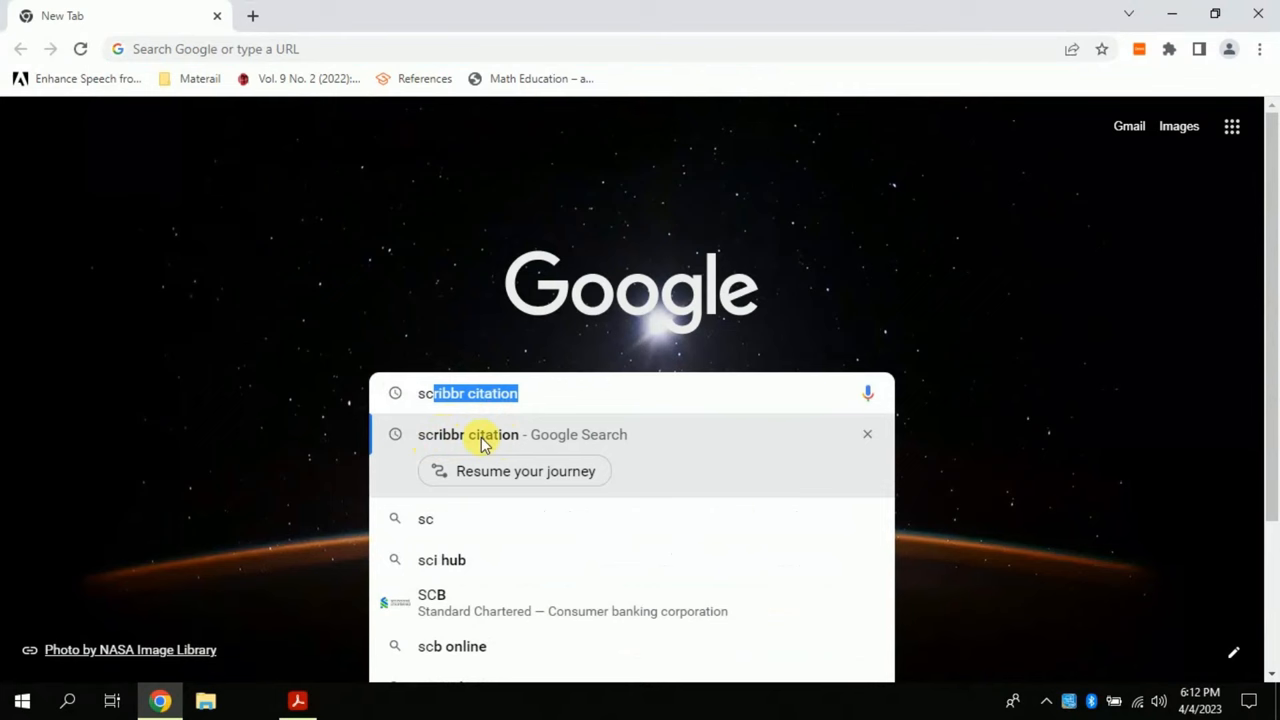
click(467, 434)
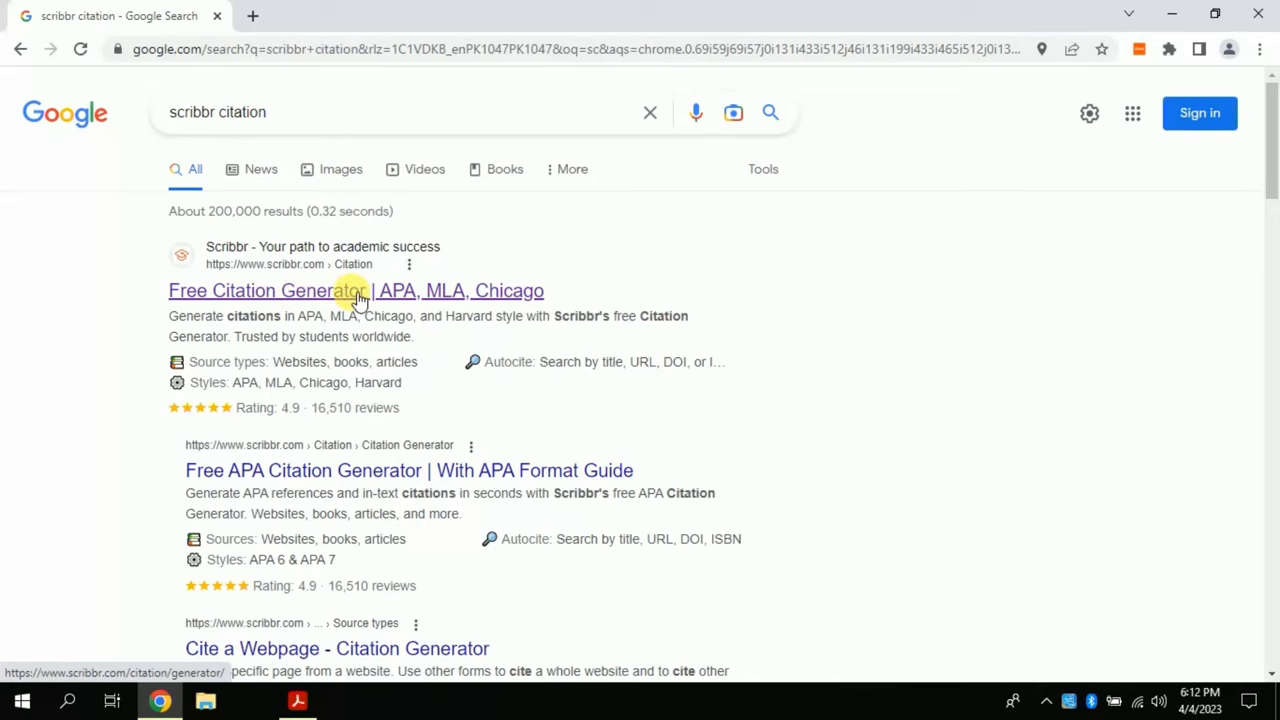
click(355, 290)
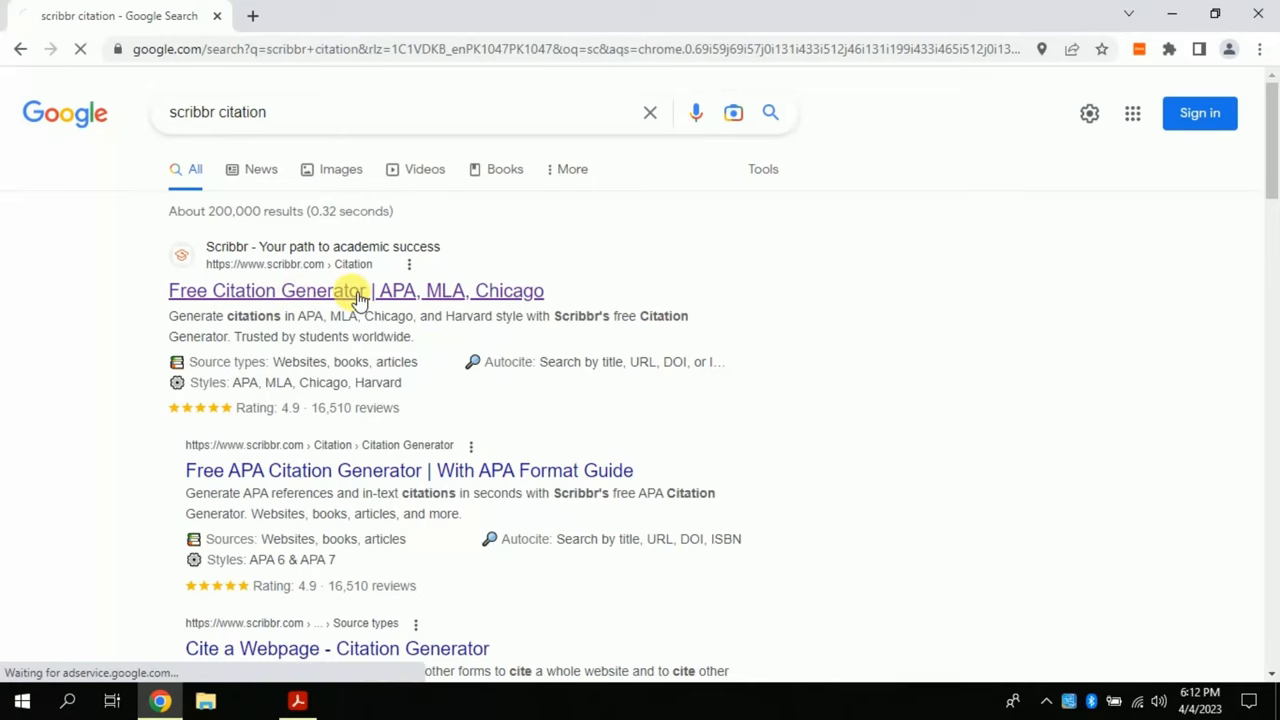
click(355, 290)
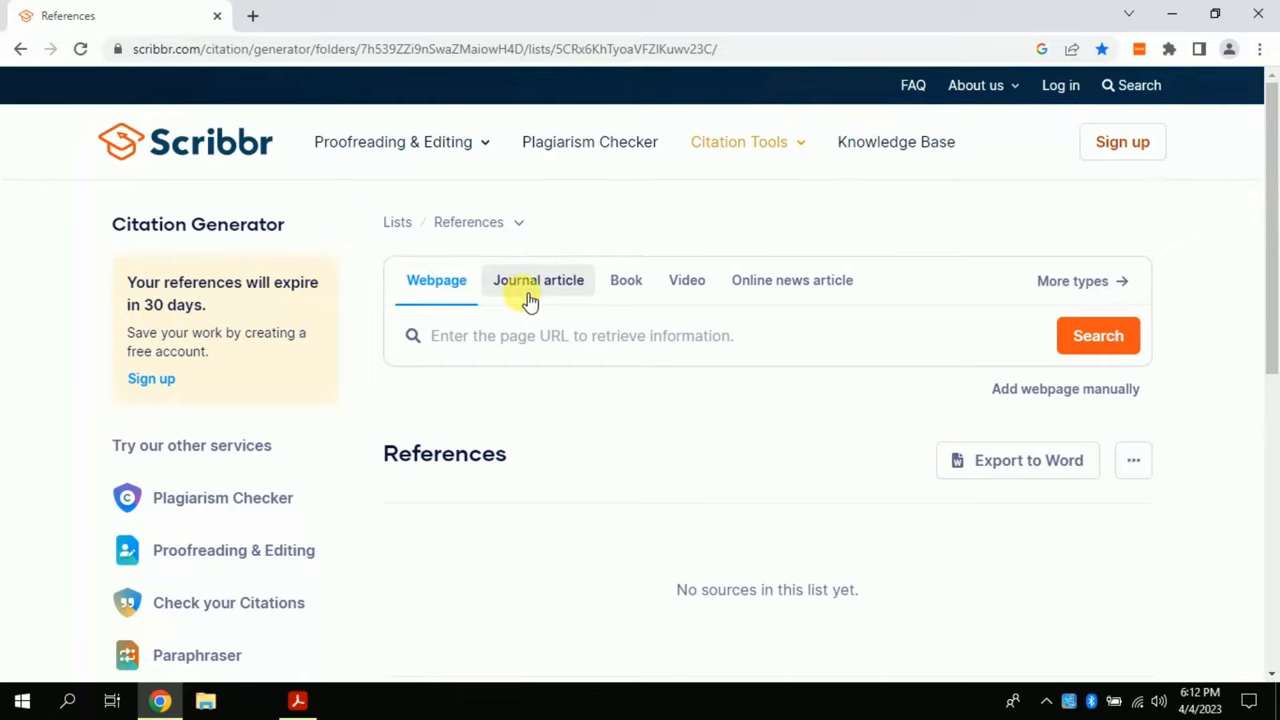
mouse_move(497, 288)
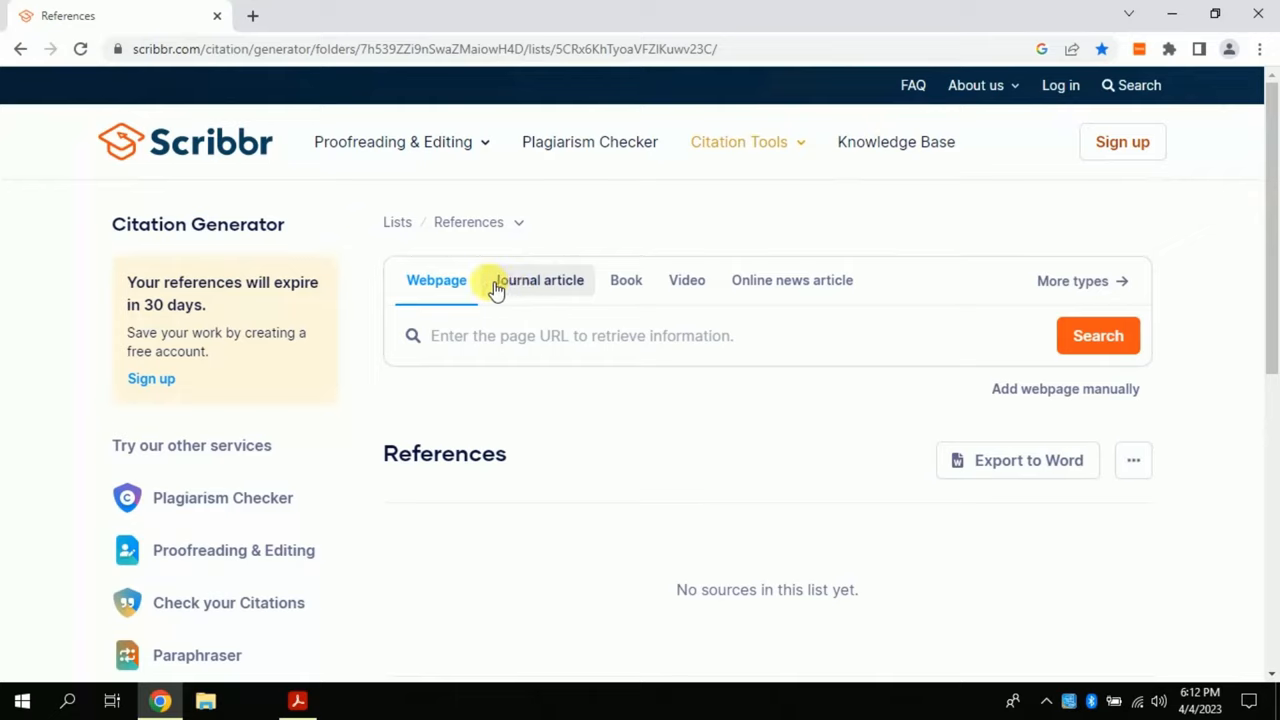
Browse Scribbr's source types and choose Journal article for a blank article form.
click(538, 280)
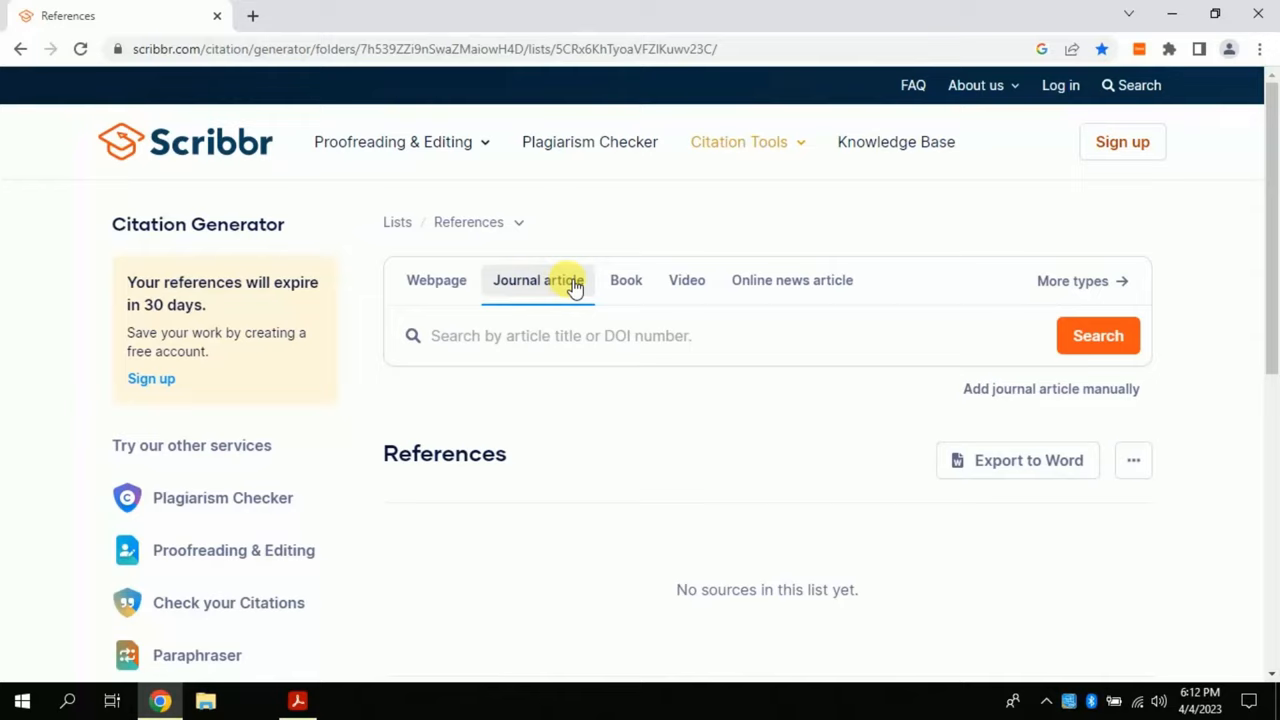
click(625, 280)
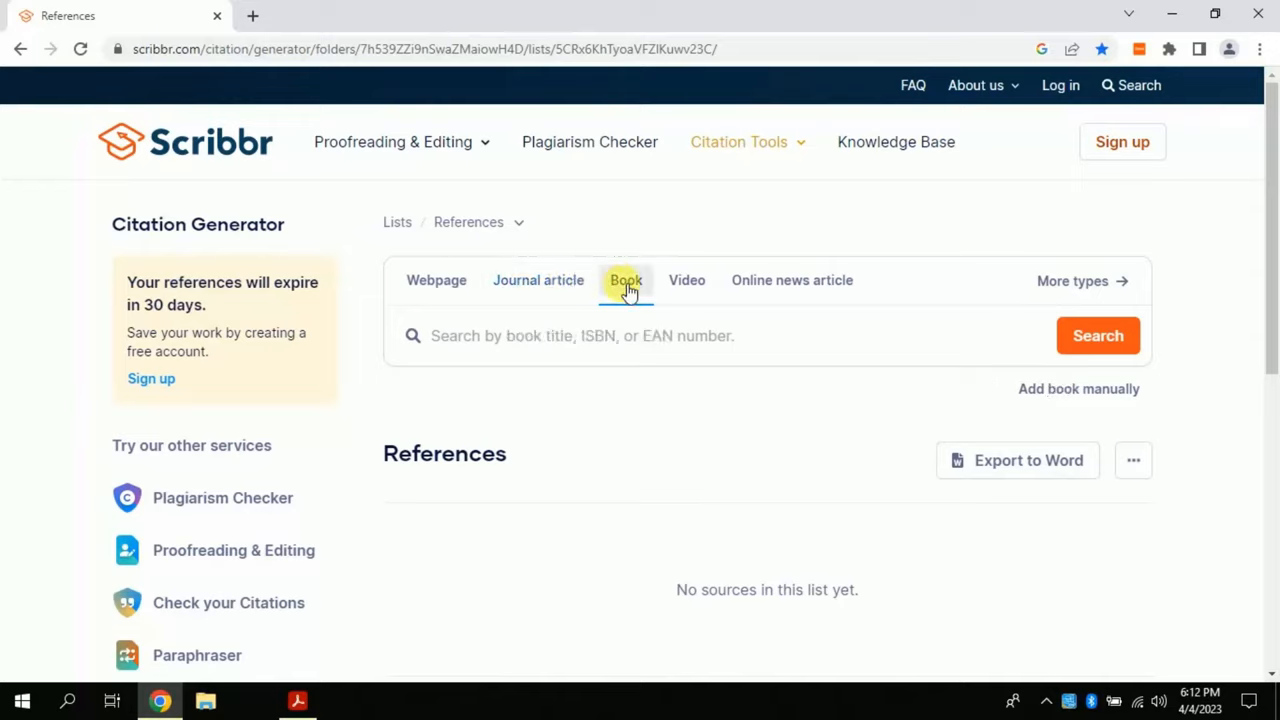
click(687, 280)
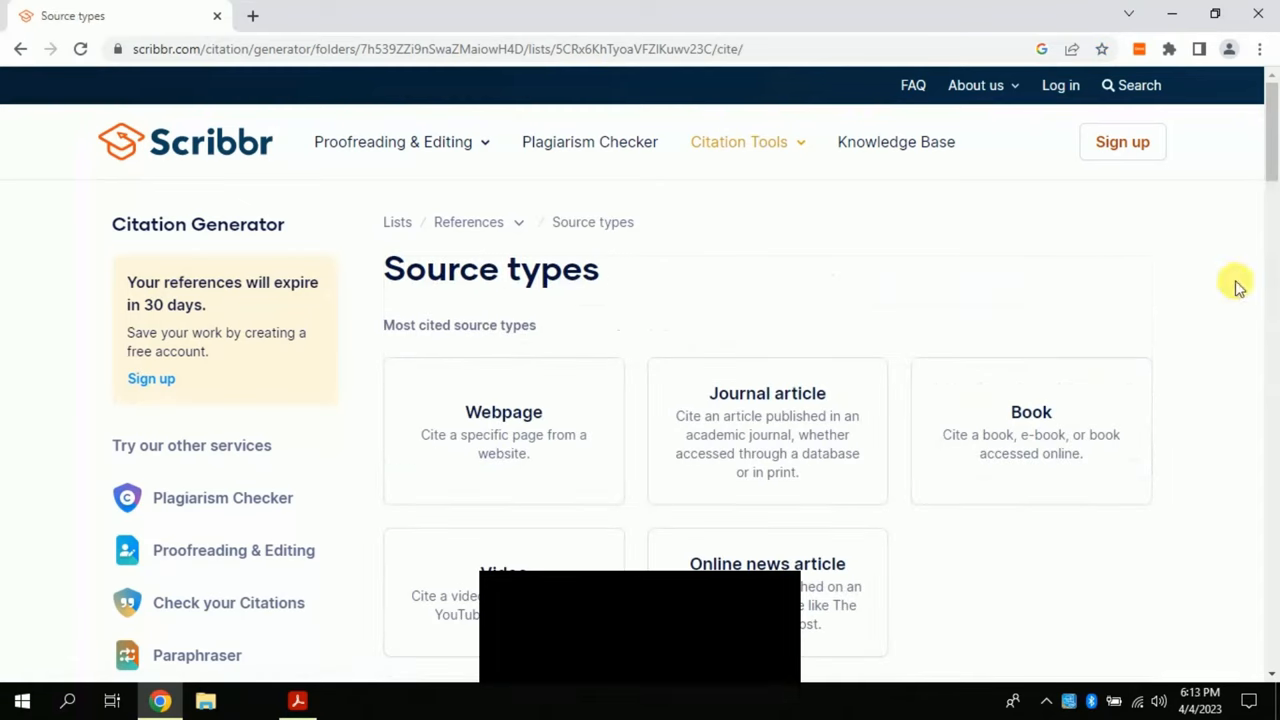
scroll(down, 3)
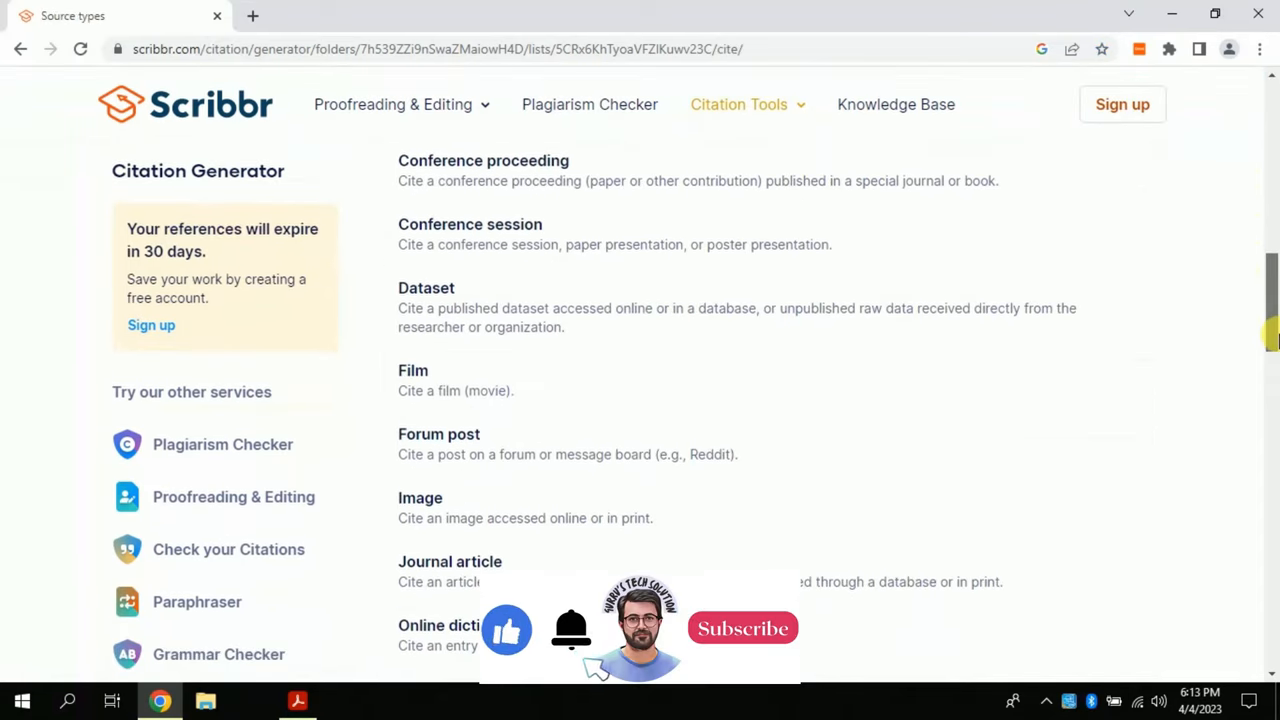
scroll(down, 3)
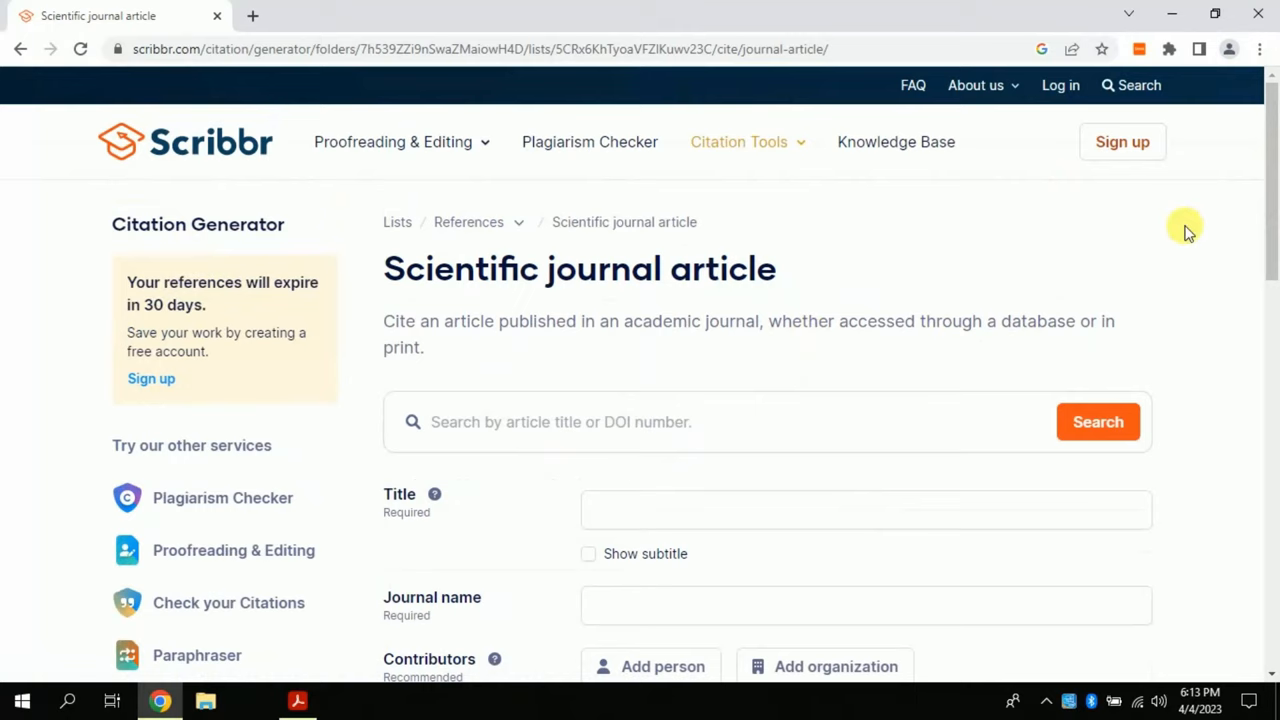
scroll(down, 3)
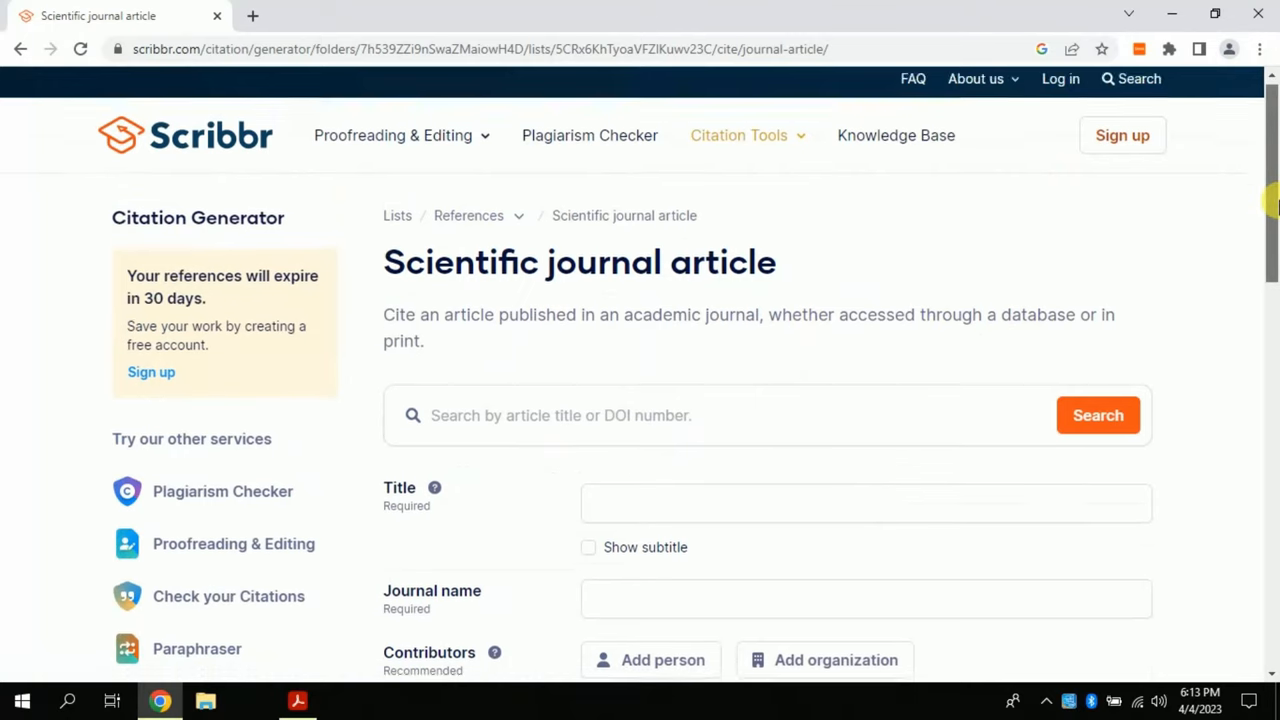
scroll(down, 3)
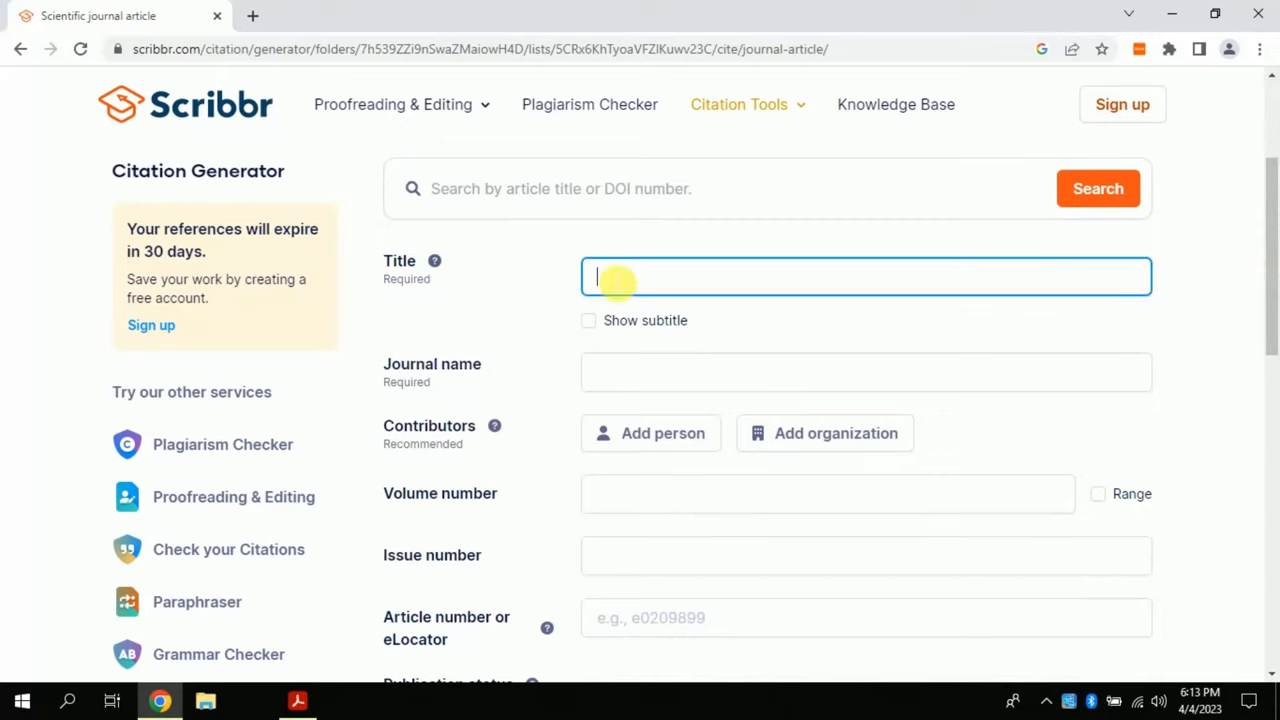
click(866, 371)
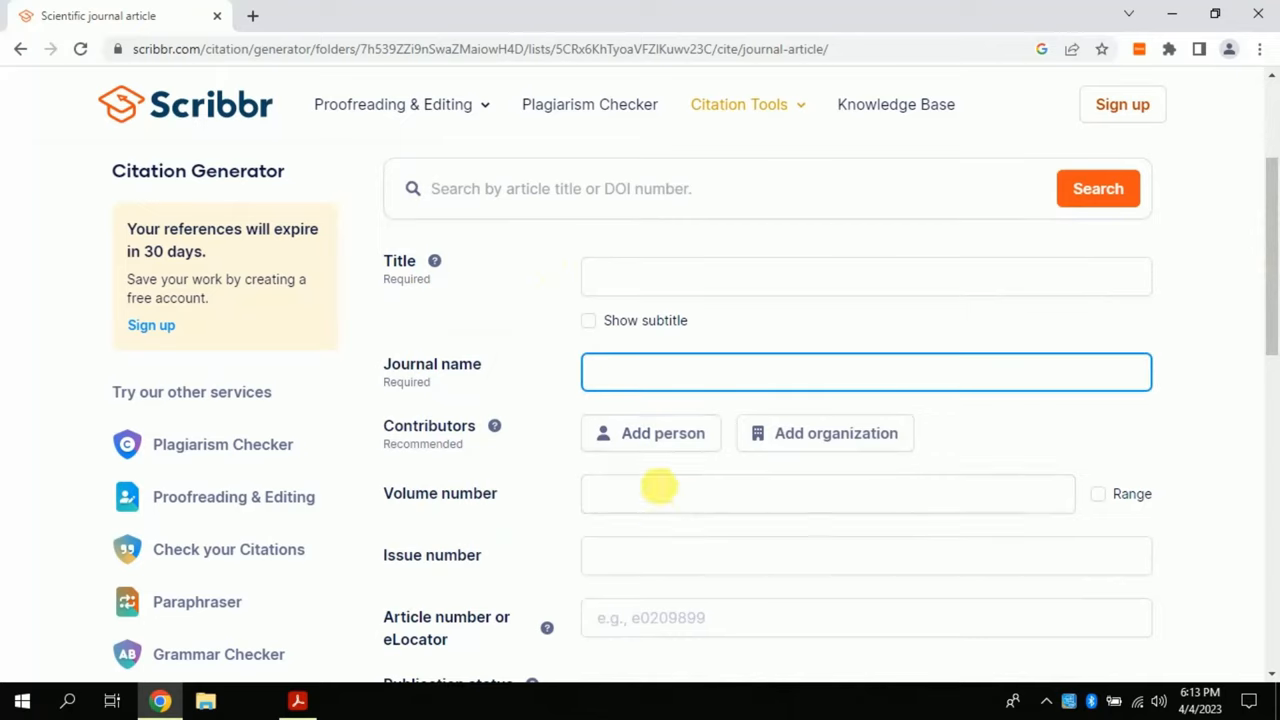
click(827, 493)
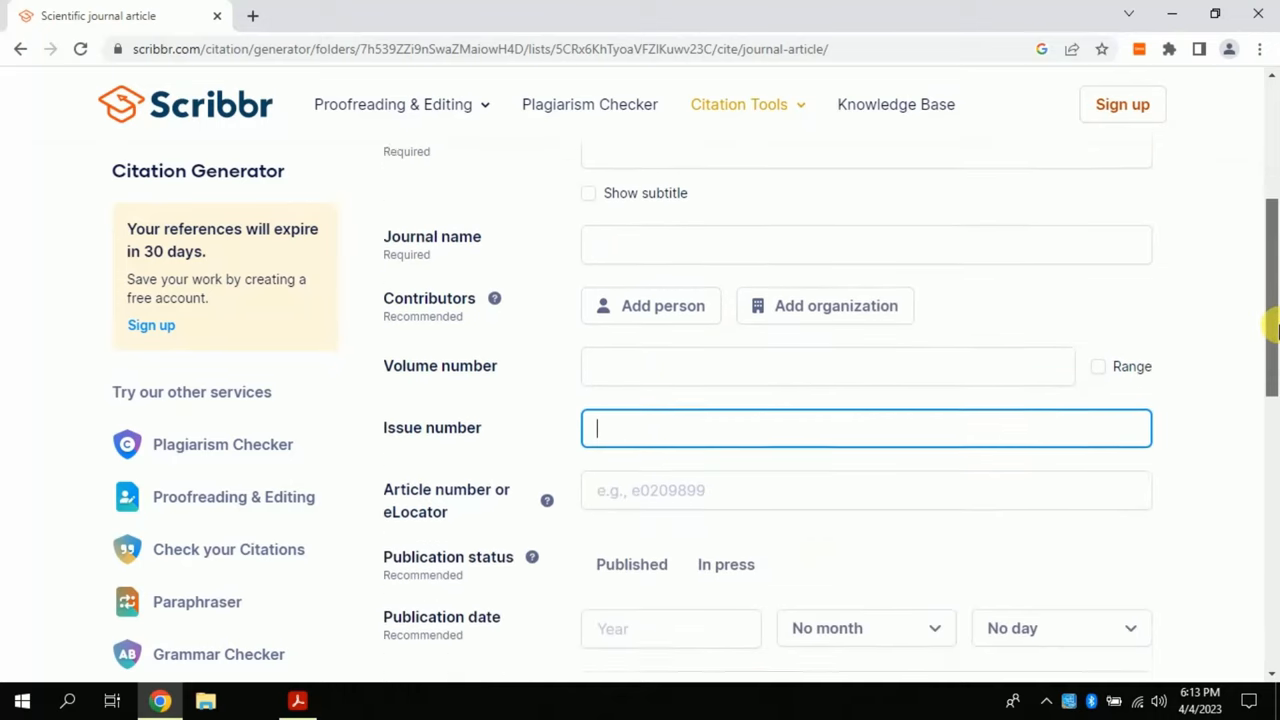
scroll(down, 3)
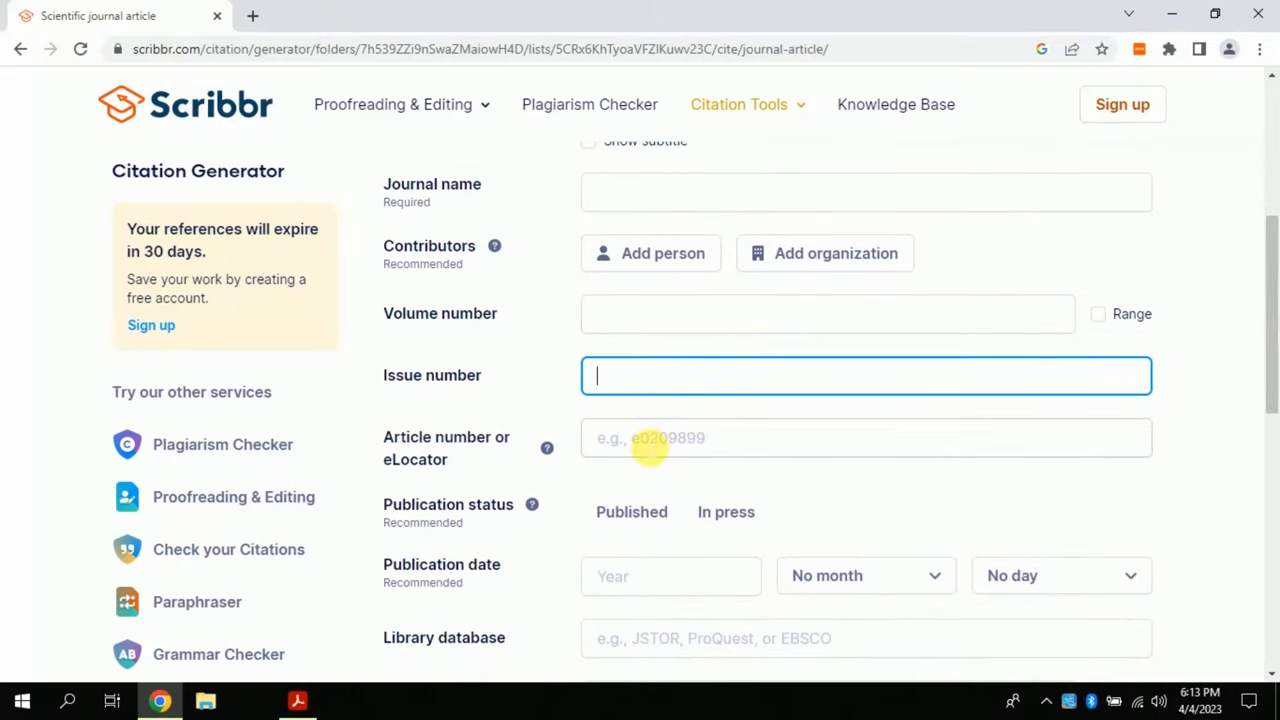
click(865, 437)
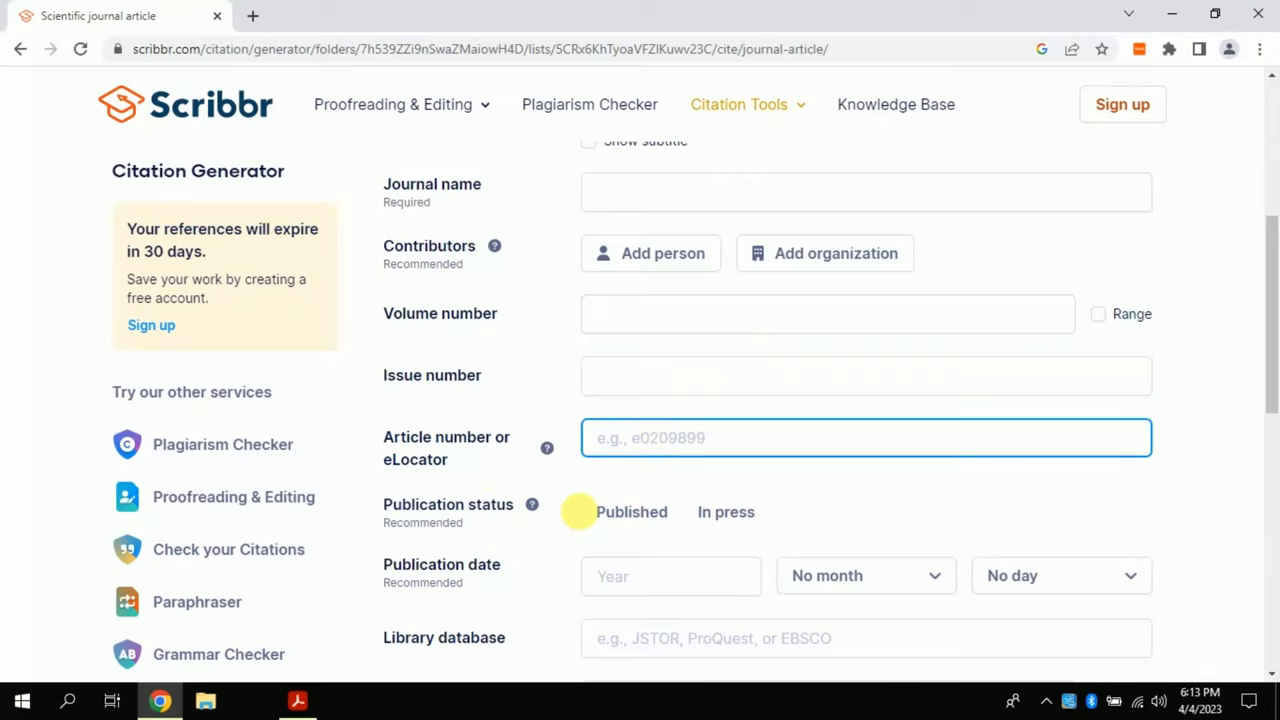
click(670, 575)
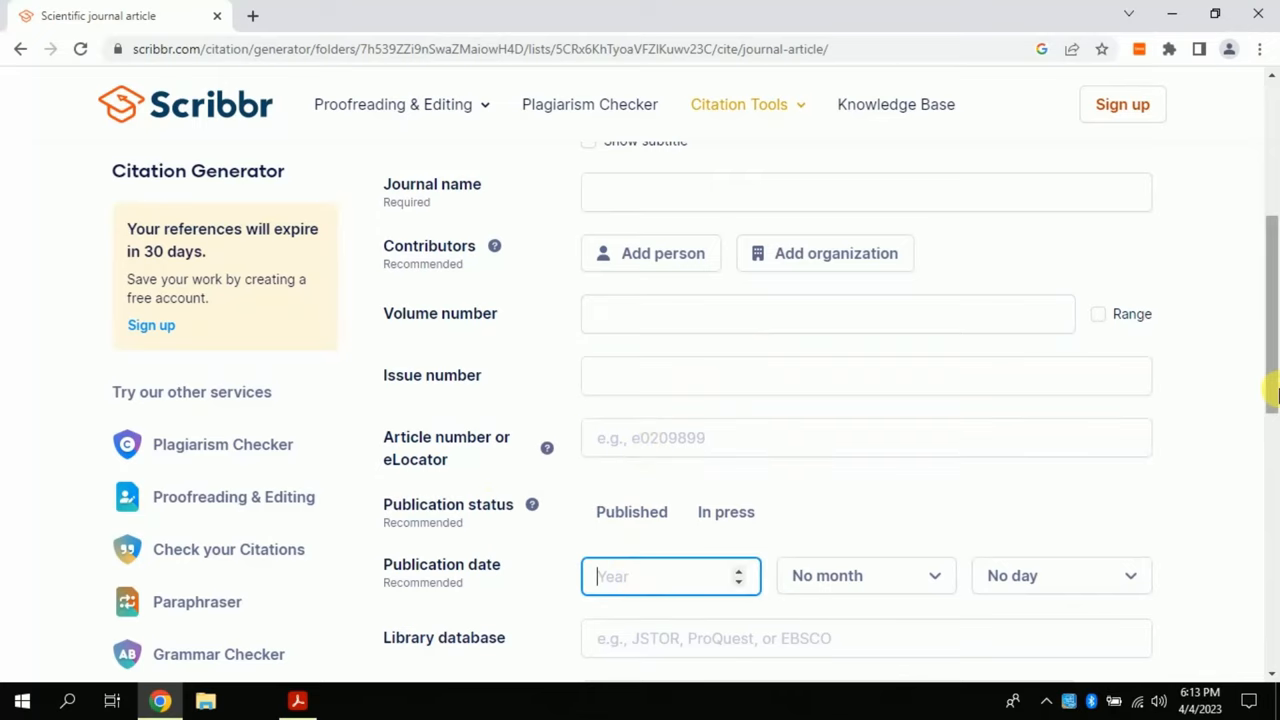
scroll(down, 3)
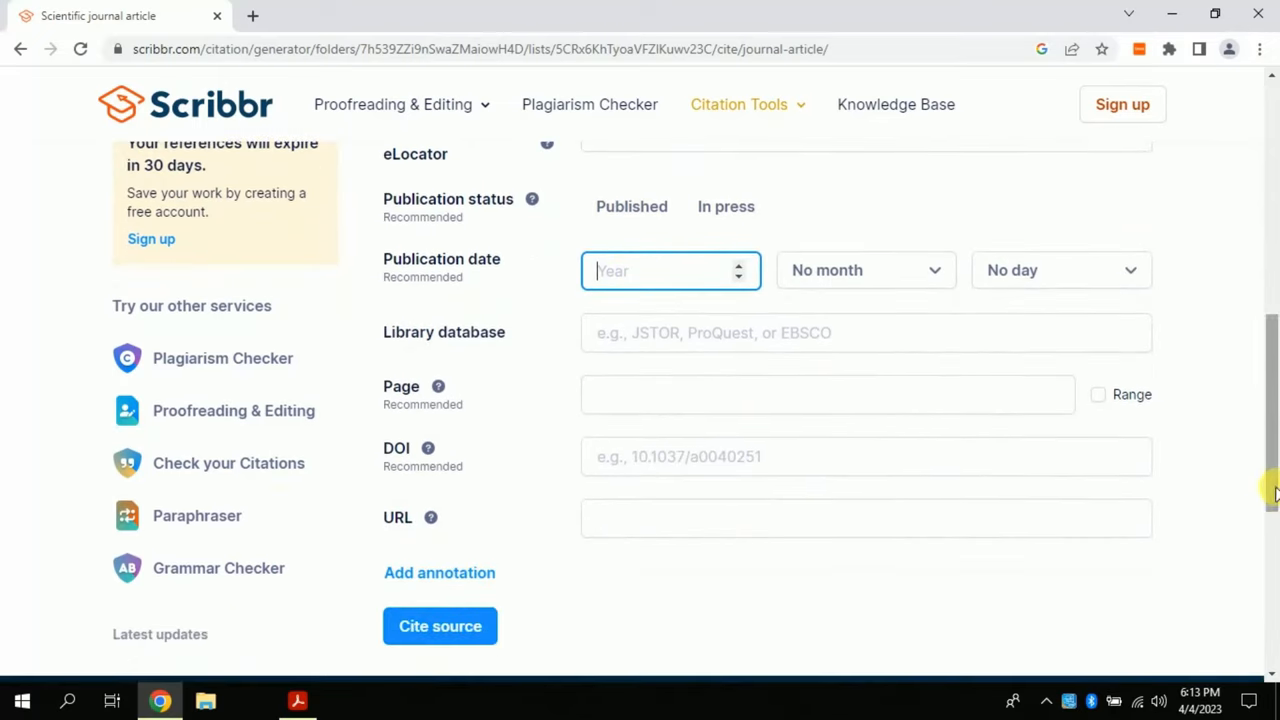
click(866, 456)
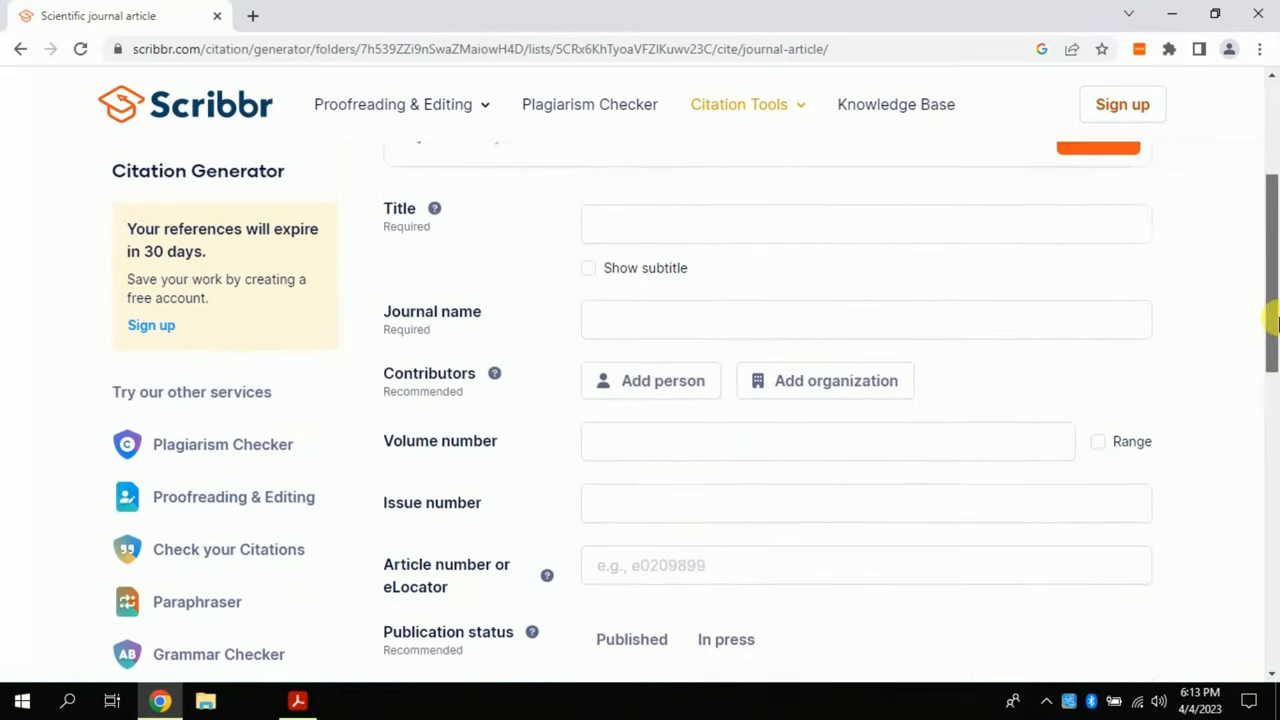
scroll(up, 3)
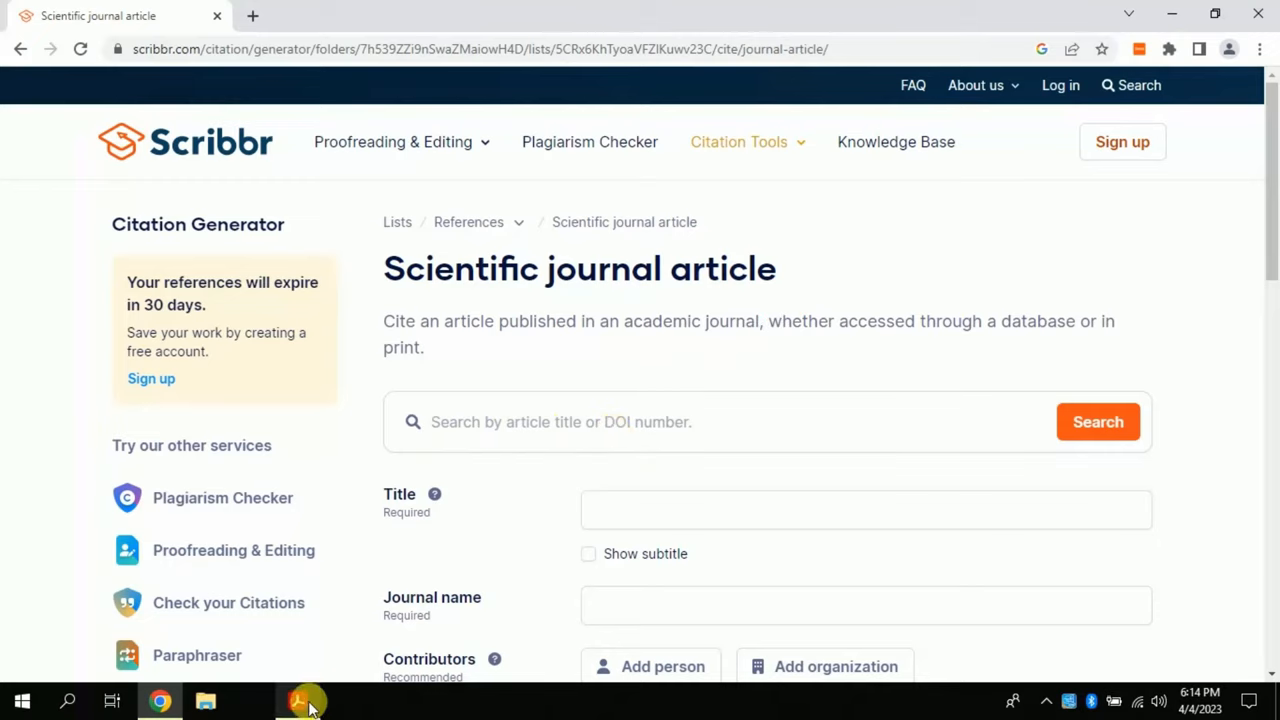
Copy the article's DOI link from the Recommended Citation in the PDF.
click(297, 700)
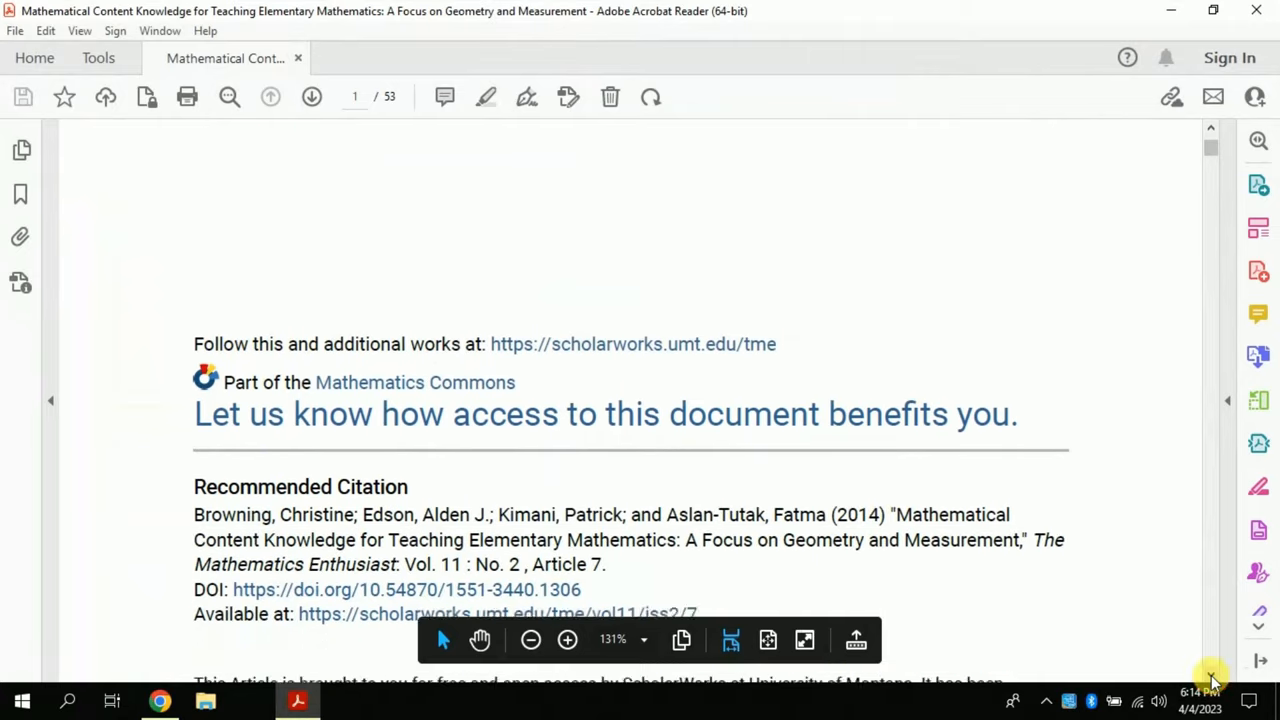
scroll(down, 3)
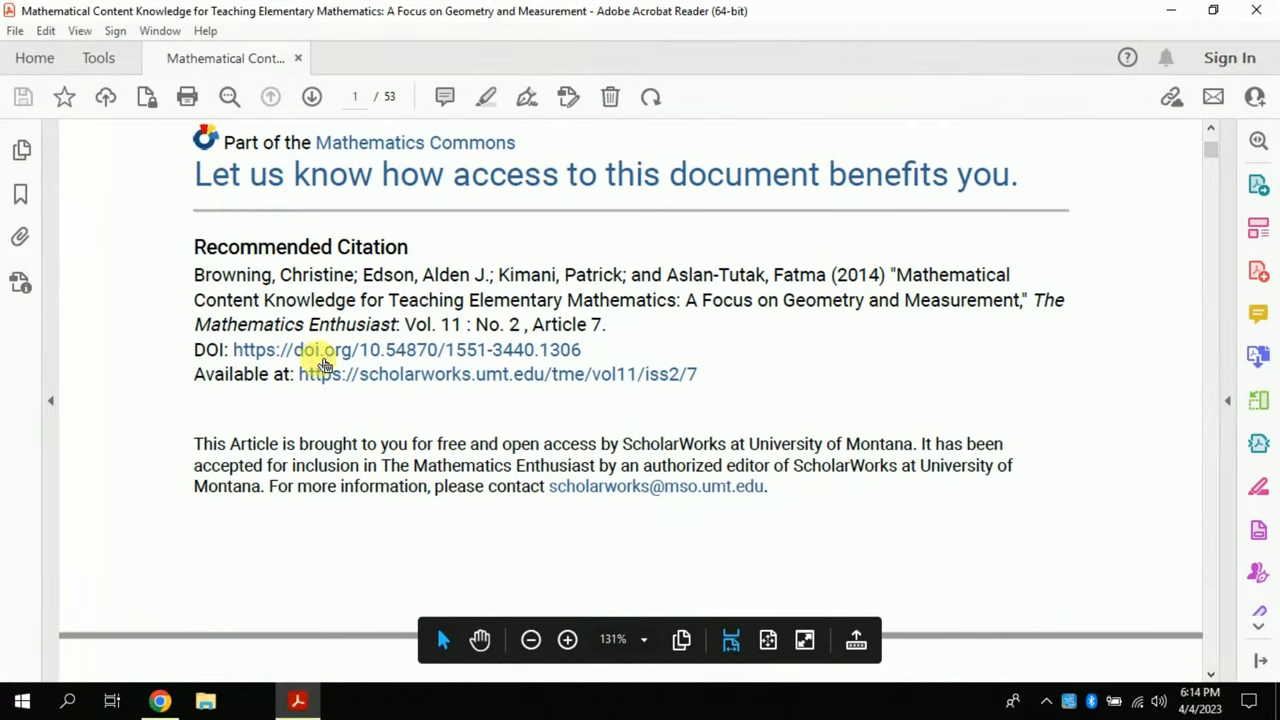
double_click(209, 350)
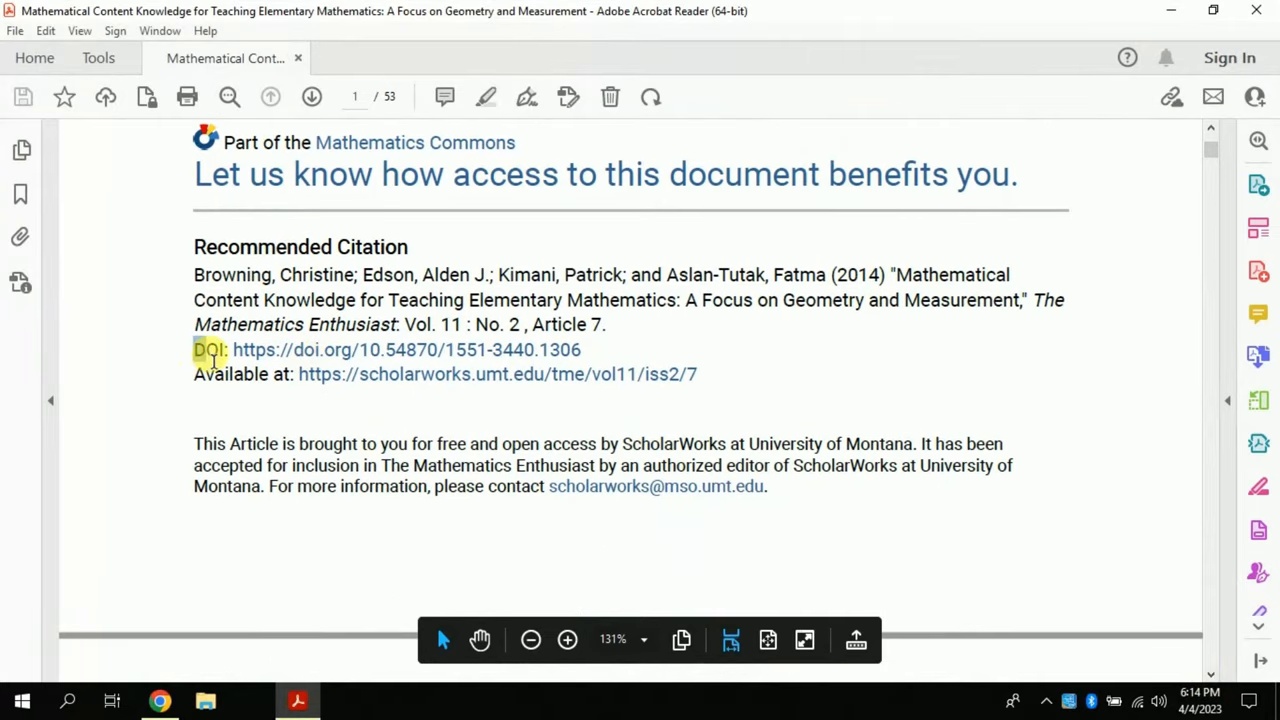
drag(234, 349, 583, 349)
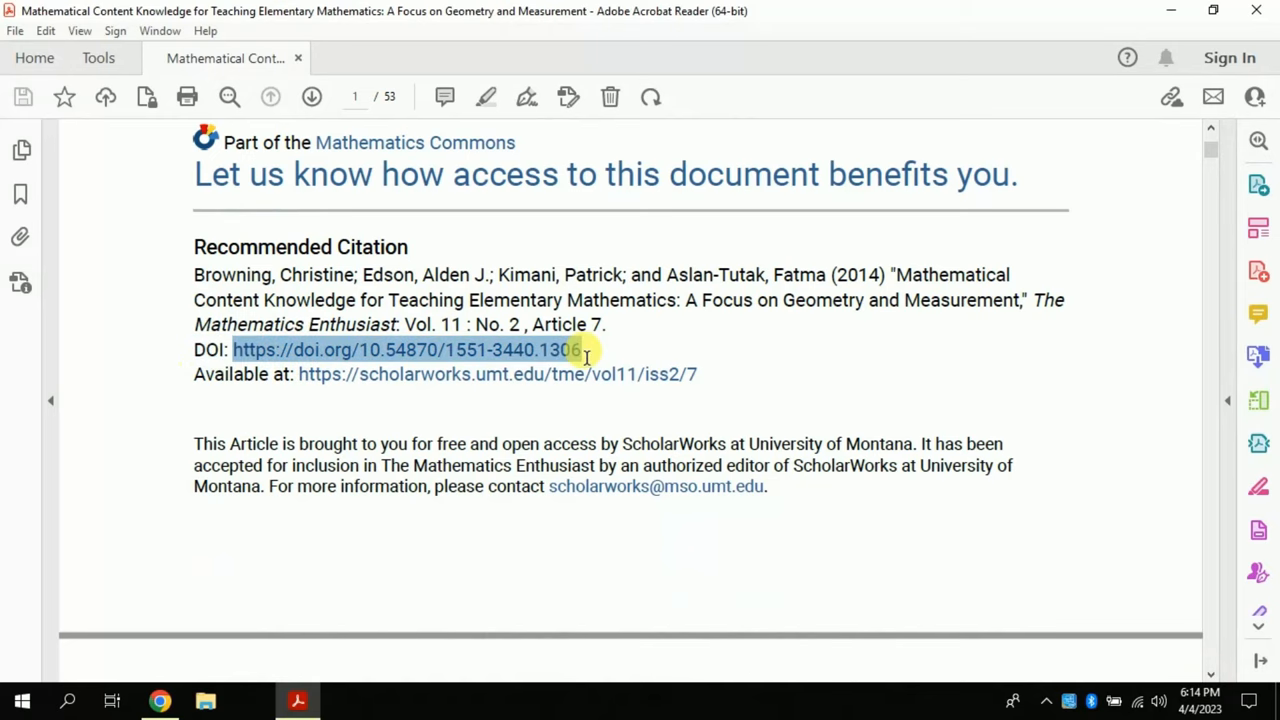
right_click(575, 360)
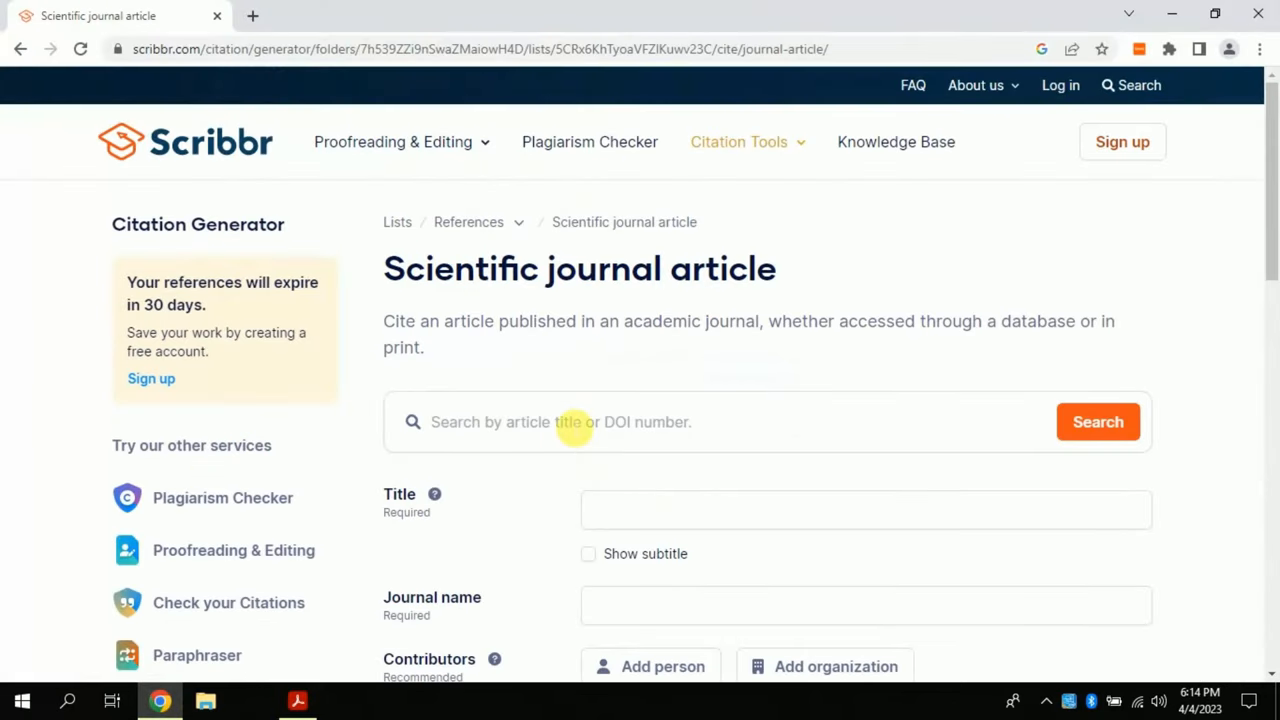
Look up the pasted DOI and review the autofilled title, journal, four contributors and date.
right_click(575, 421)
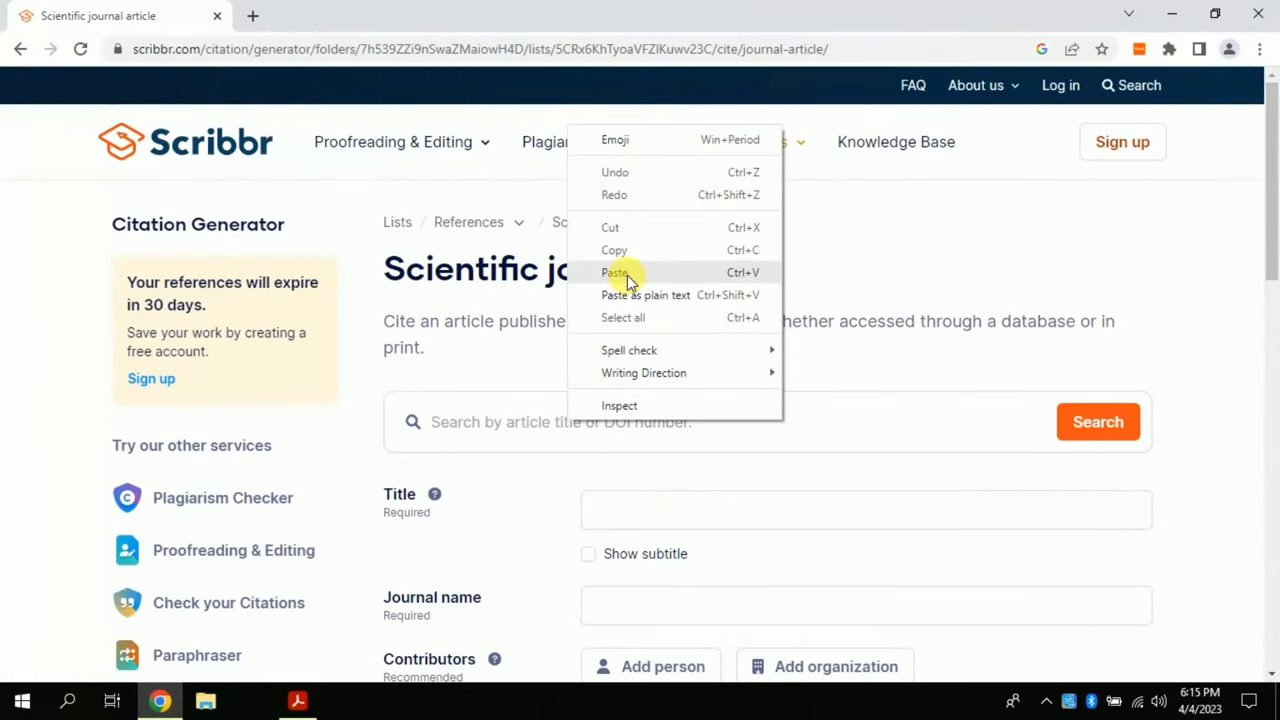
click(614, 272)
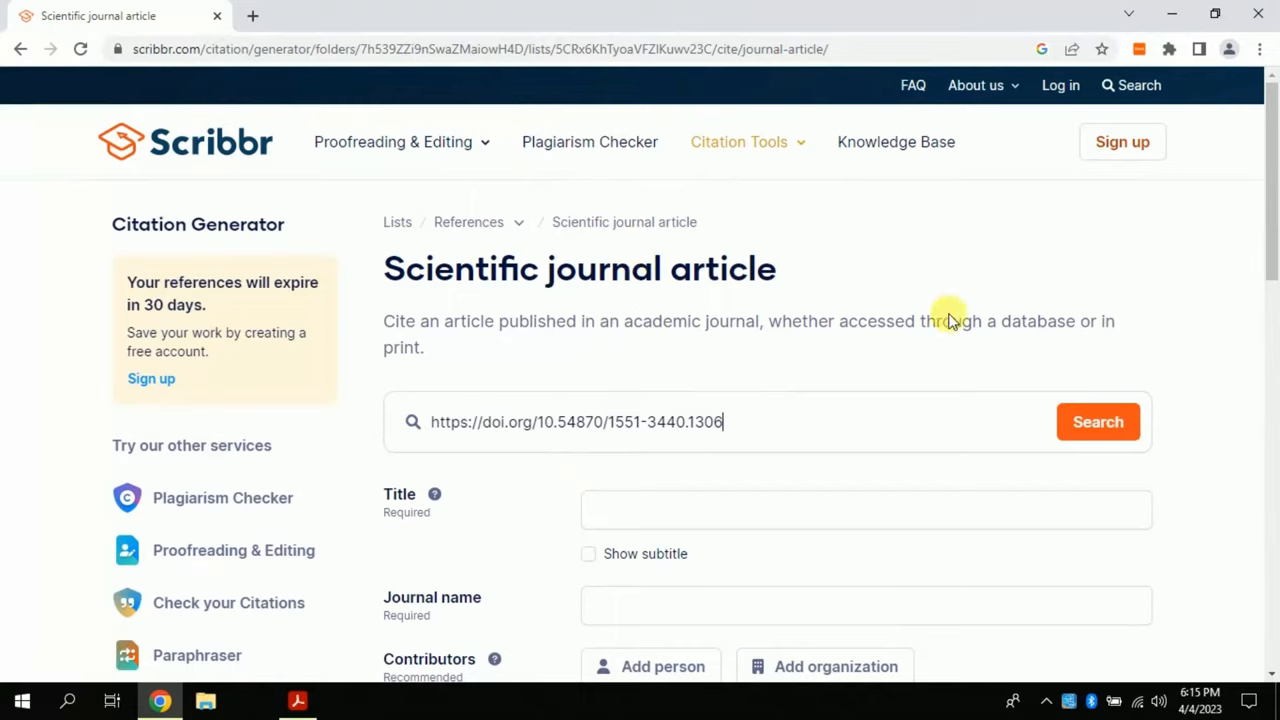
mouse_move(1098, 421)
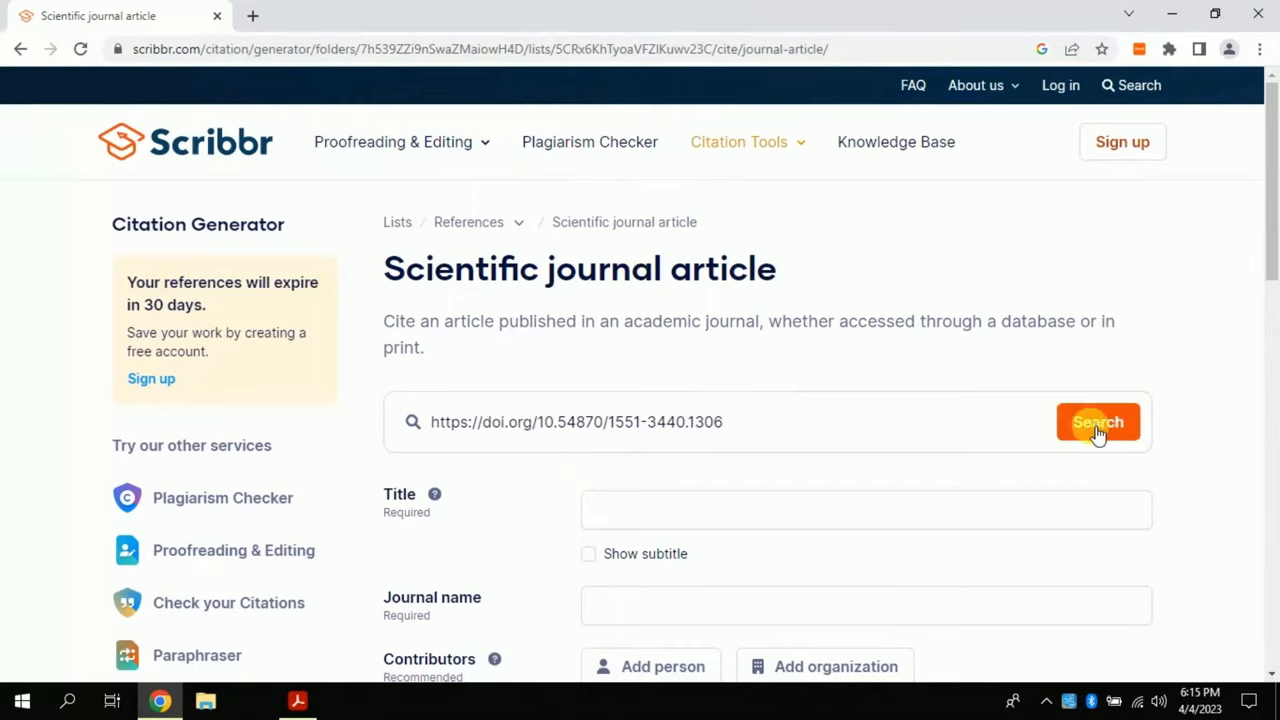
click(1098, 421)
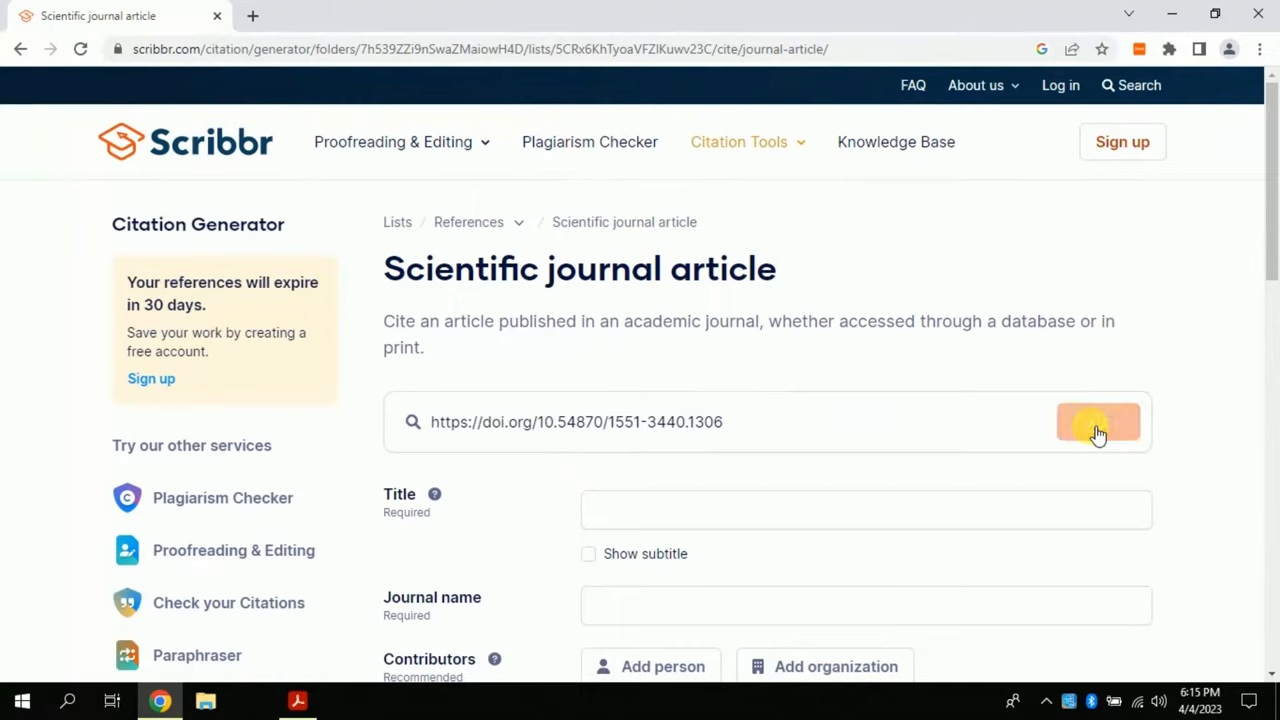
click(1098, 421)
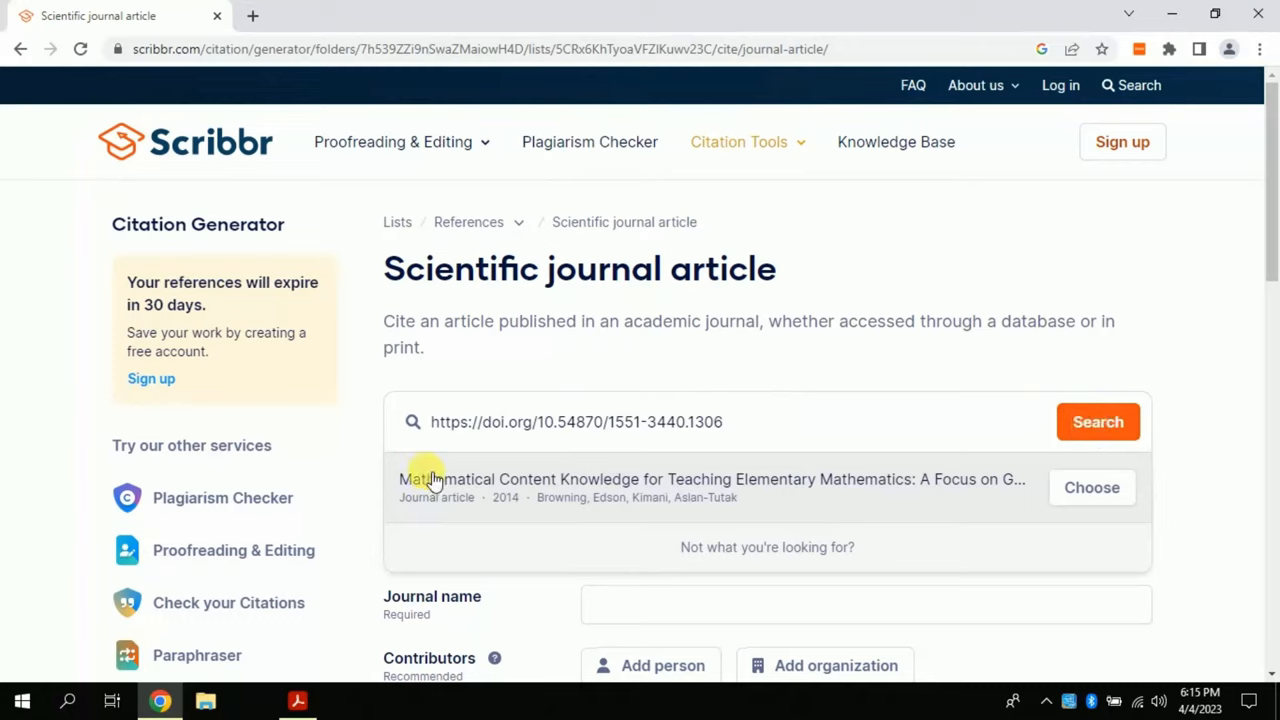
mouse_move(658, 485)
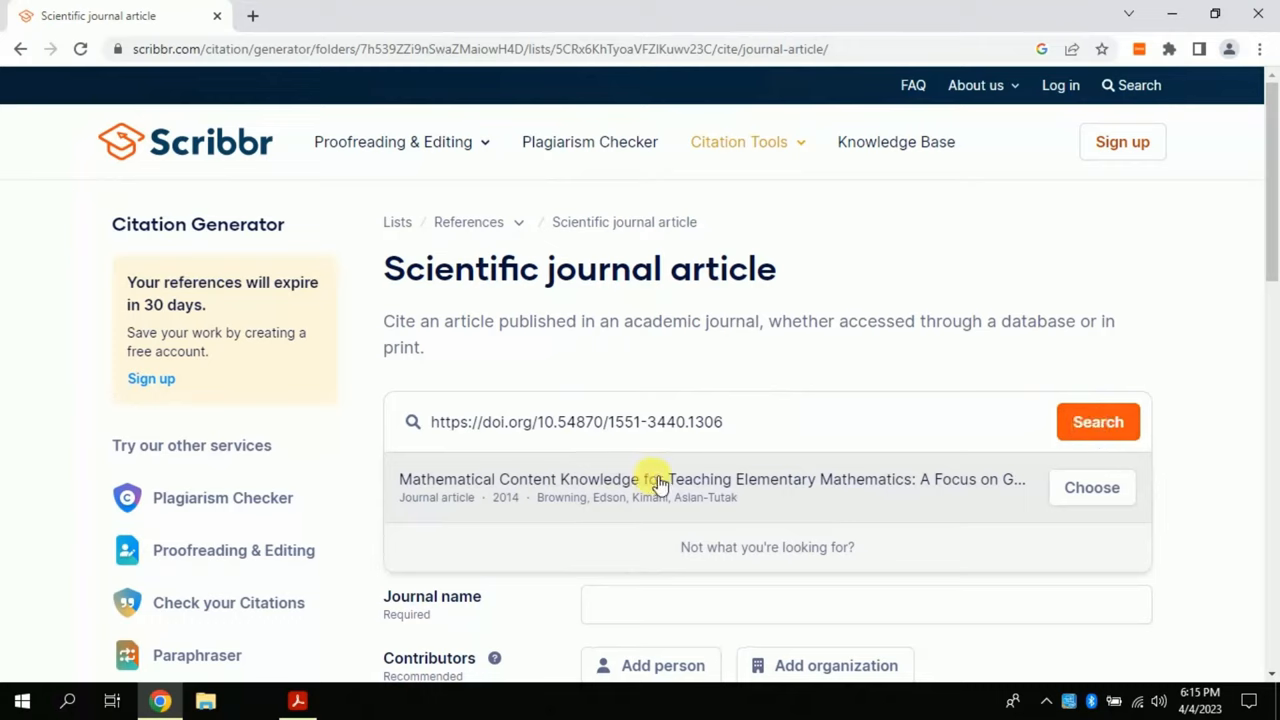
mouse_move(965, 490)
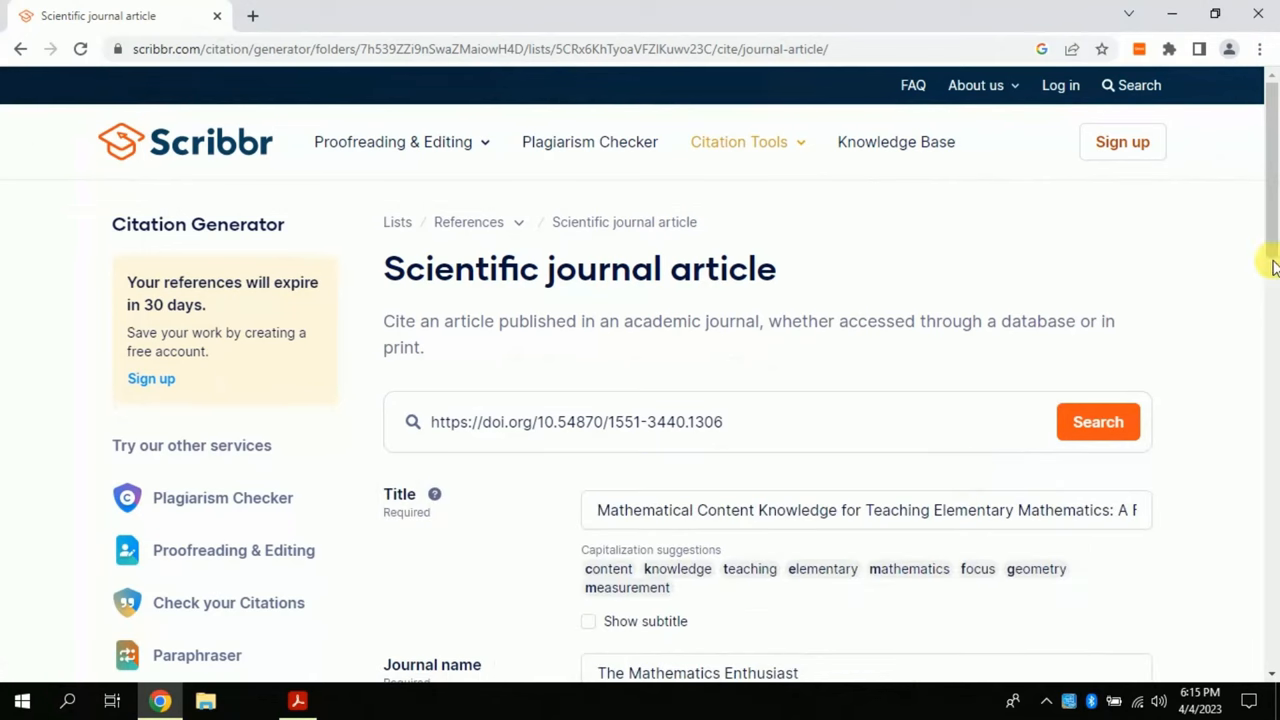
scroll(down, 3)
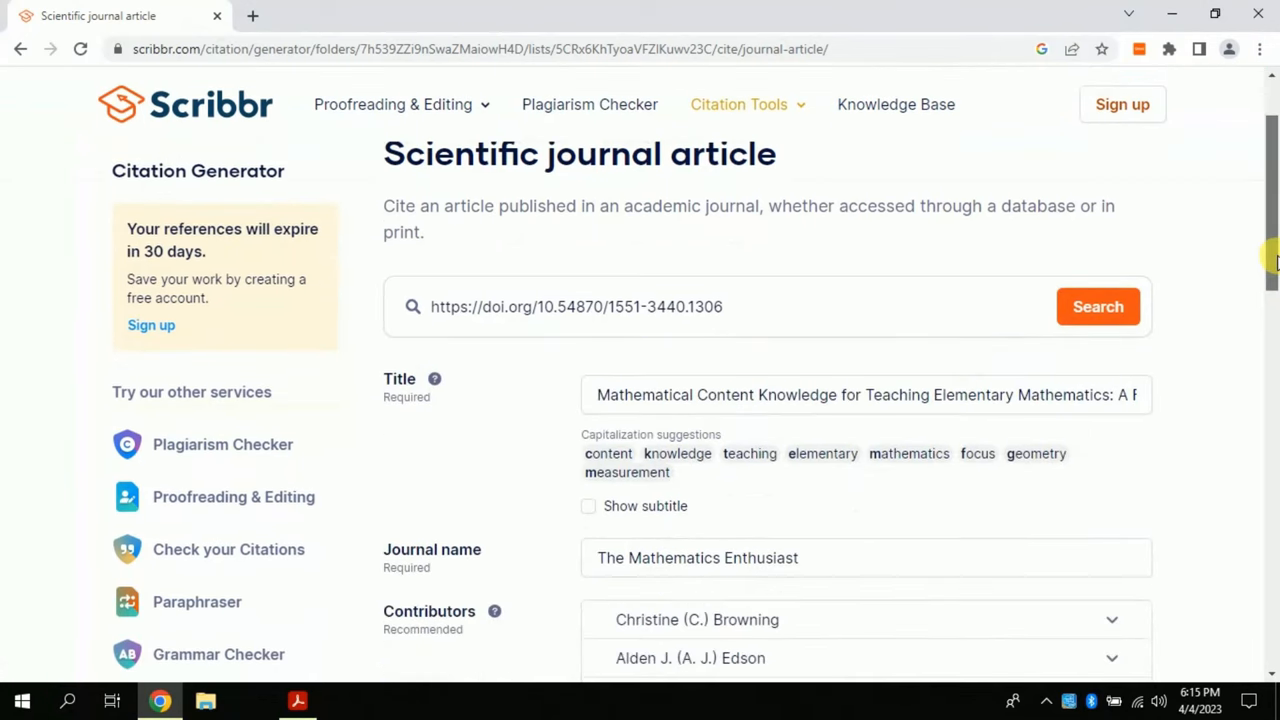
scroll(down, 3)
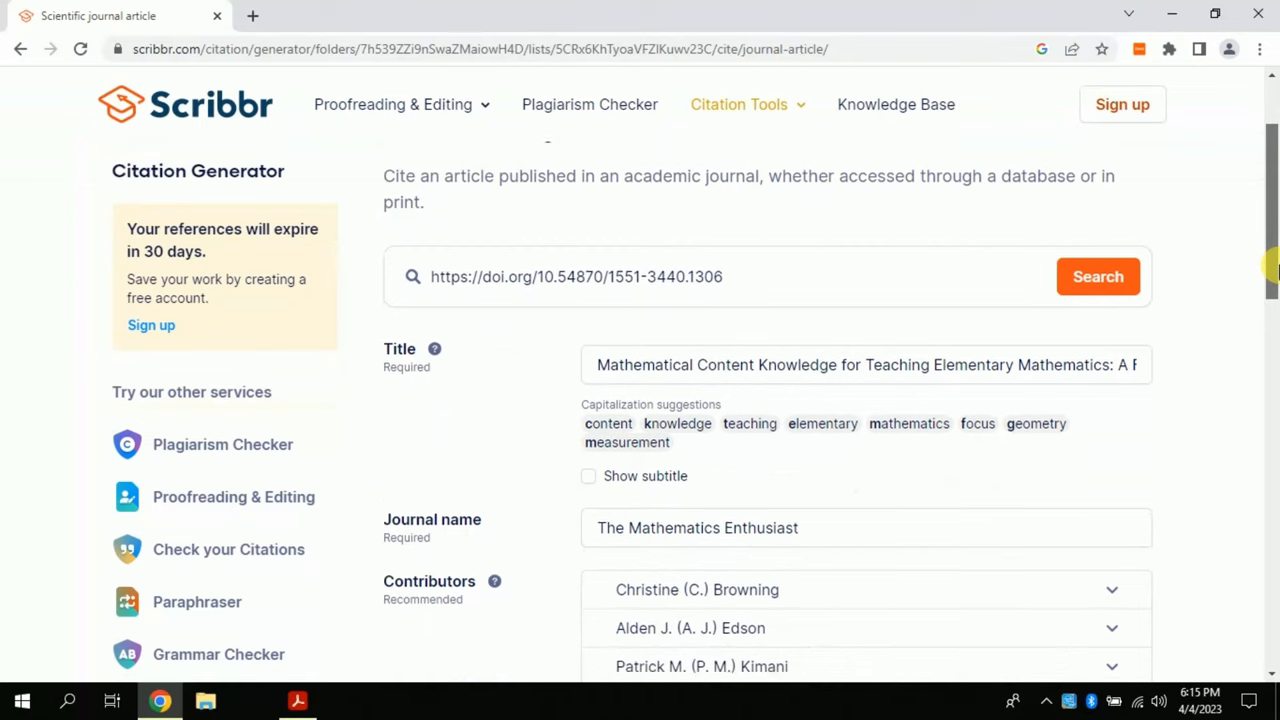
scroll(down, 3)
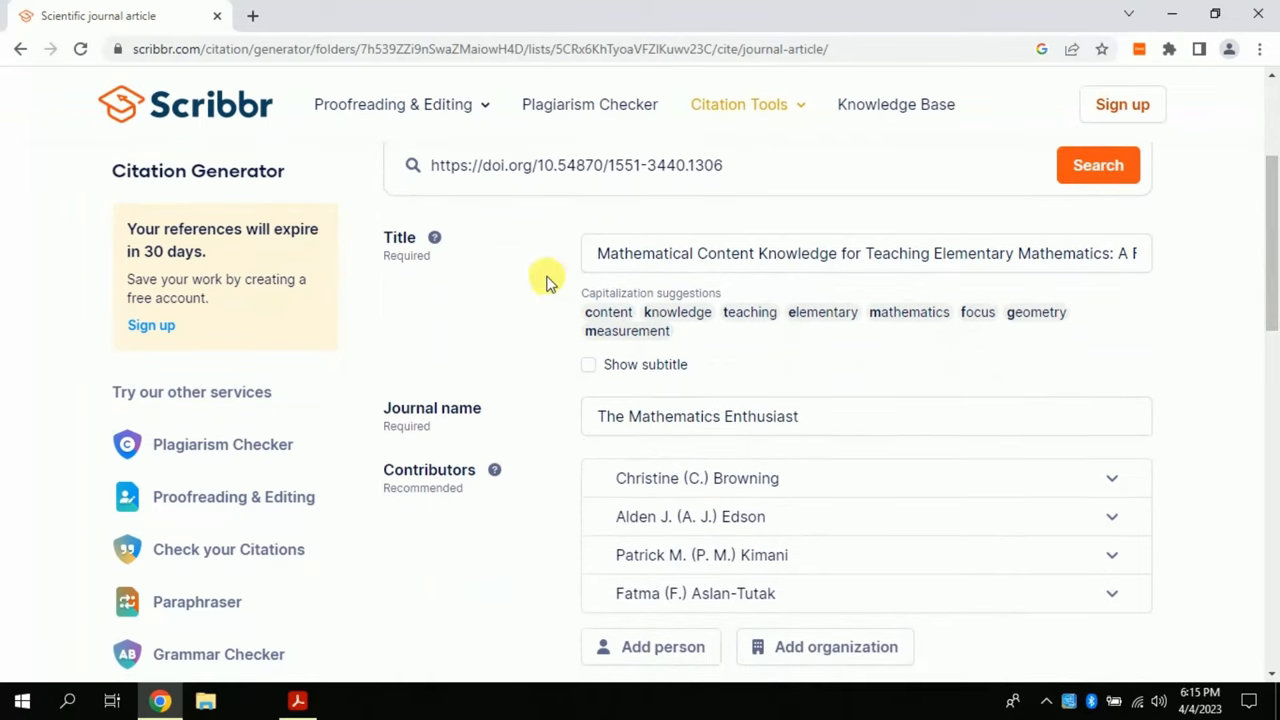
scroll(down, 3)
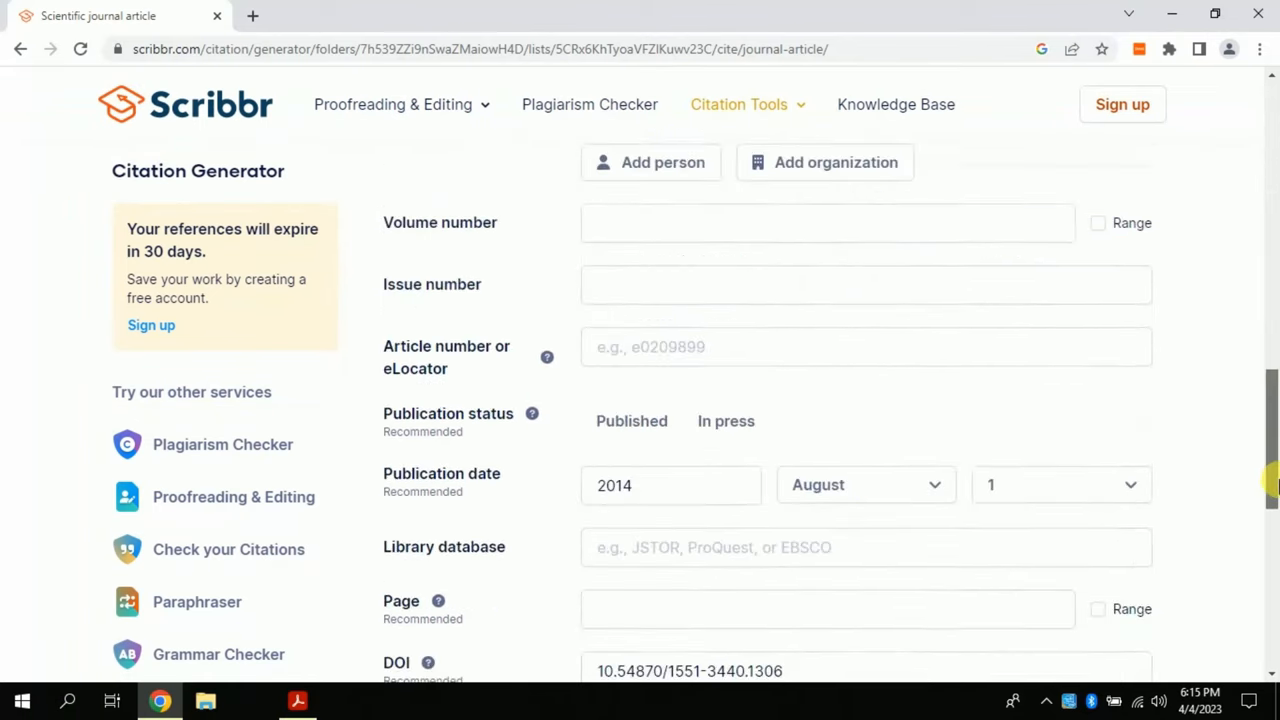
scroll(down, 3)
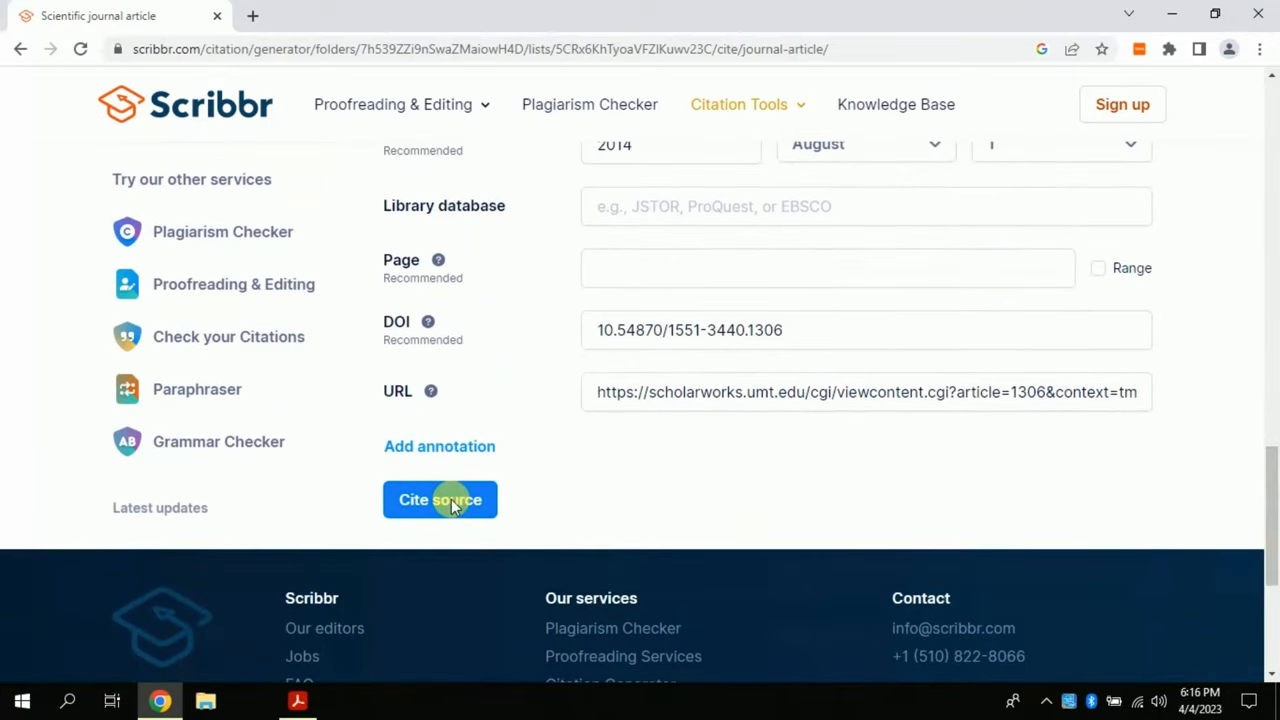
Add the article to the reference list and show its (Browning et al., 2014) in-text citations.
click(440, 499)
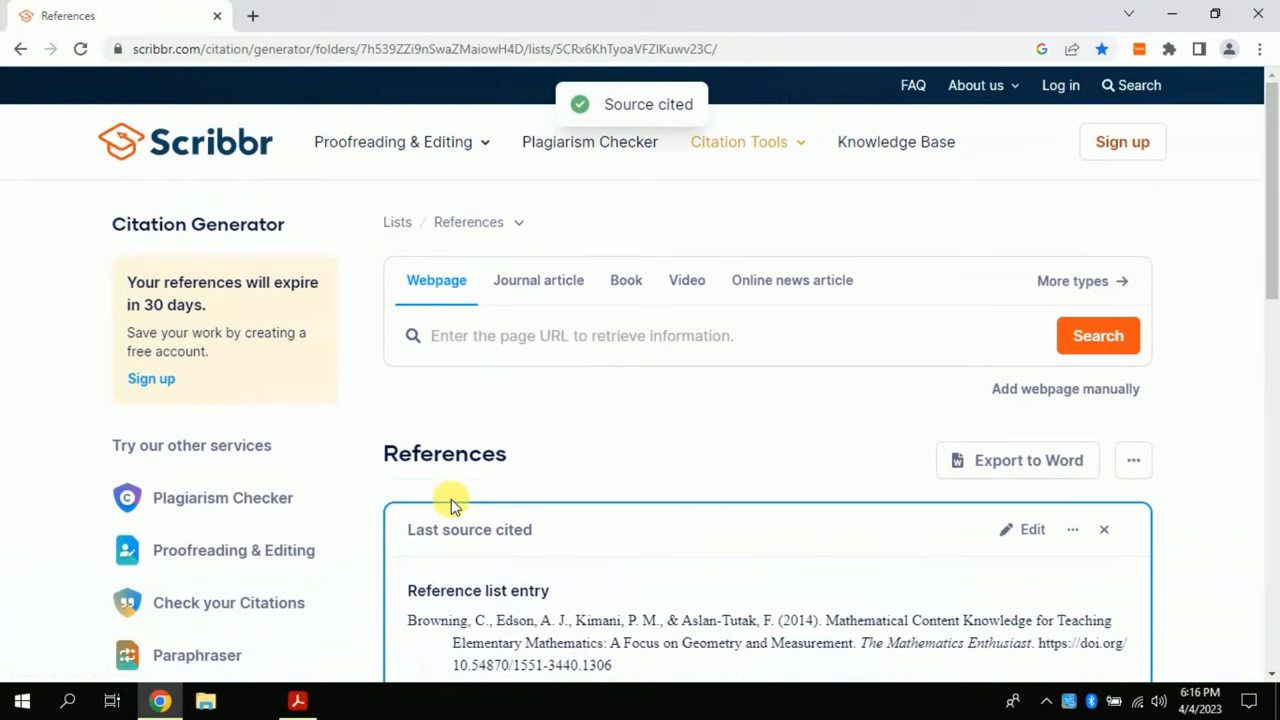
mouse_move(1075, 120)
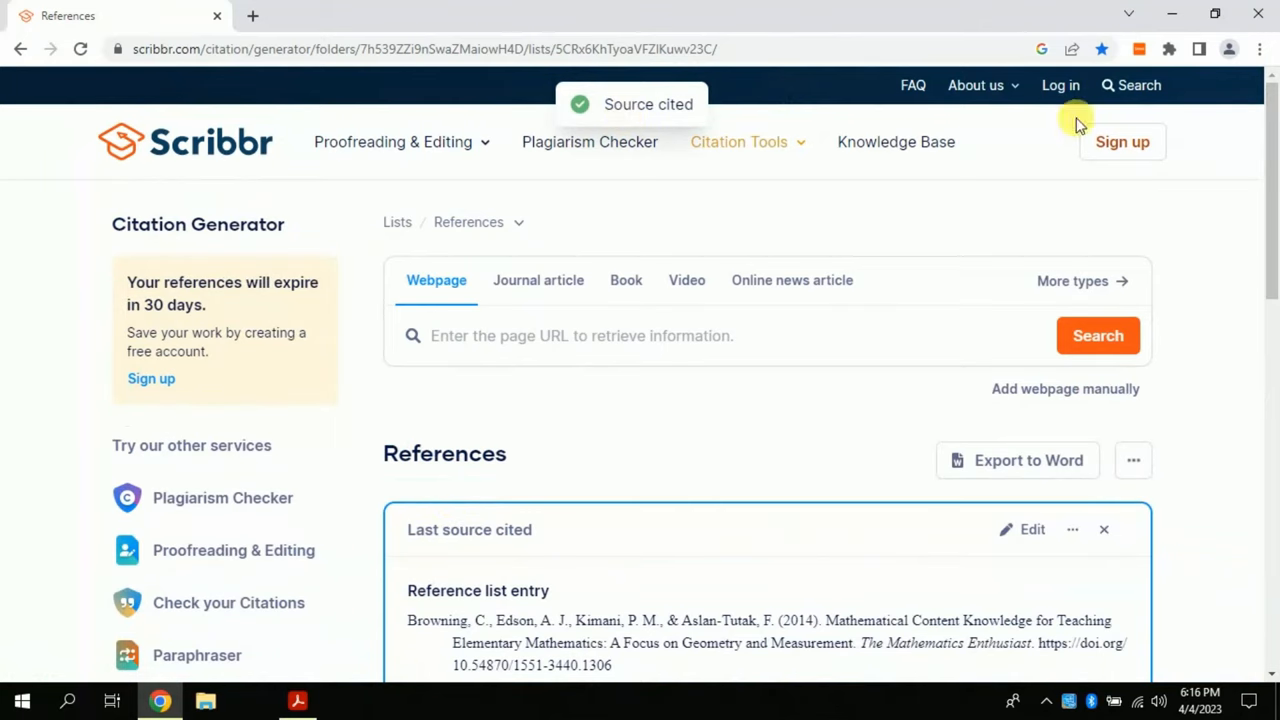
scroll(down, 3)
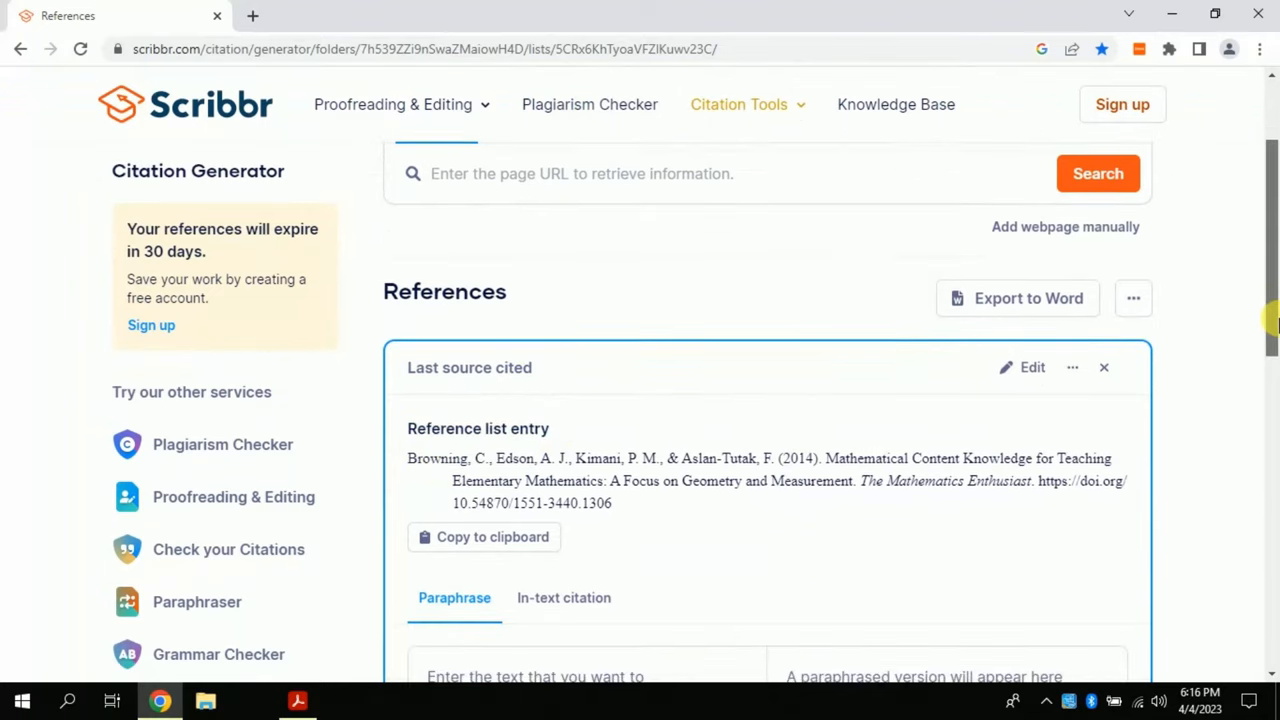
scroll(down, 3)
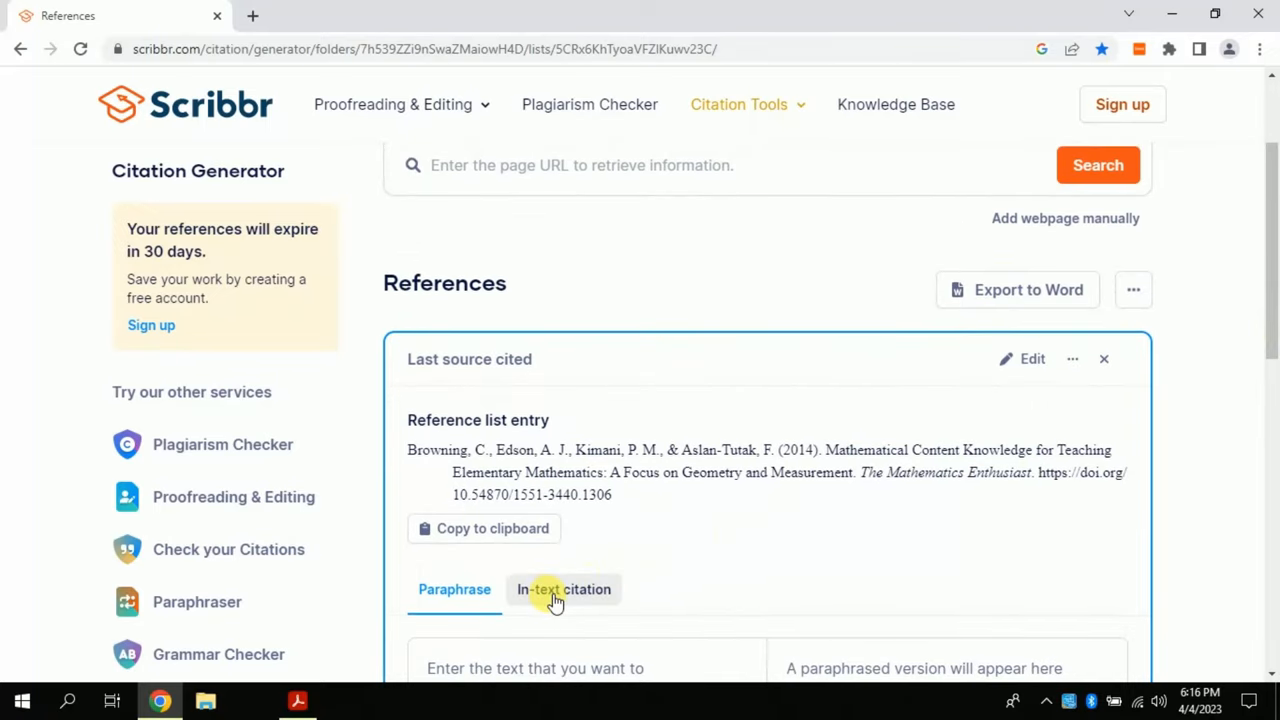
click(563, 589)
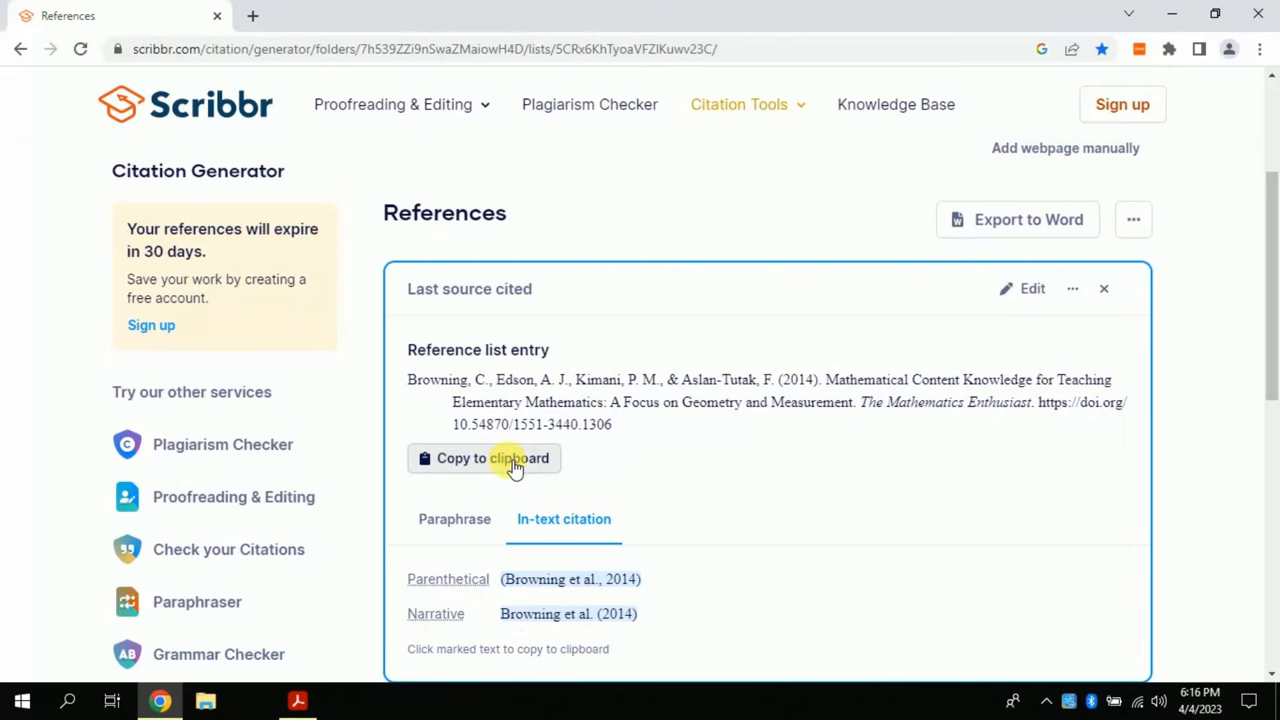
Copy the Browning et al. reference entry to the clipboard formatted for Microsoft Word.
click(492, 458)
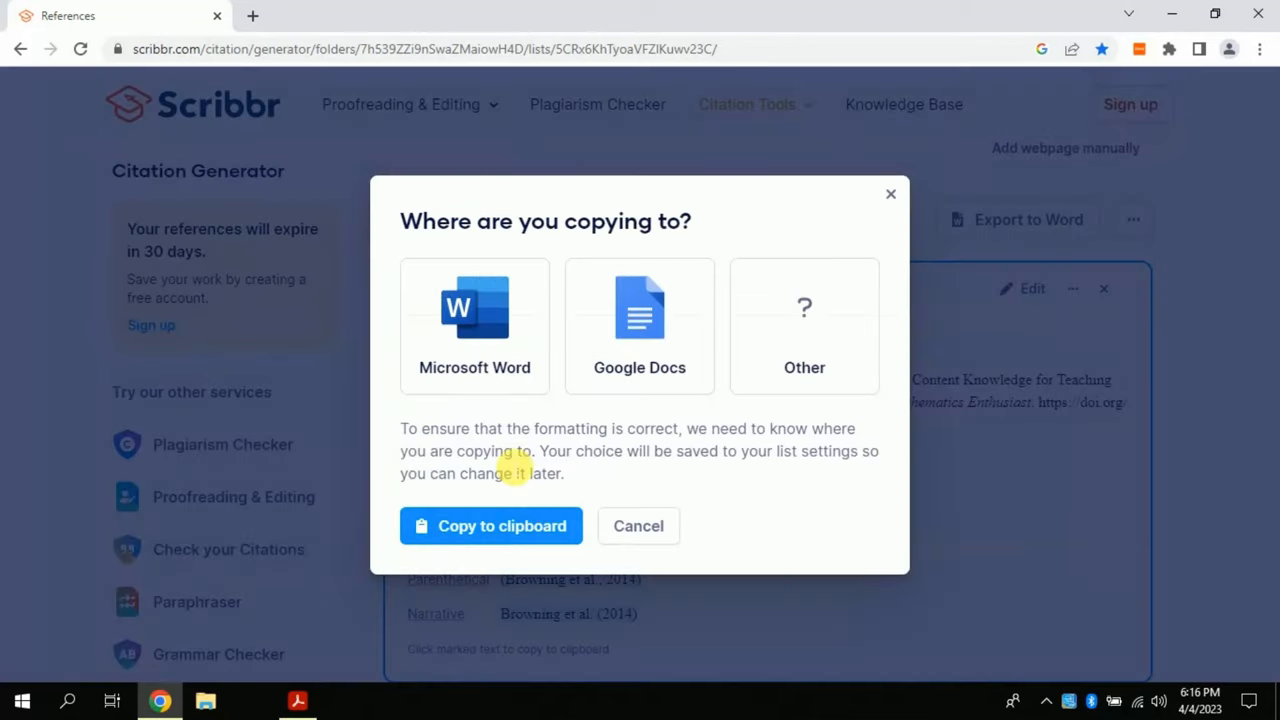
click(474, 325)
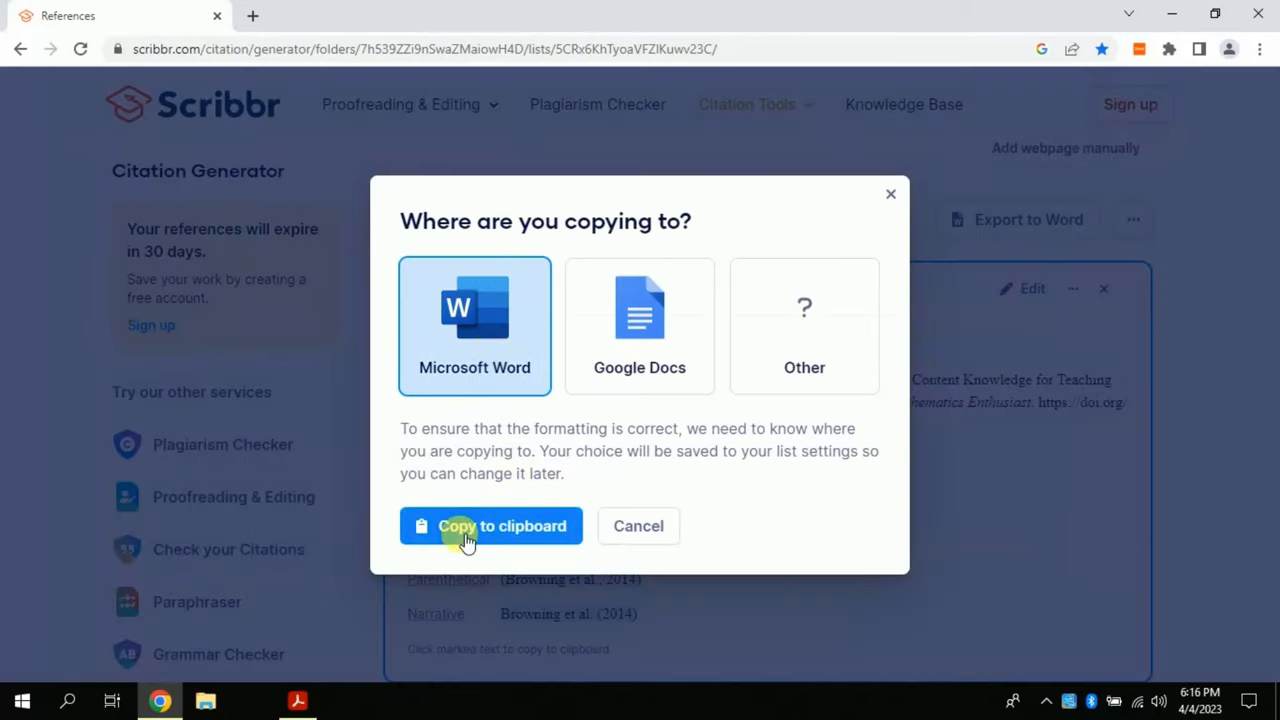
click(491, 526)
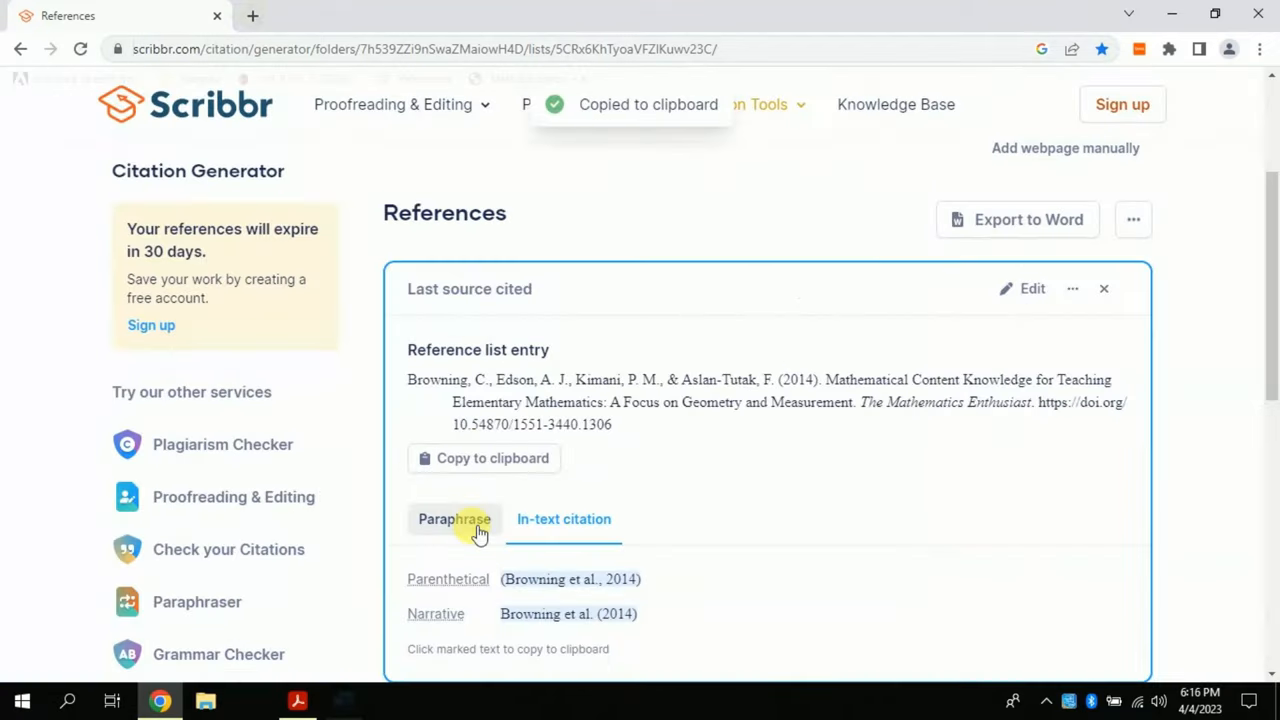
click(252, 15)
text(cite)
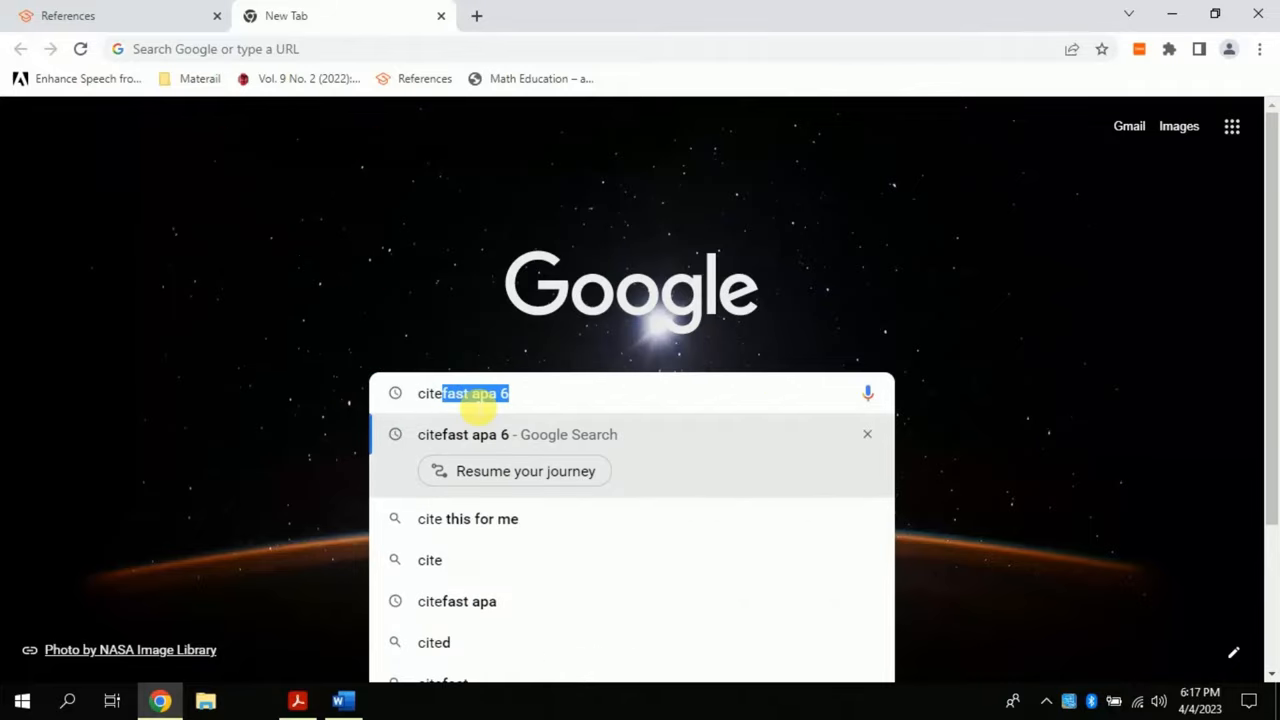
mouse_move(530, 398)
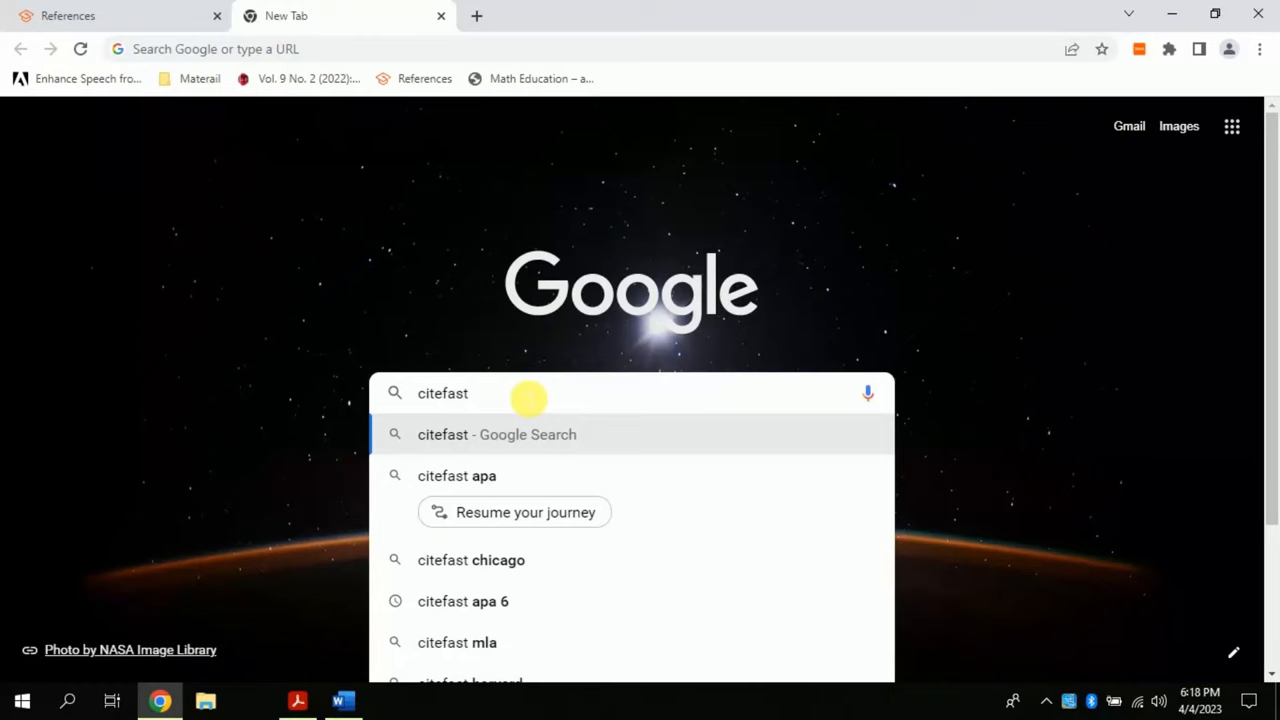
Search Google for 'citefast apa' and open the Citefast APA7 citation generator.
click(457, 475)
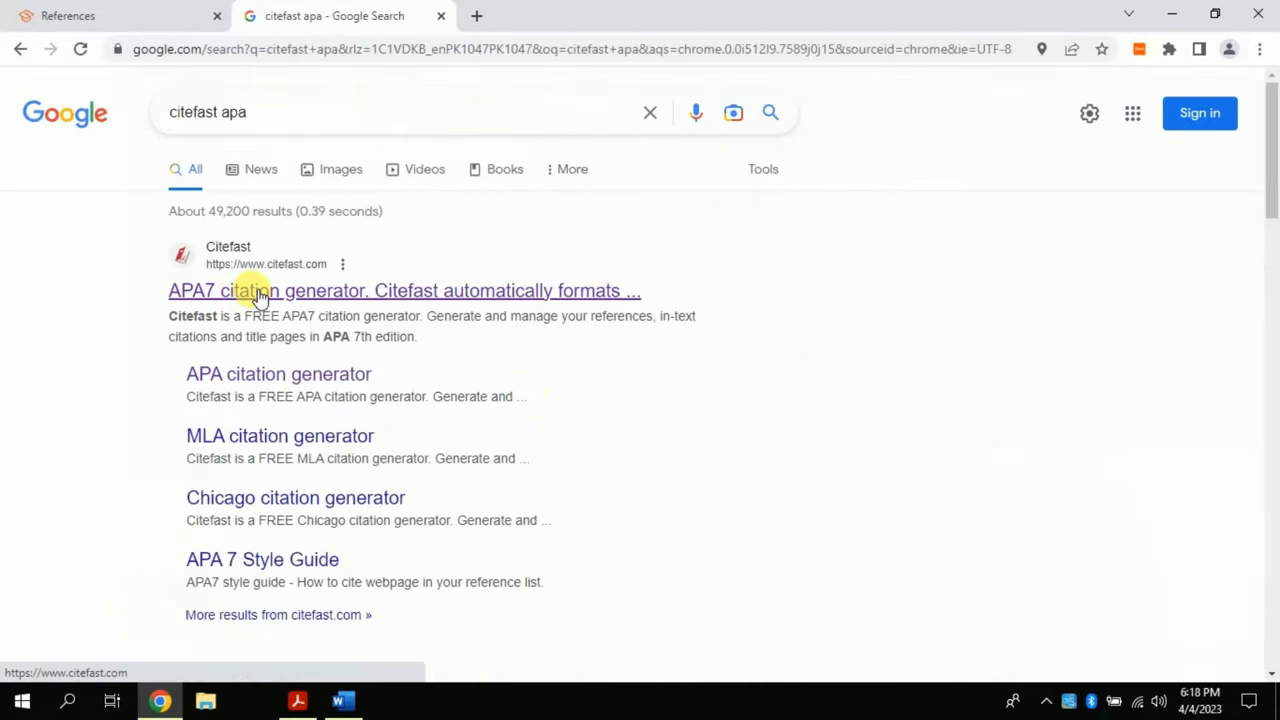
click(404, 290)
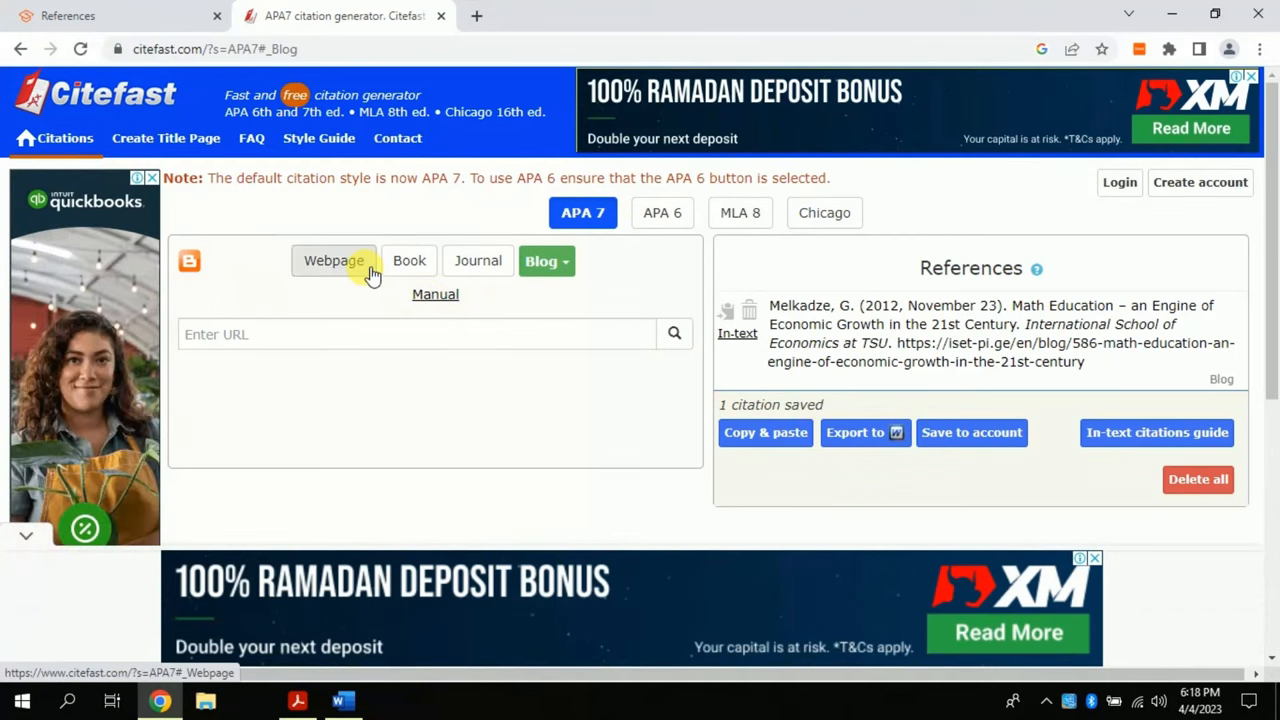
Switch Citefast to the Journal source type, then return to Autofill article search mode.
click(547, 261)
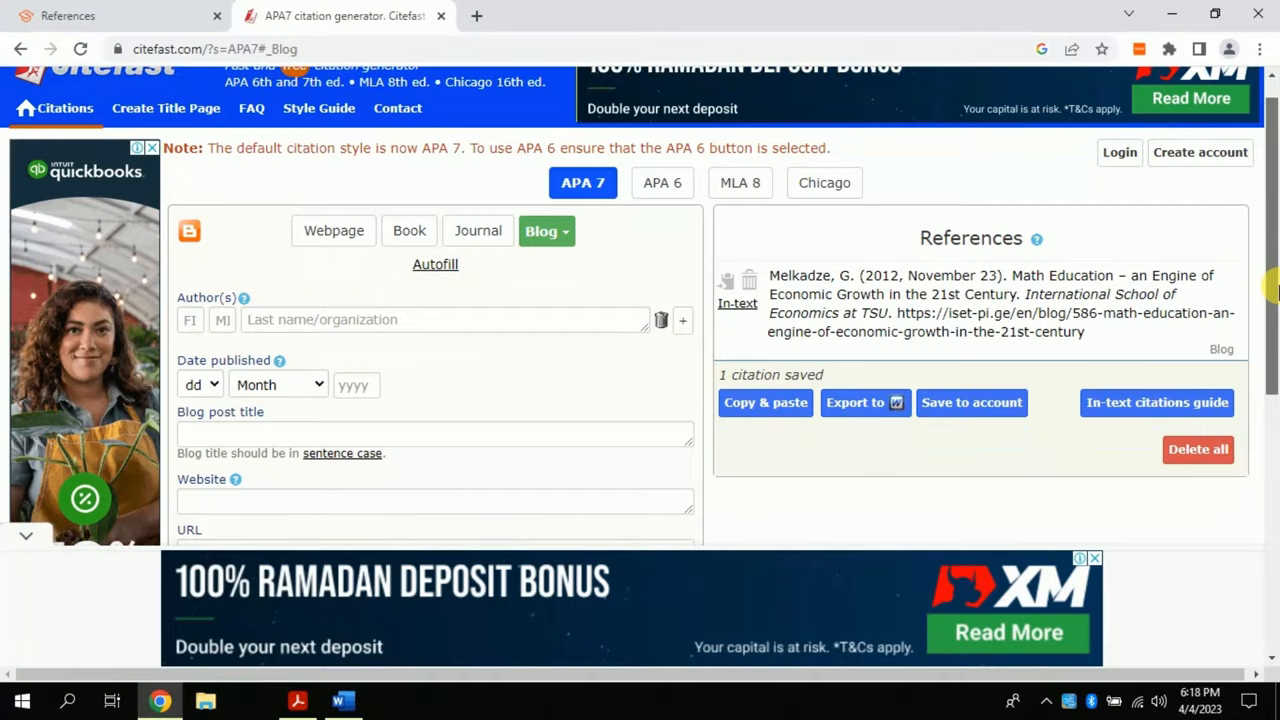
scroll(down, 3)
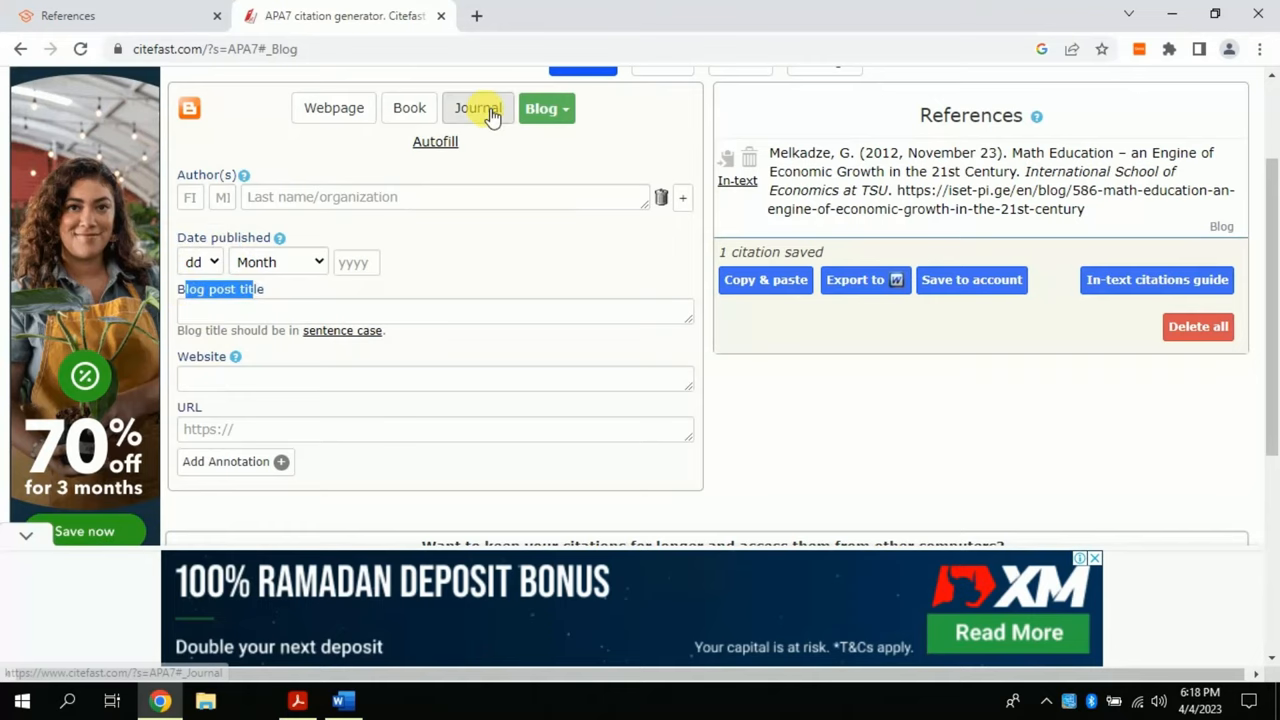
click(476, 108)
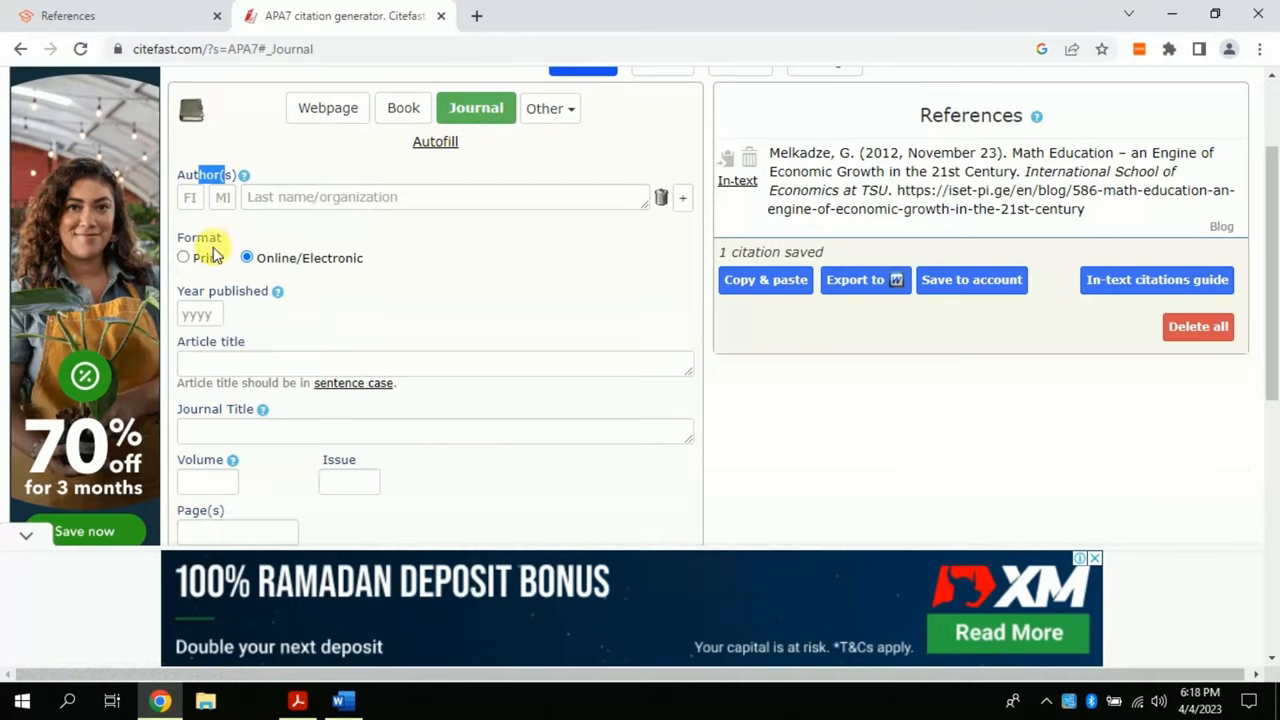
click(434, 363)
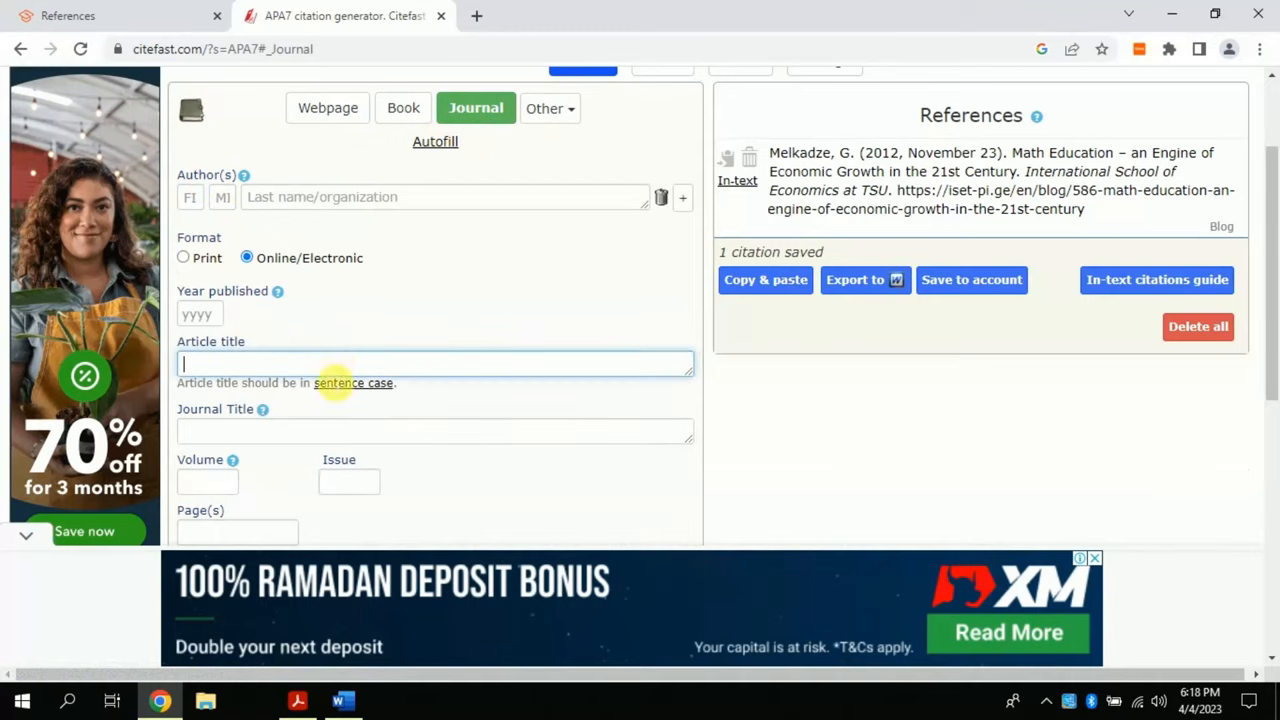
scroll(down, 3)
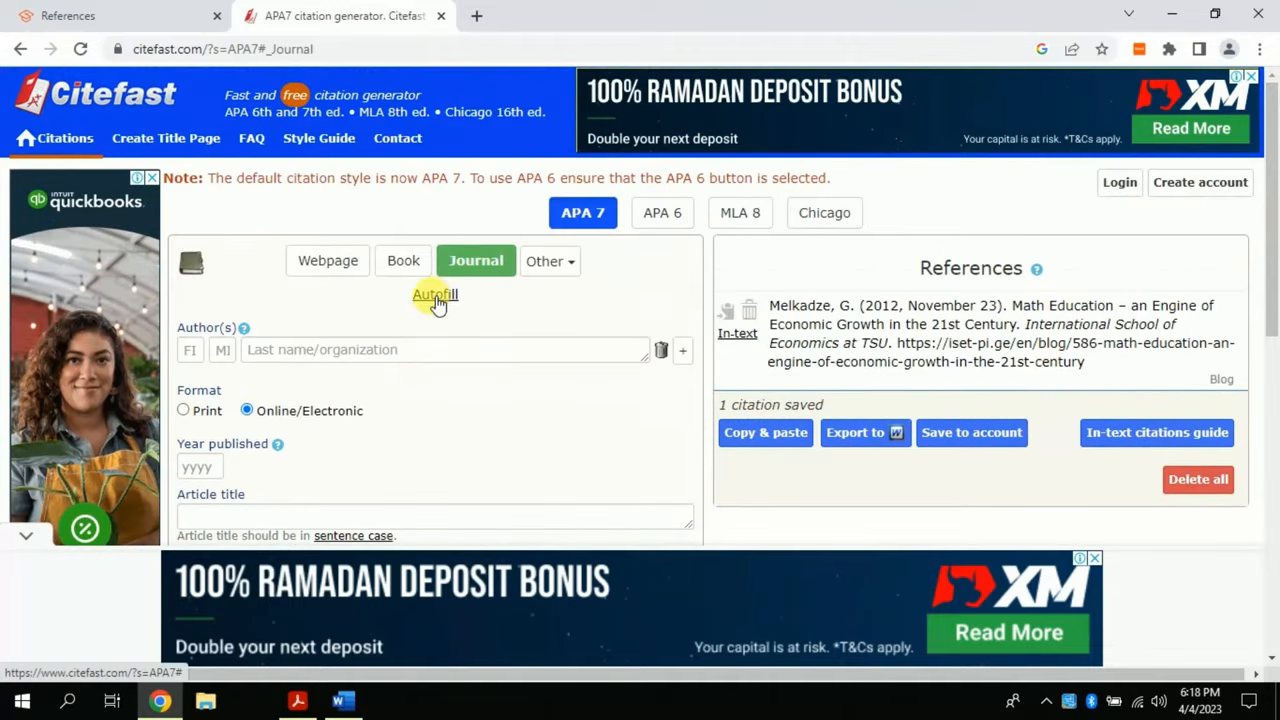
click(434, 294)
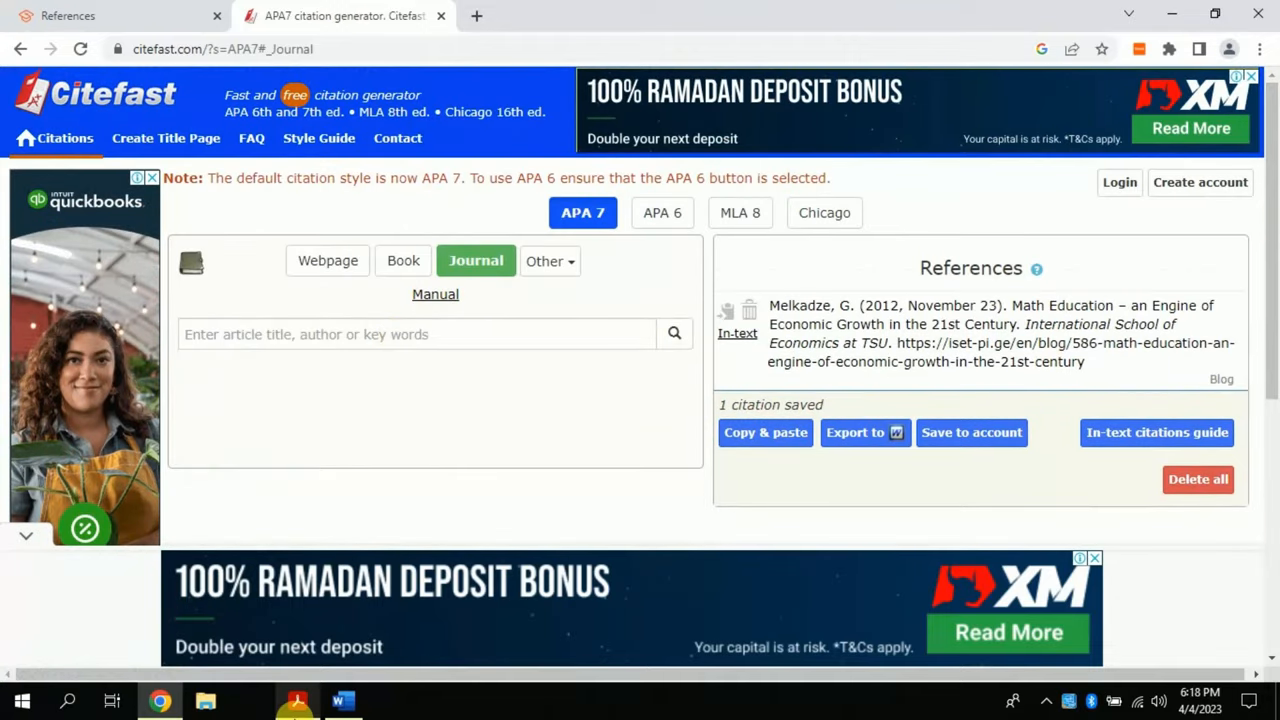
Search the title 'Teaching Elementary Mathematics: A Focus on Geometry and Measurement' and autofill the matching article.
click(297, 700)
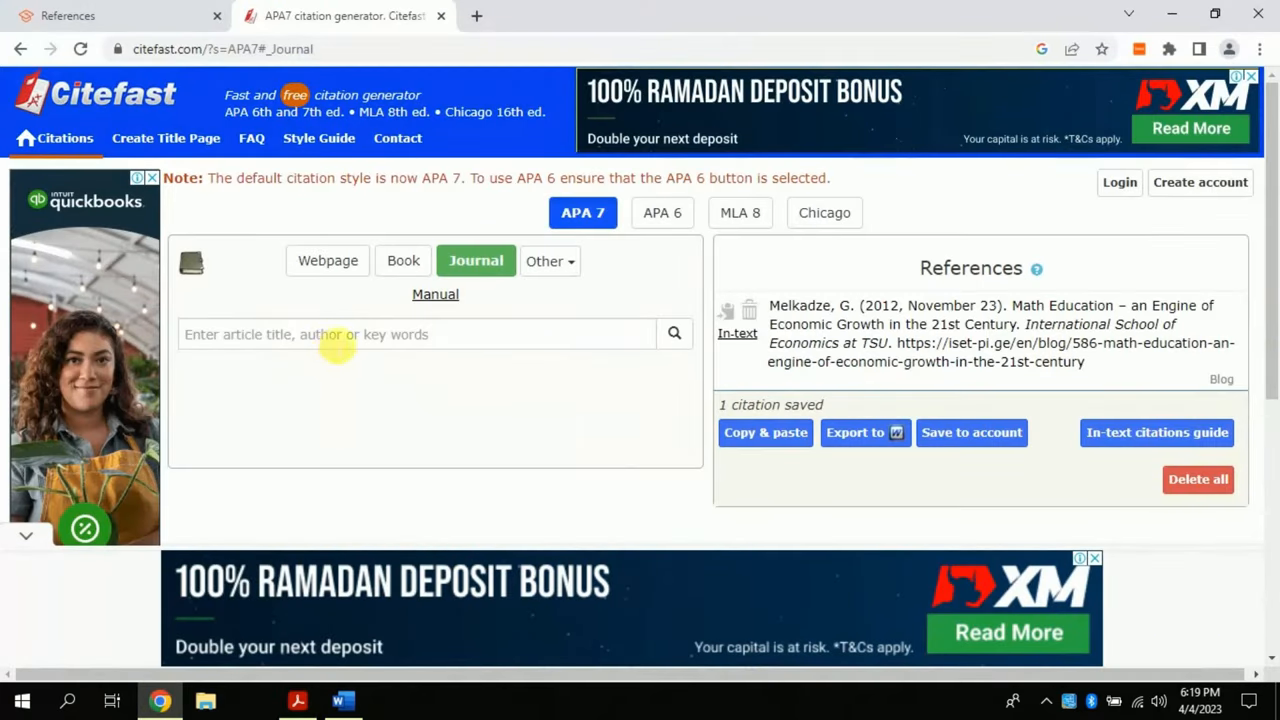
text(aching Elementary Mathematics: A Focus on Geometry and Measurement)
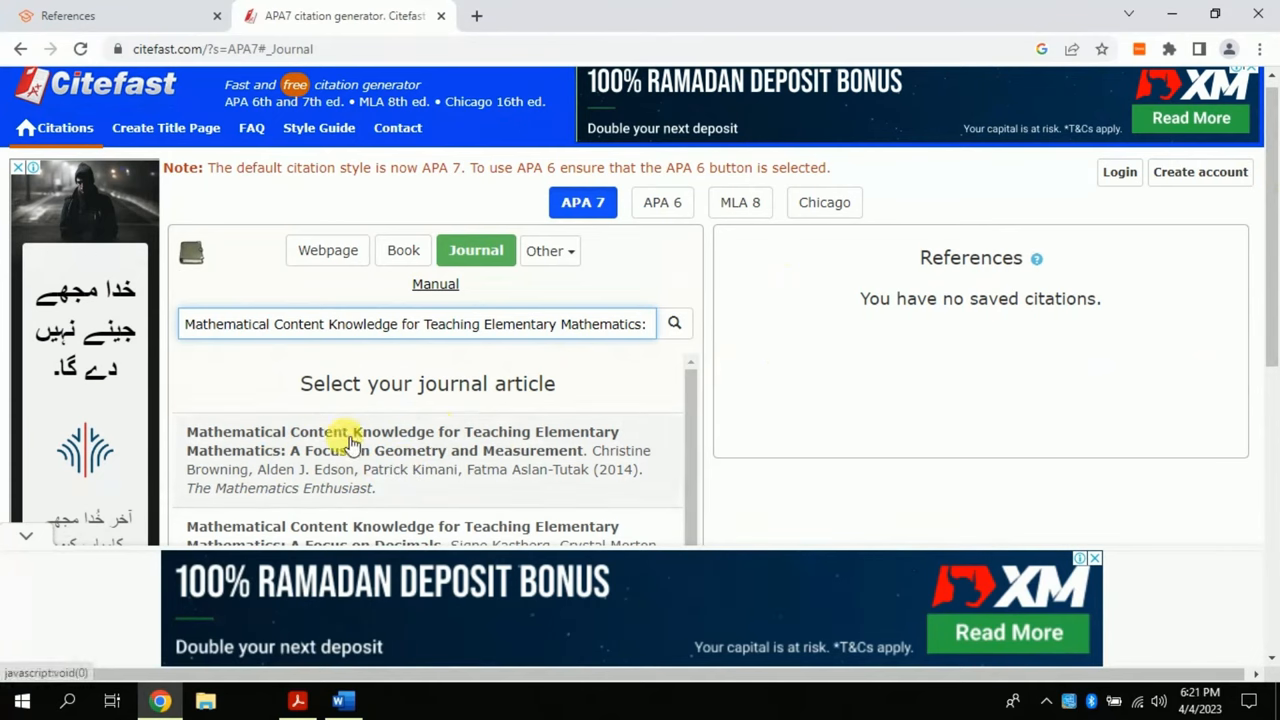
click(350, 440)
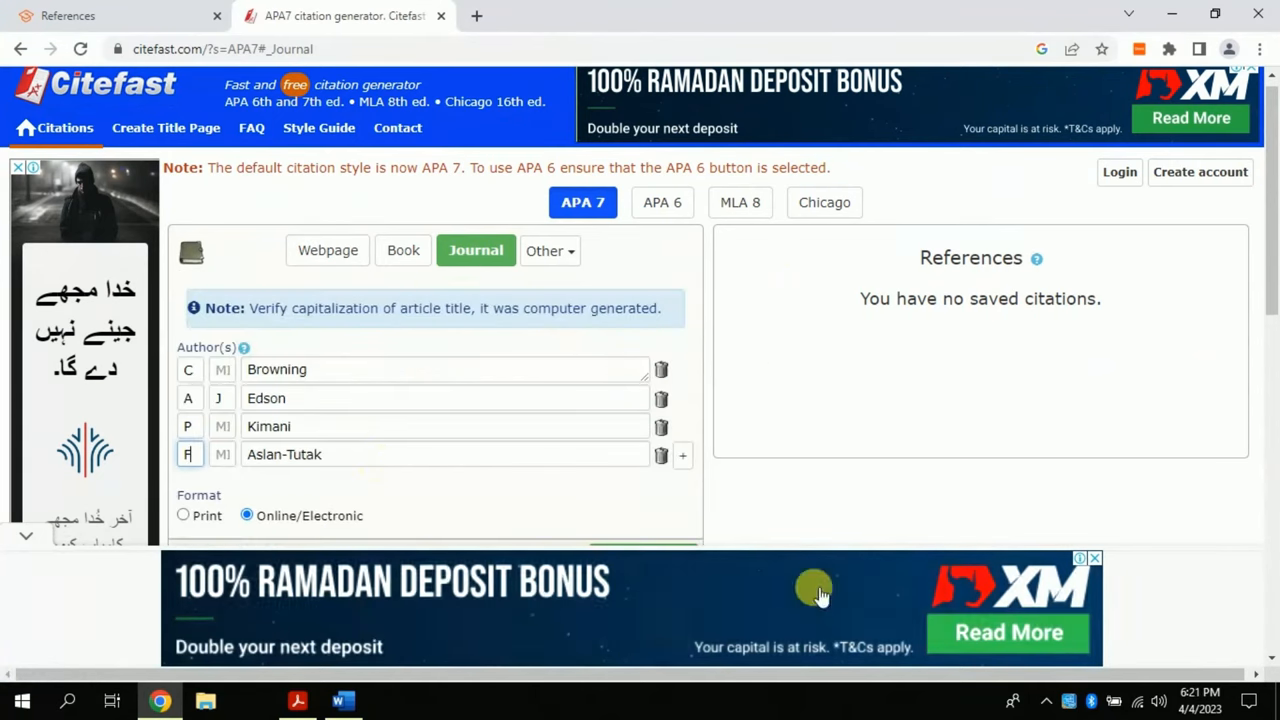
scroll(down, 3)
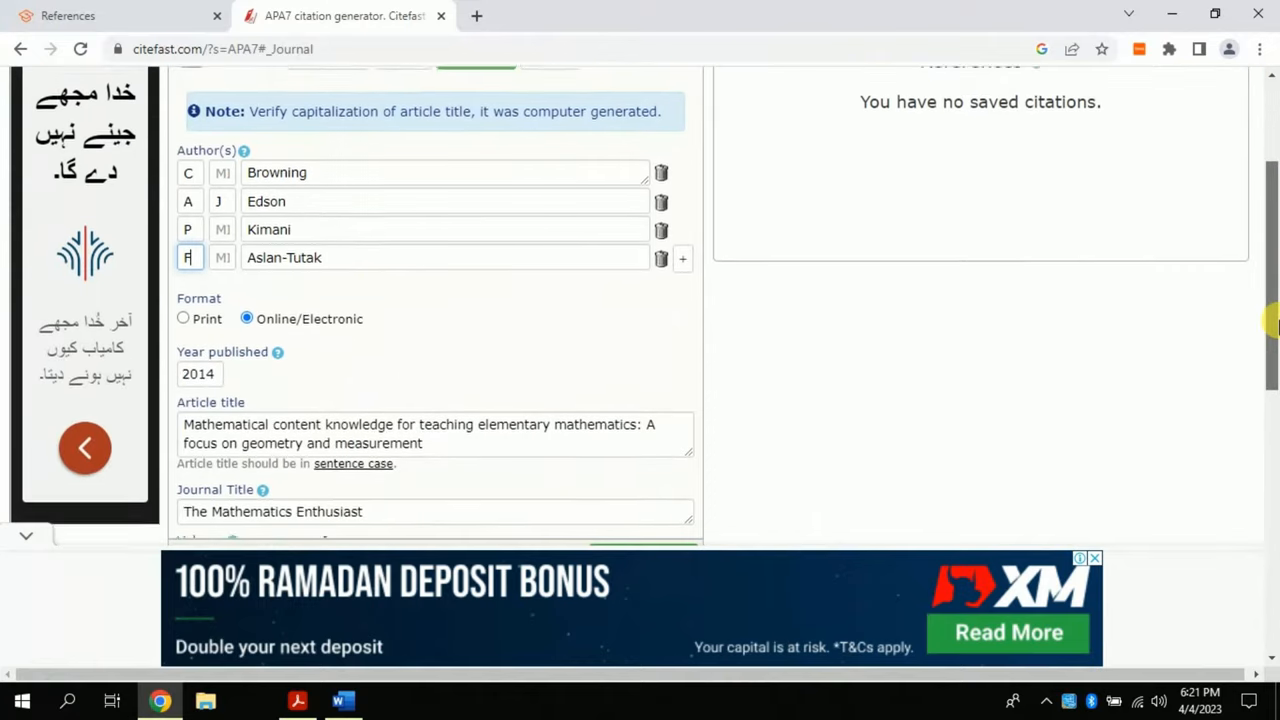
scroll(down, 3)
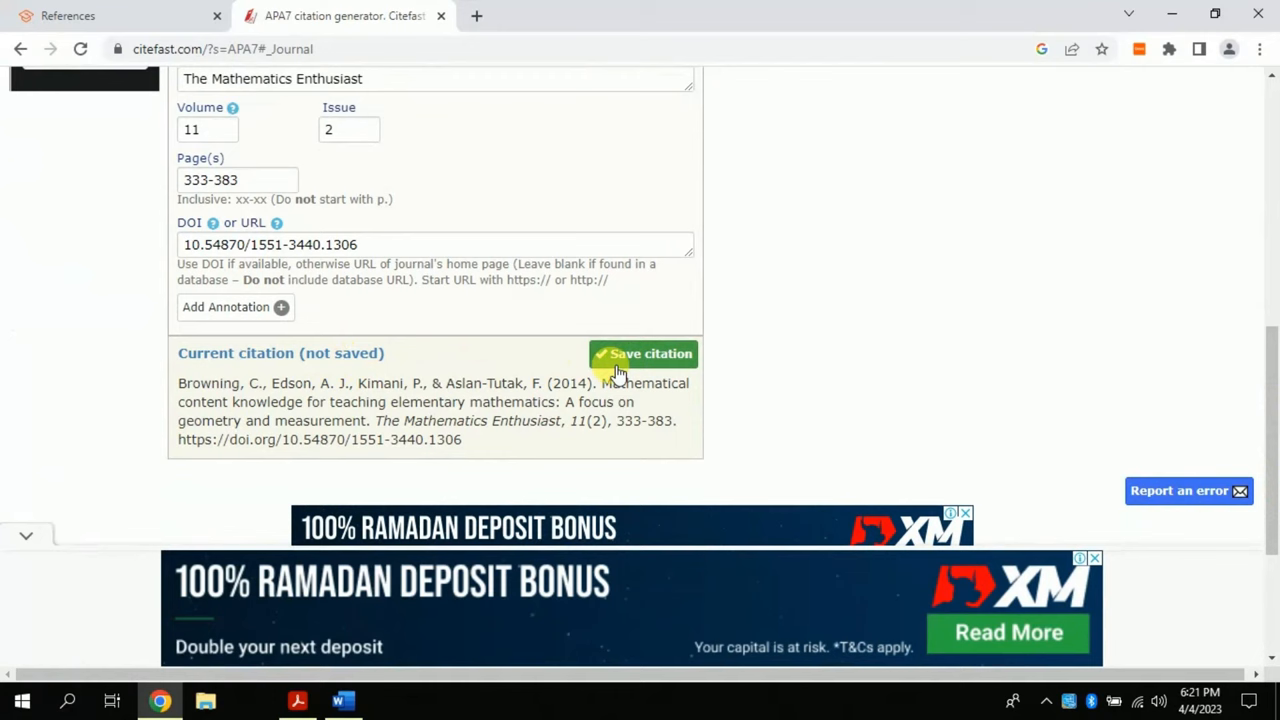
Save the Browning et al. (2014) citation, export it to Word, and open the bibliography.
click(644, 353)
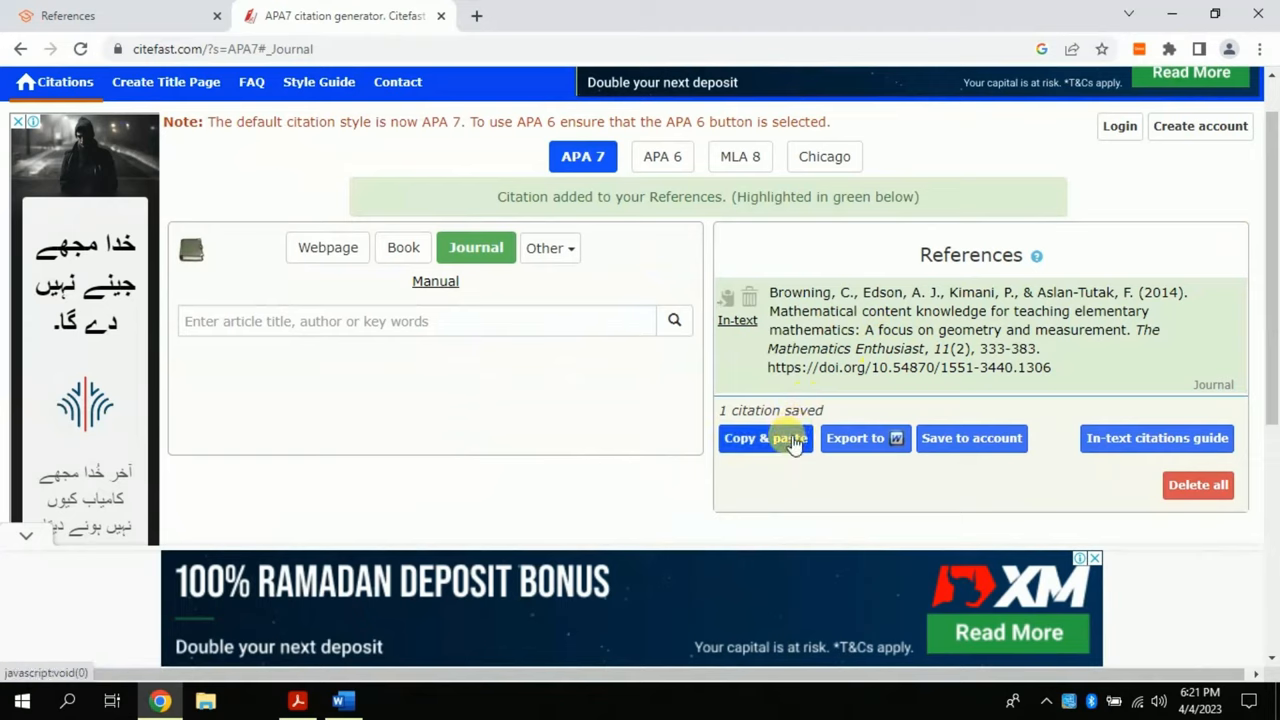
mouse_move(865, 438)
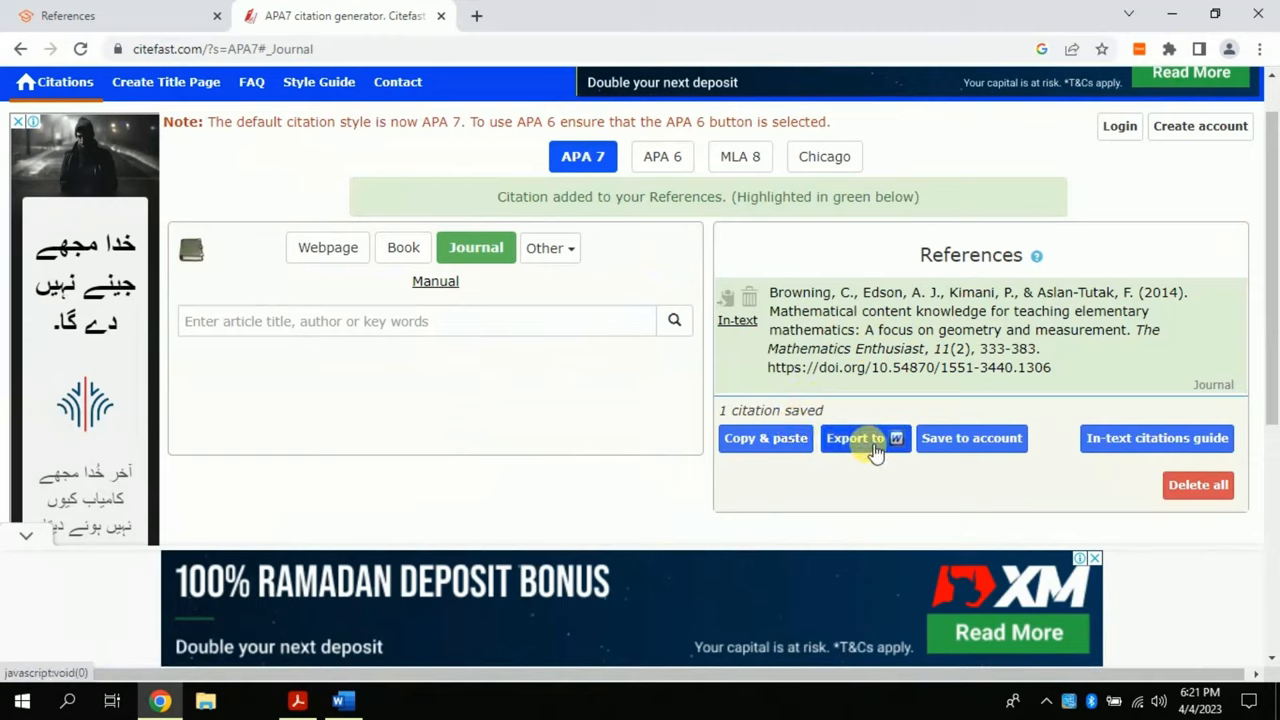
mouse_move(765, 438)
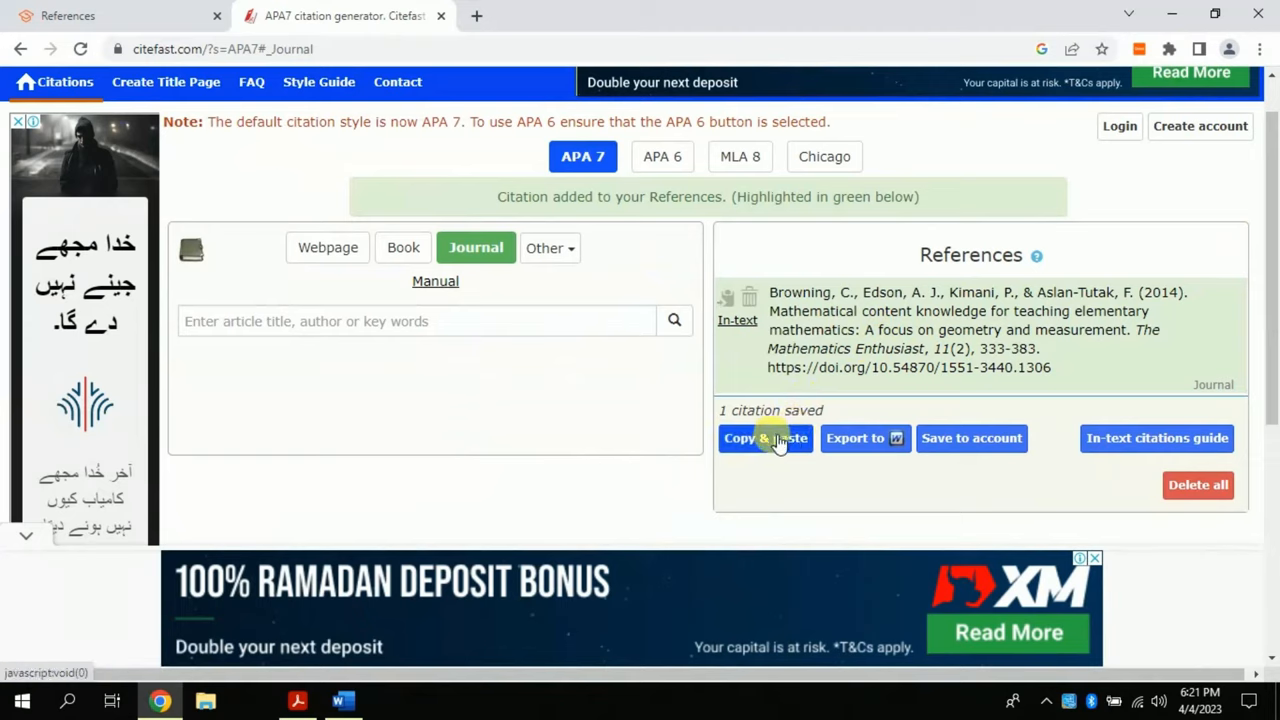
click(765, 438)
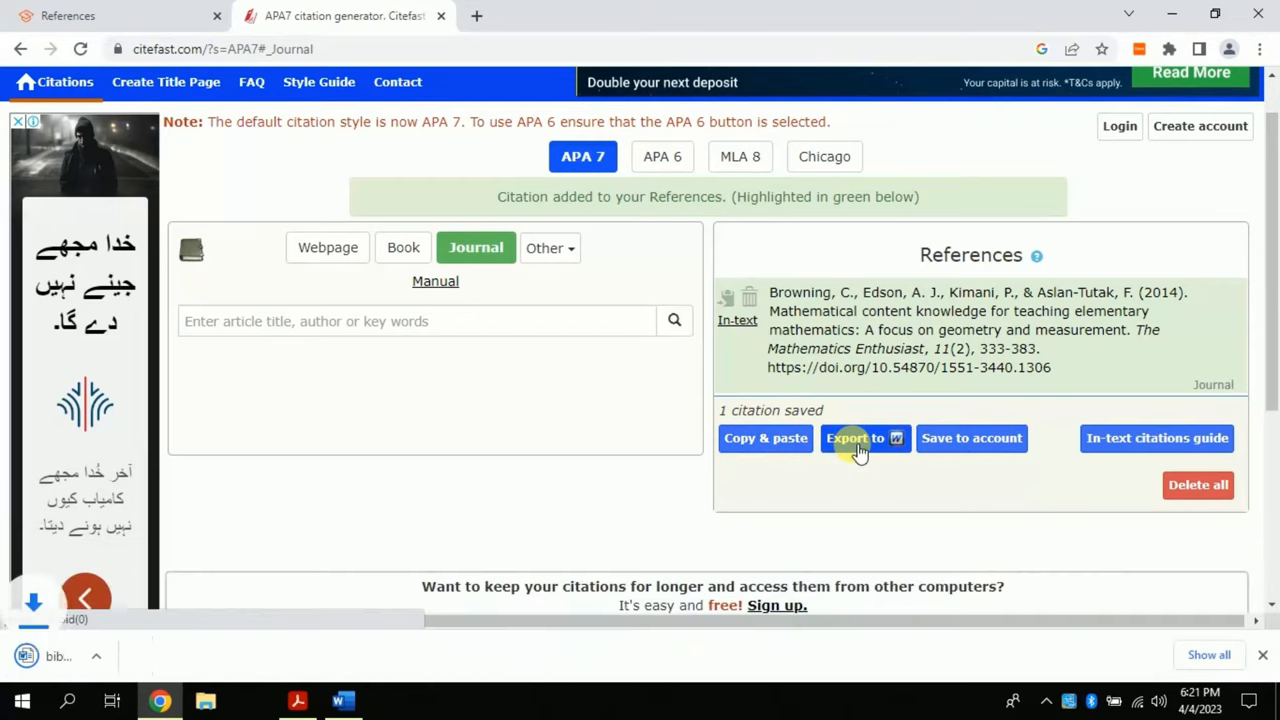
click(855, 438)
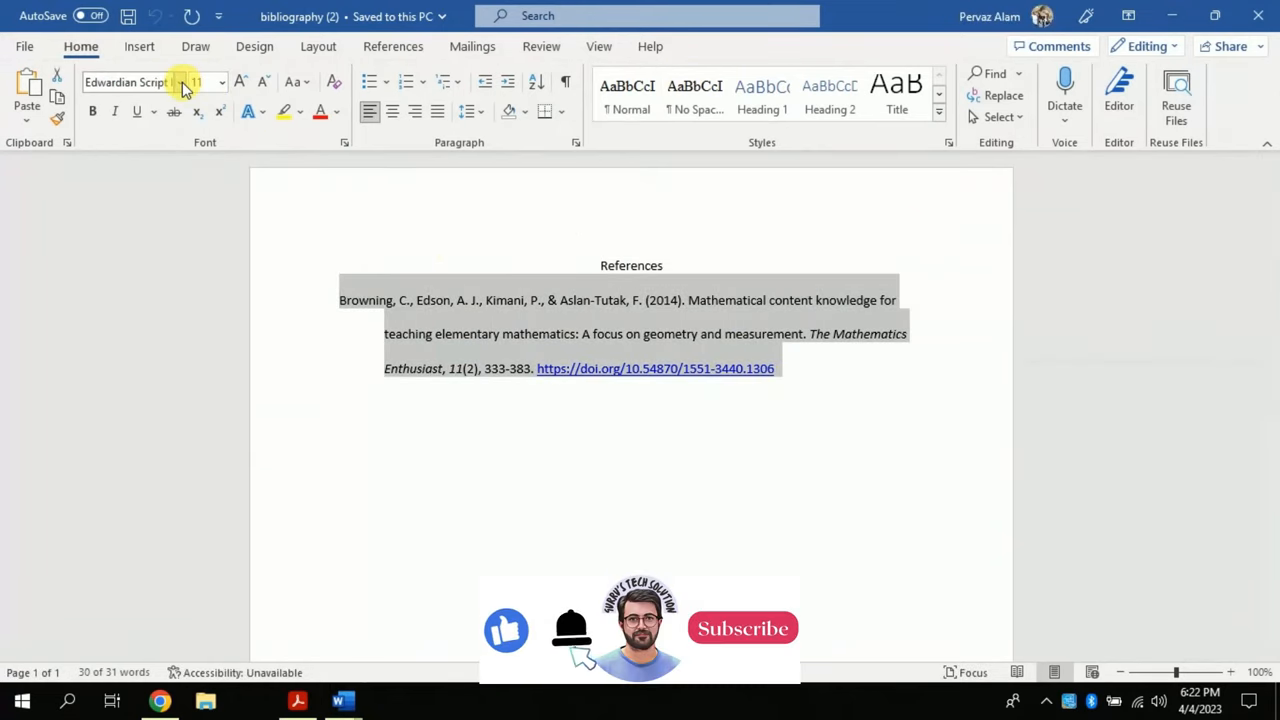
click(181, 82)
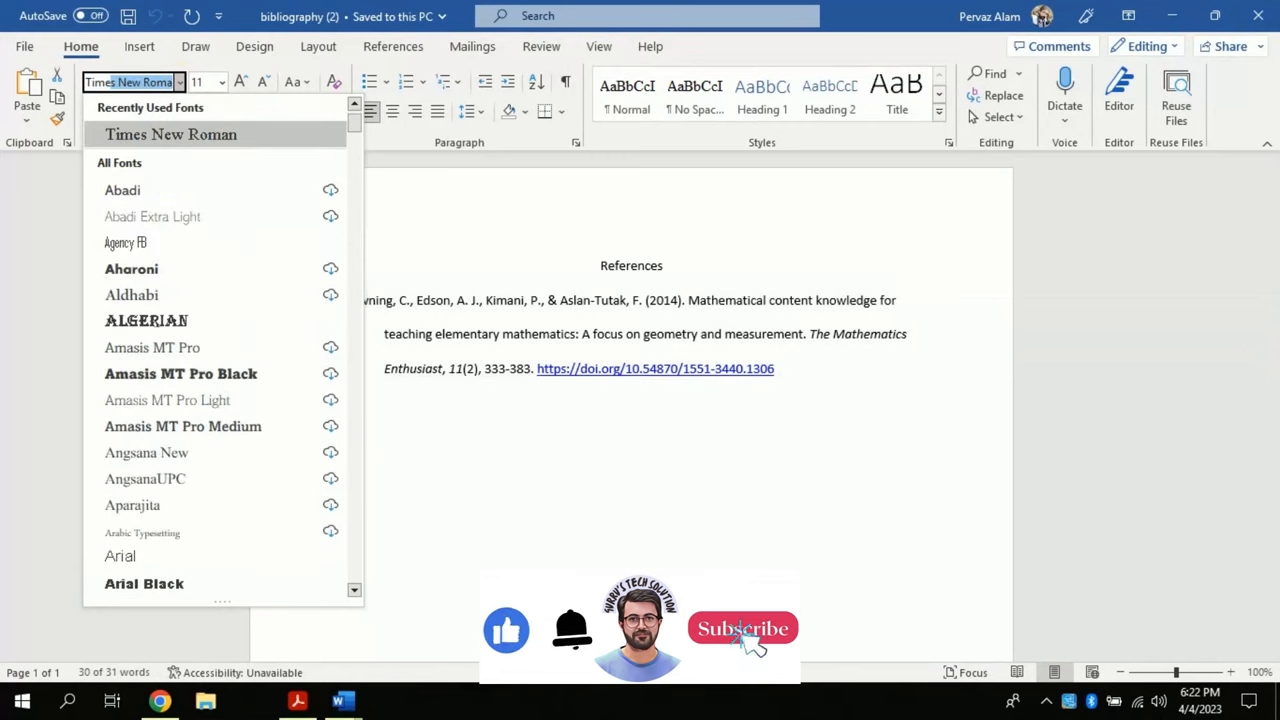